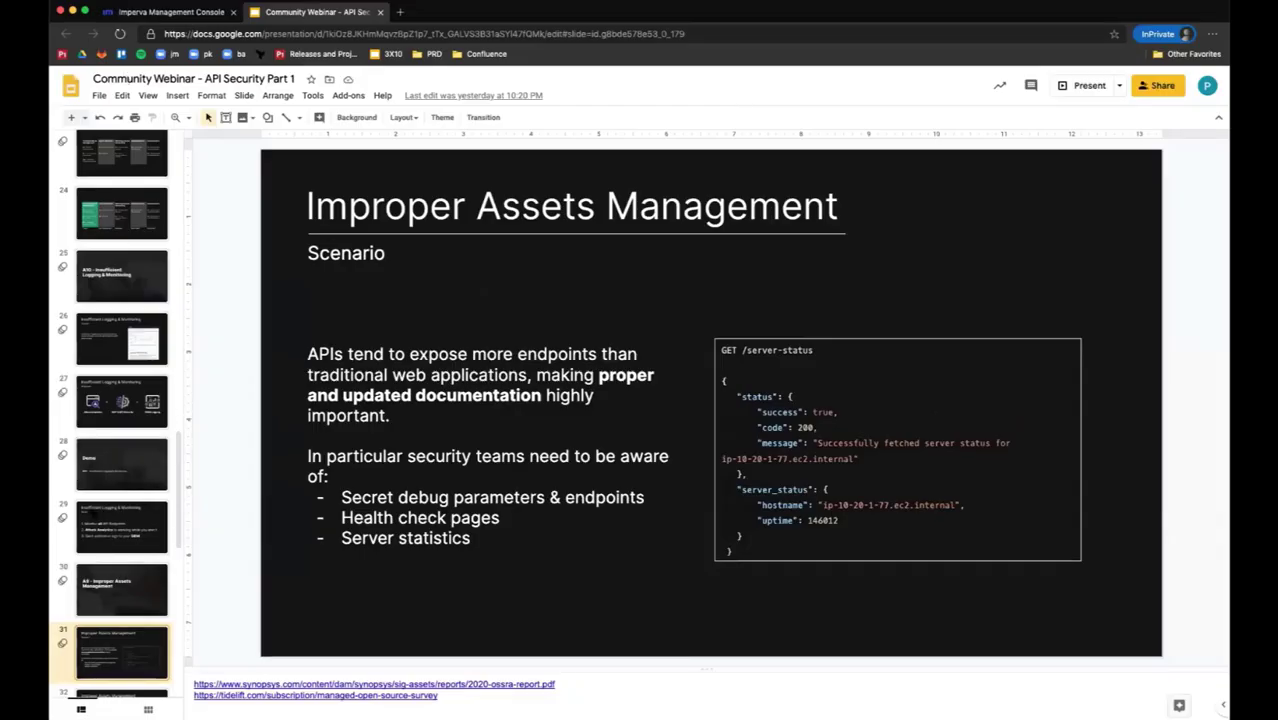
mouse_move(582, 308)
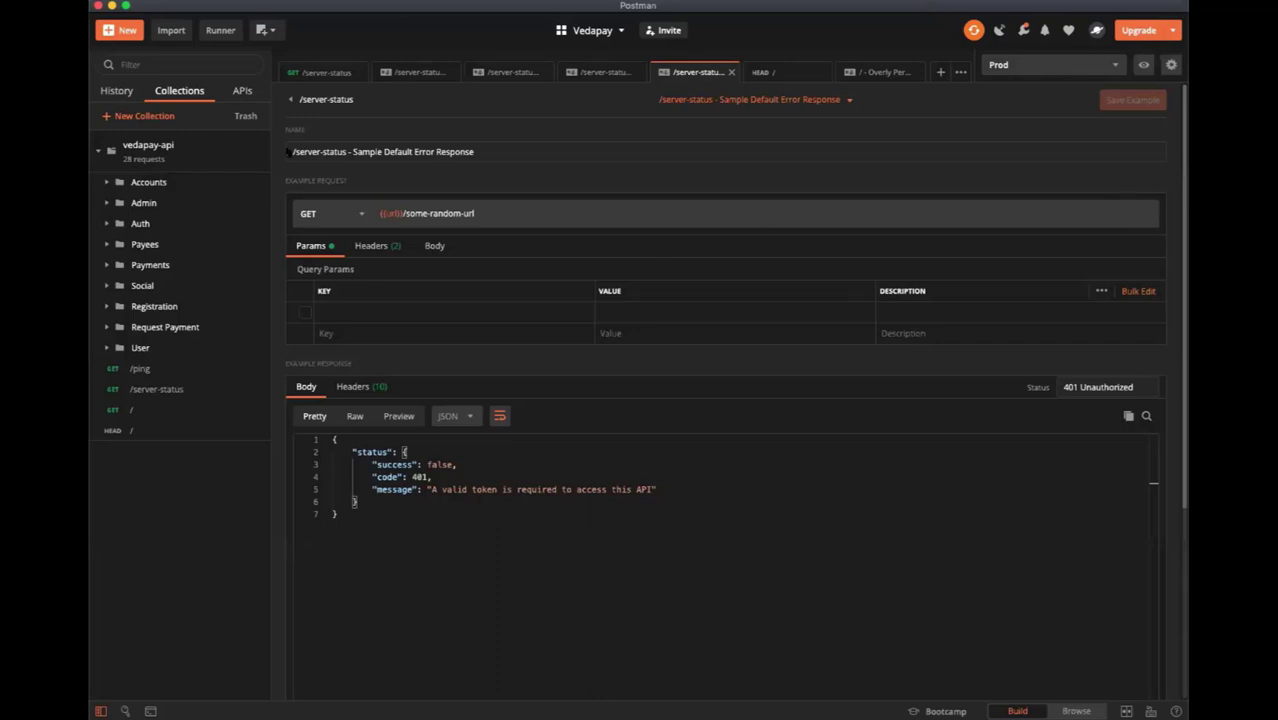
Show the GET /server-status request's 200 OK response with hostname, uptime and CPU details.
left_click(320, 72)
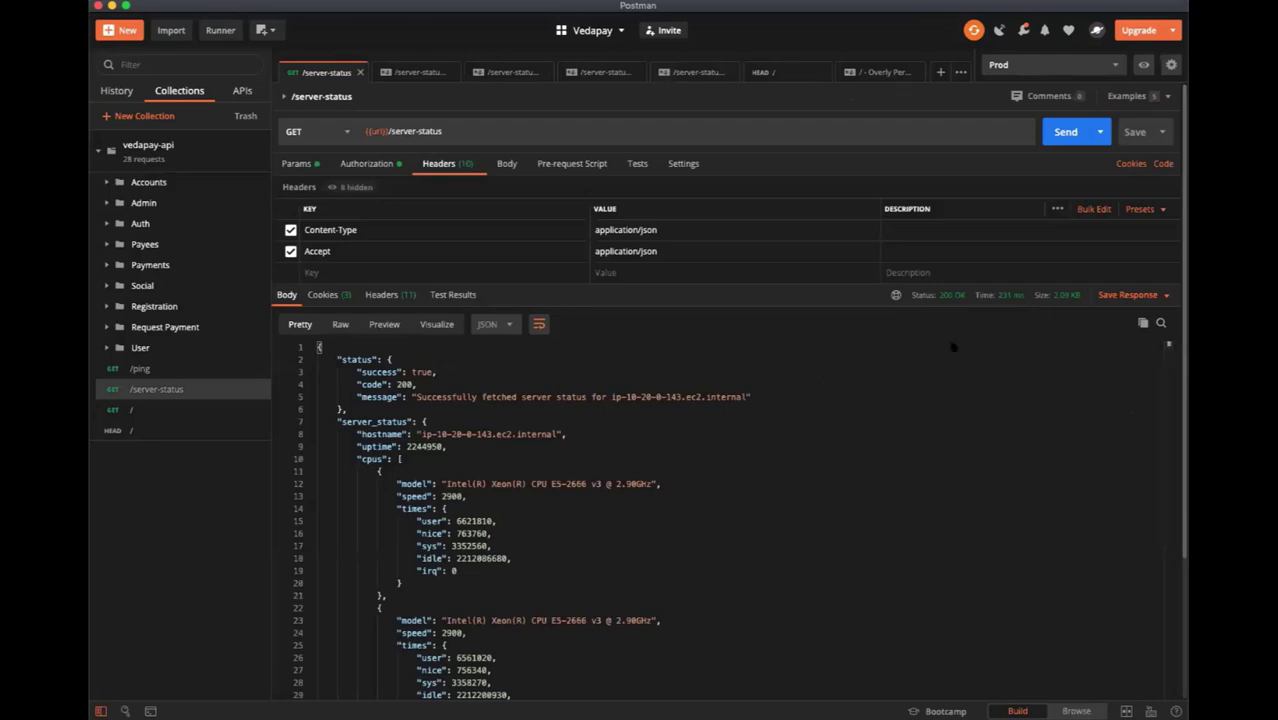
mouse_move(697, 535)
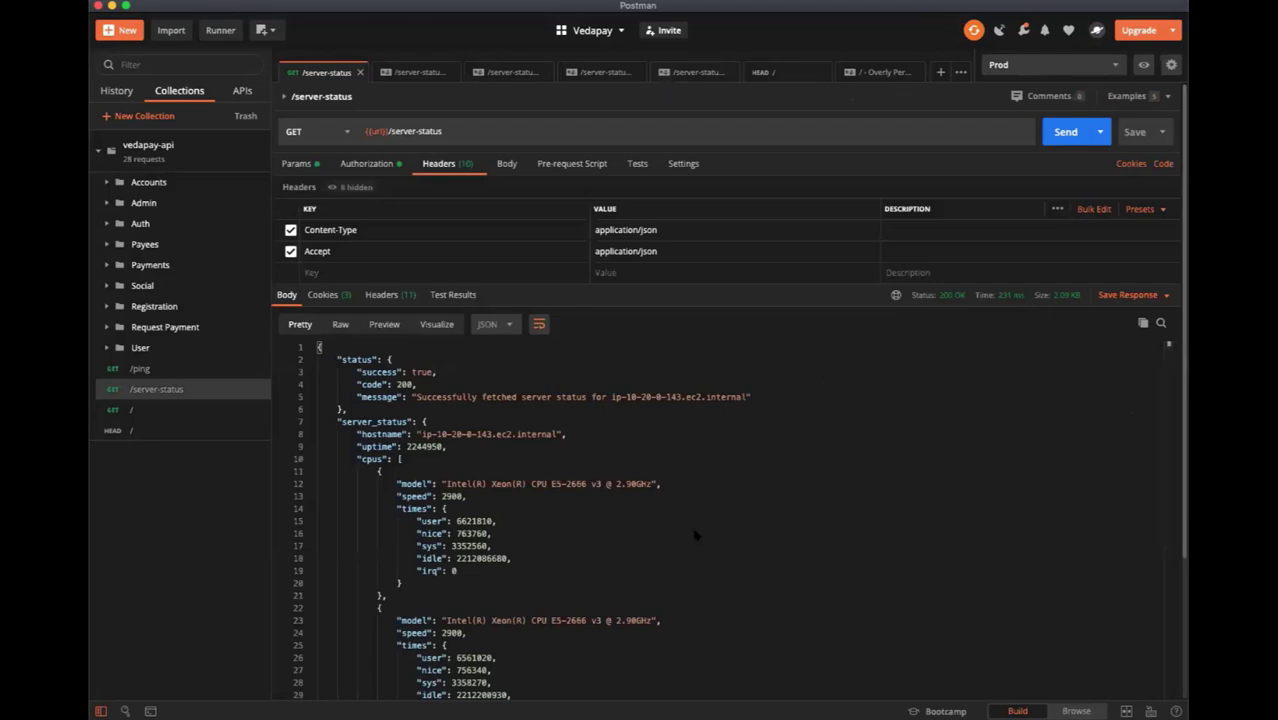
mouse_move(668, 530)
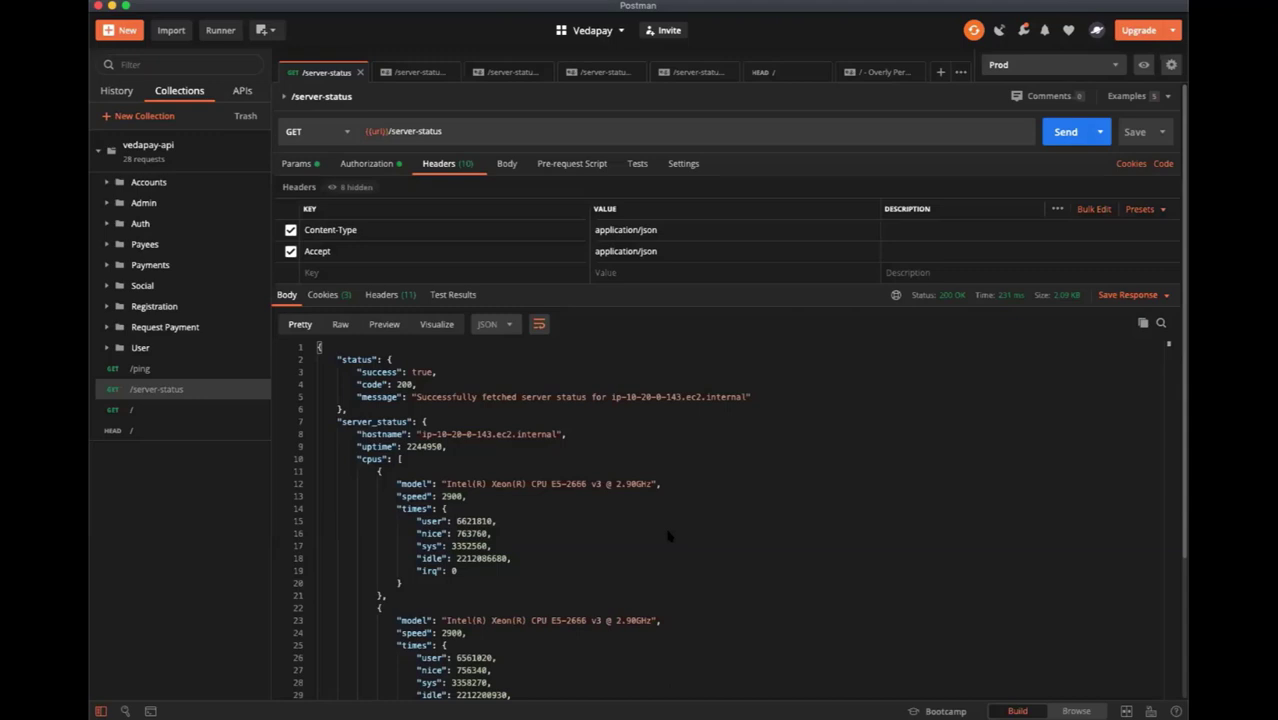
mouse_move(557, 155)
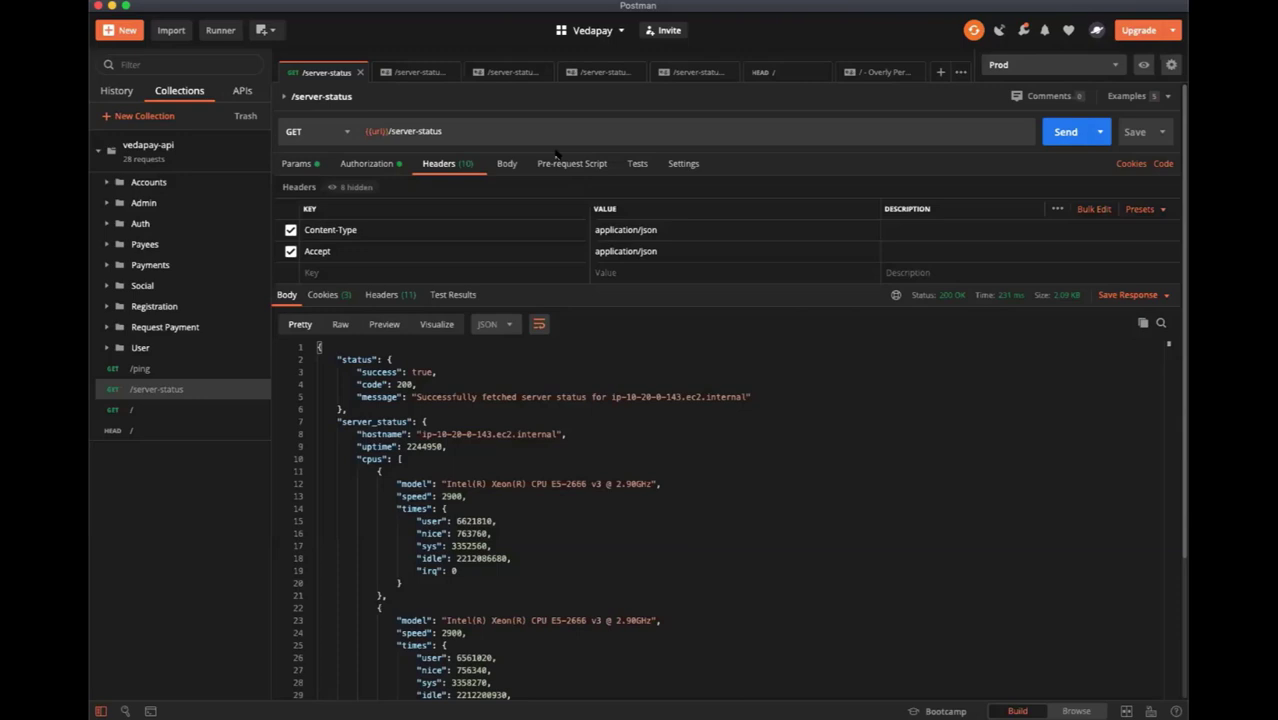
mouse_move(391, 119)
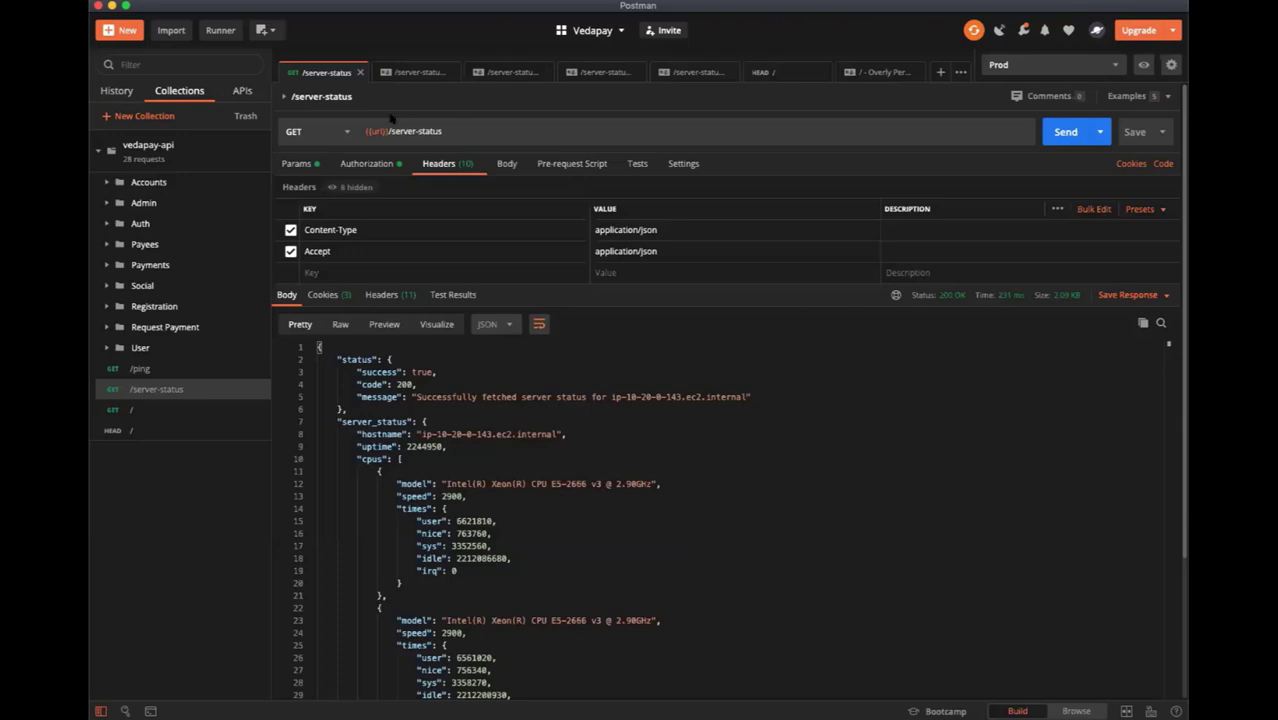
scroll("down", 3)
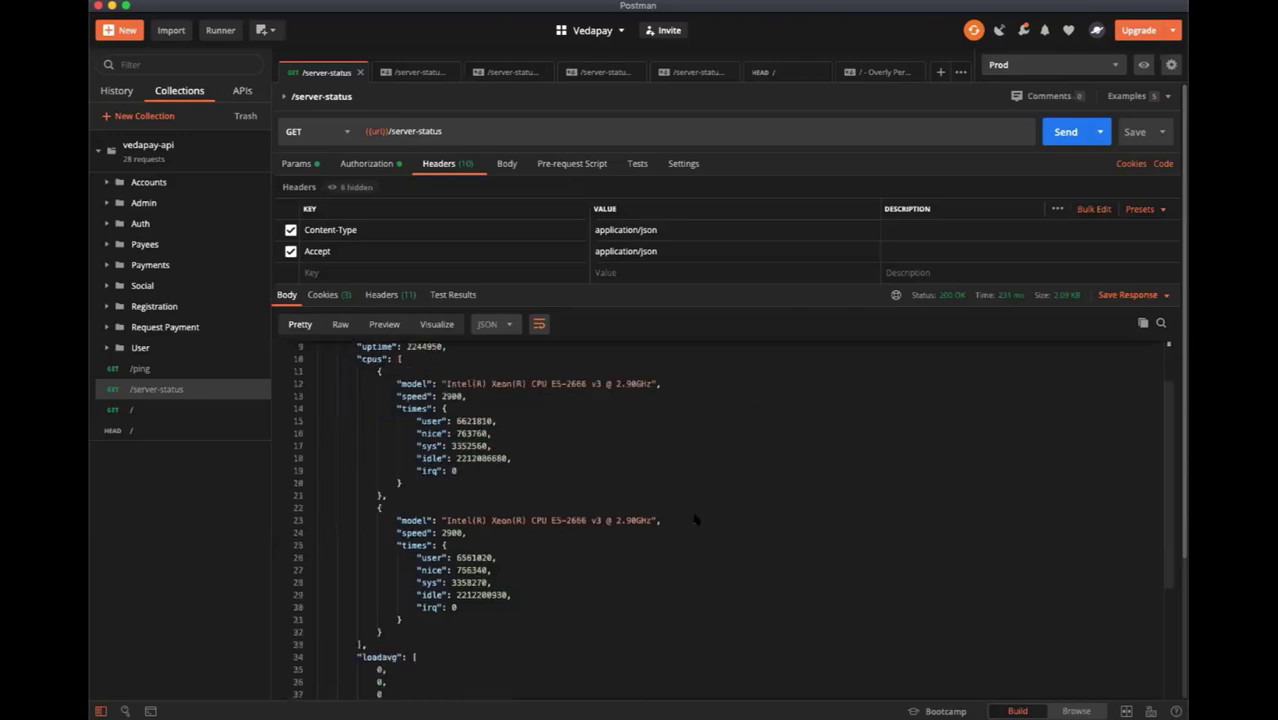
scroll("down", 3)
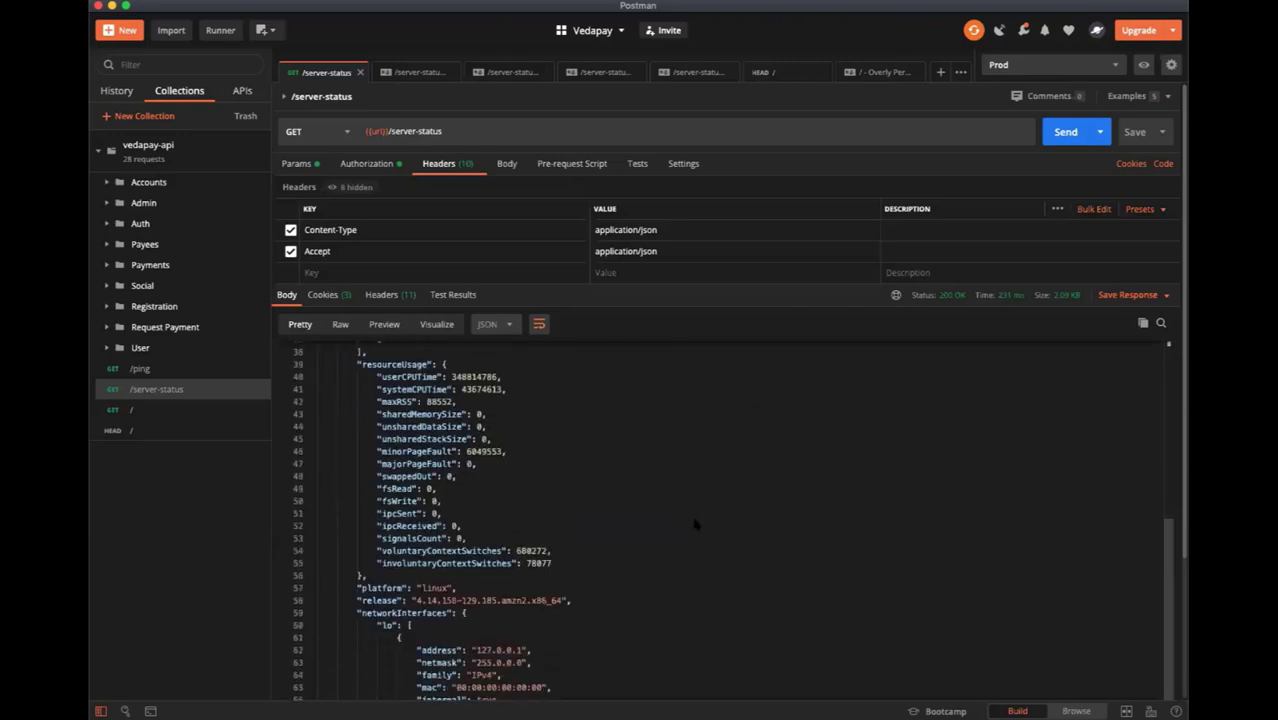
scroll("down", 3)
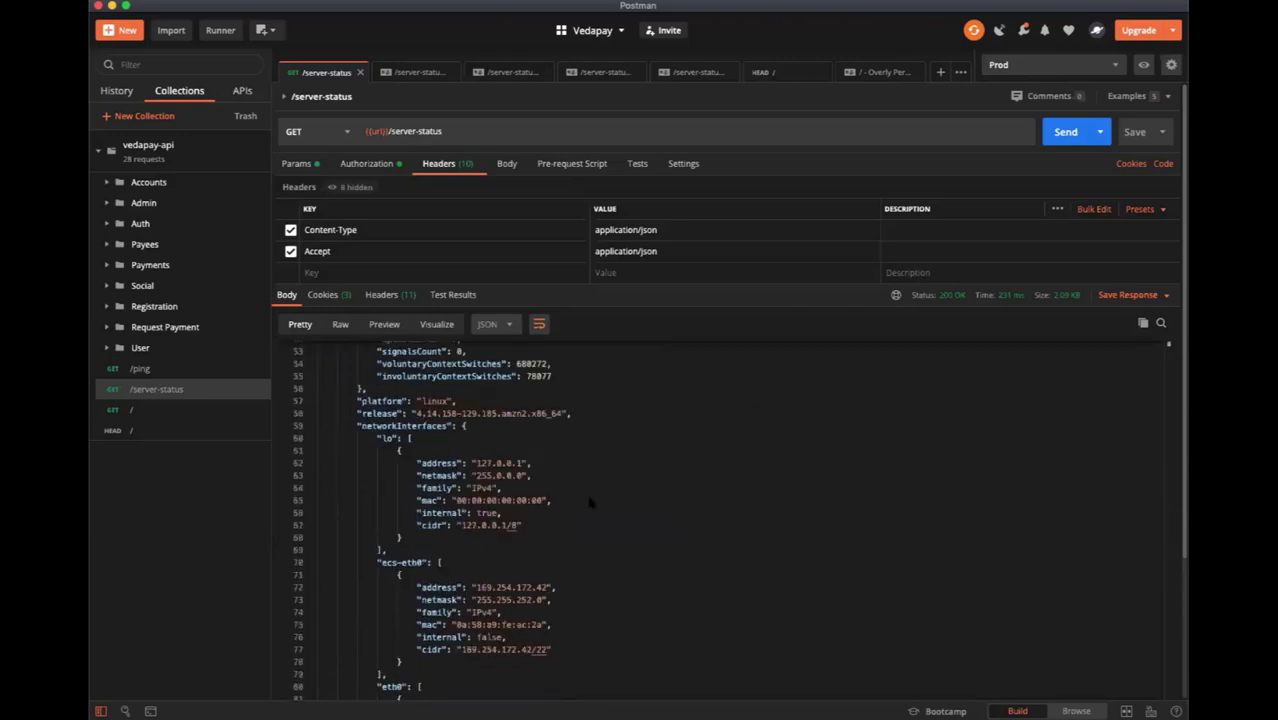
scroll("down", 3)
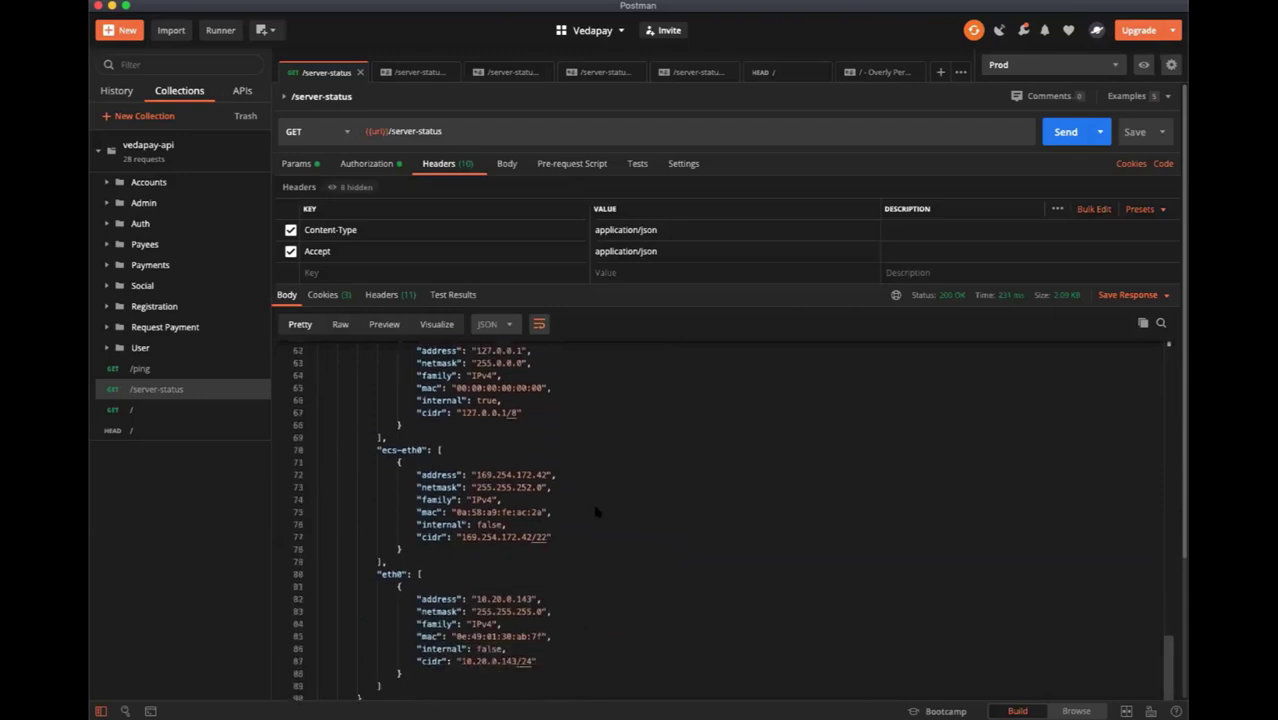
scroll("up", 3)
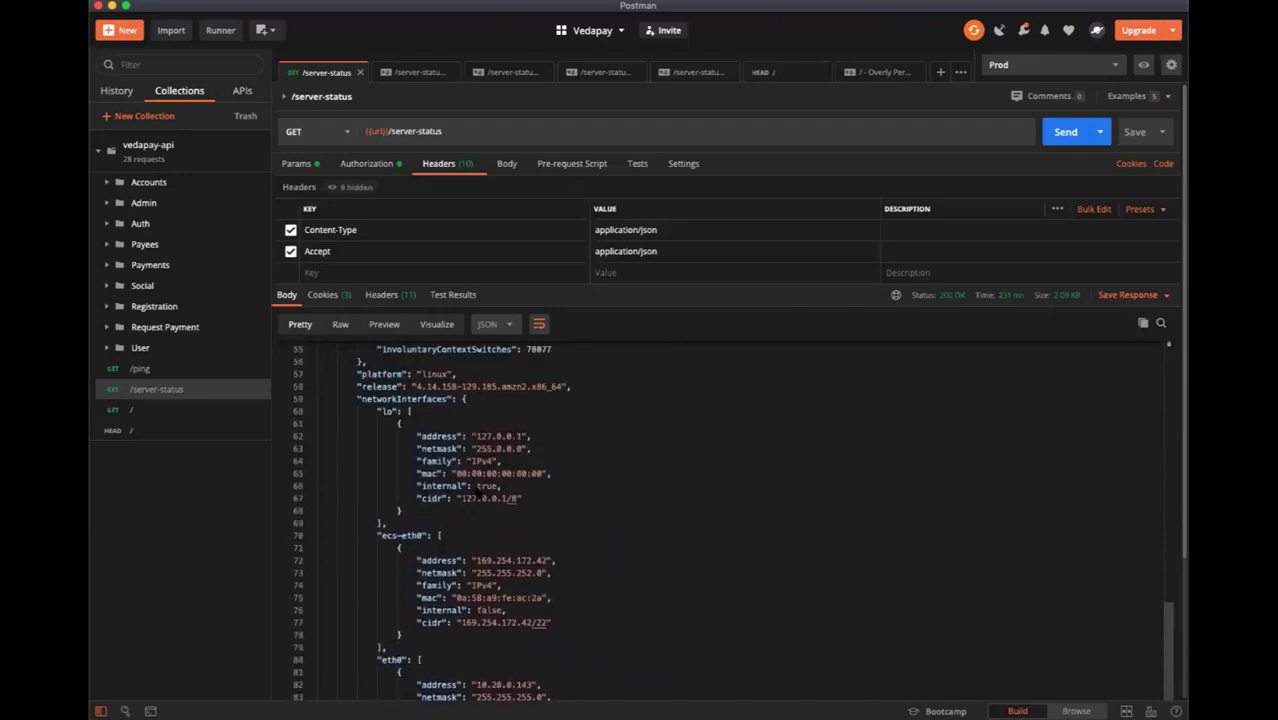
scroll("up", 3)
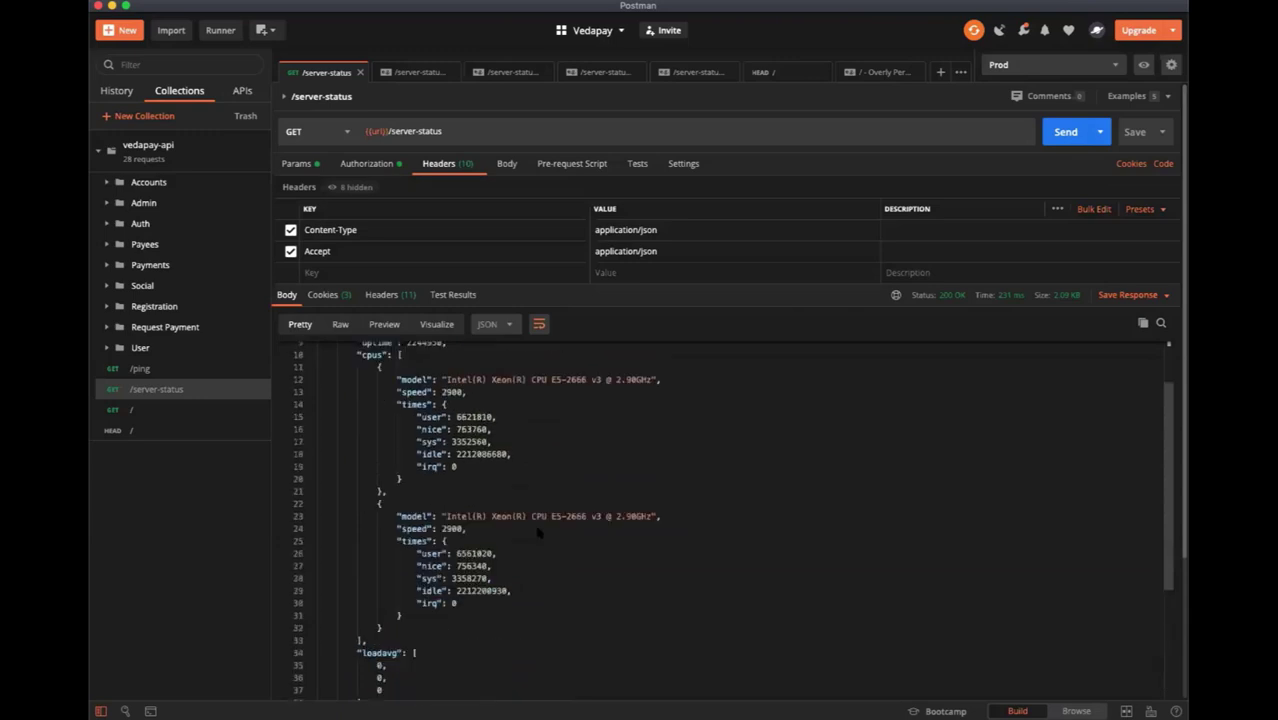
scroll("up", 3)
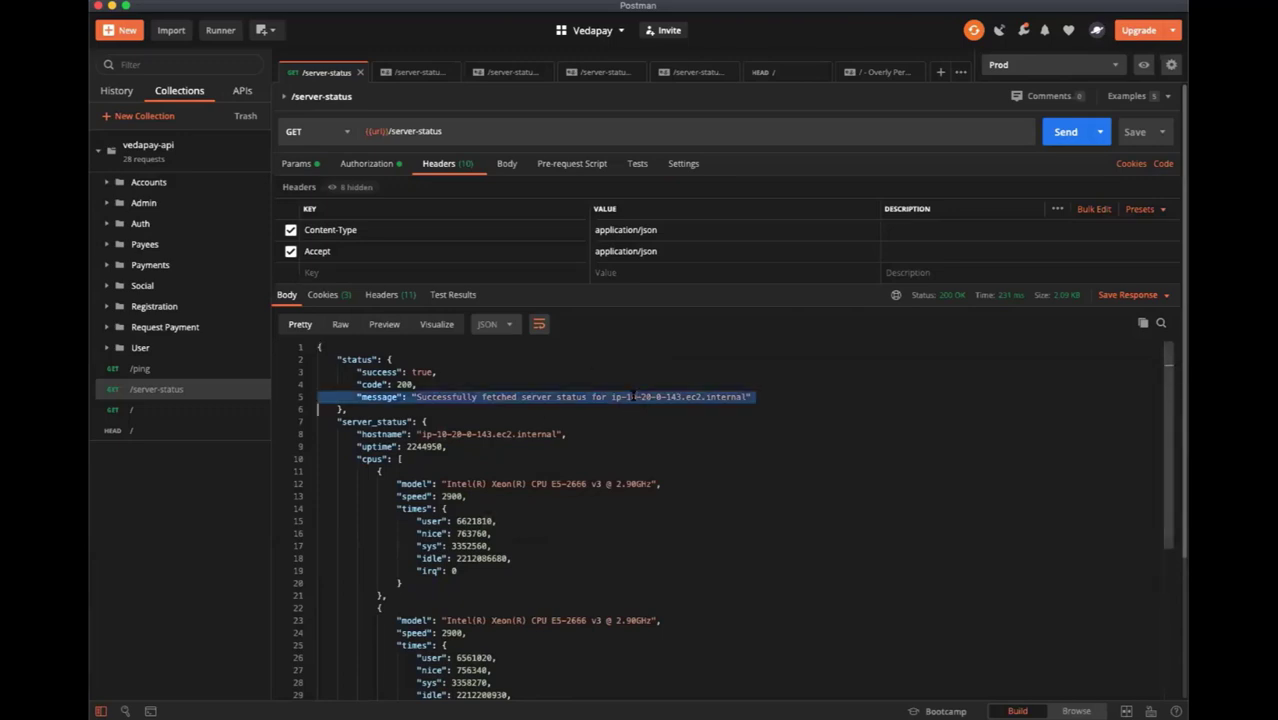
Highlight 'ec2' in the response's internal hostname and scroll through the CPU details.
left_click(750, 397)
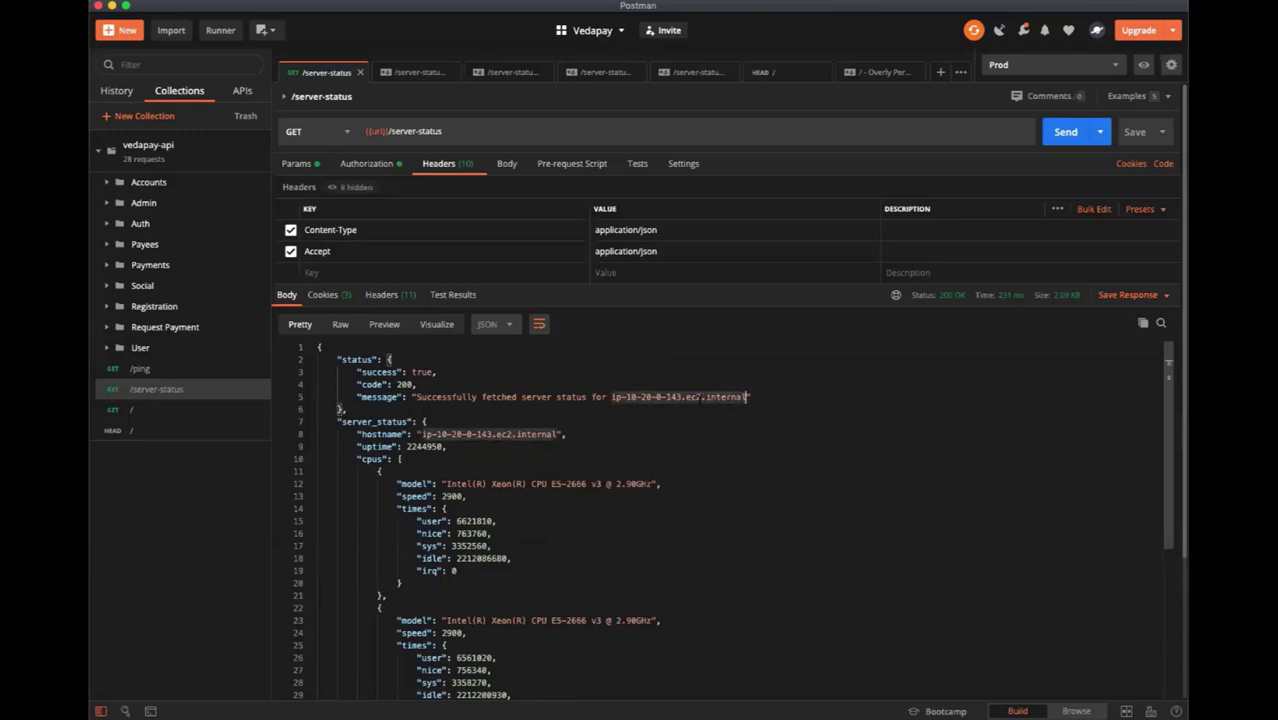
double_click(692, 397)
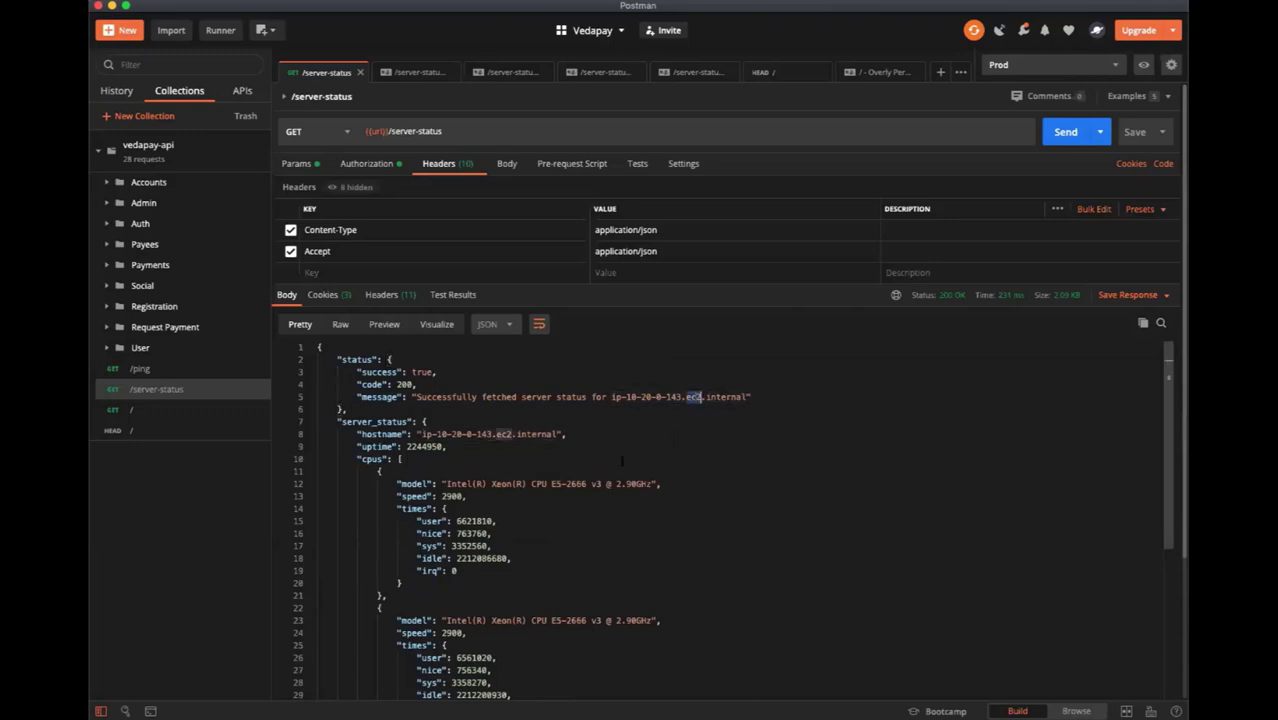
scroll("down", 3)
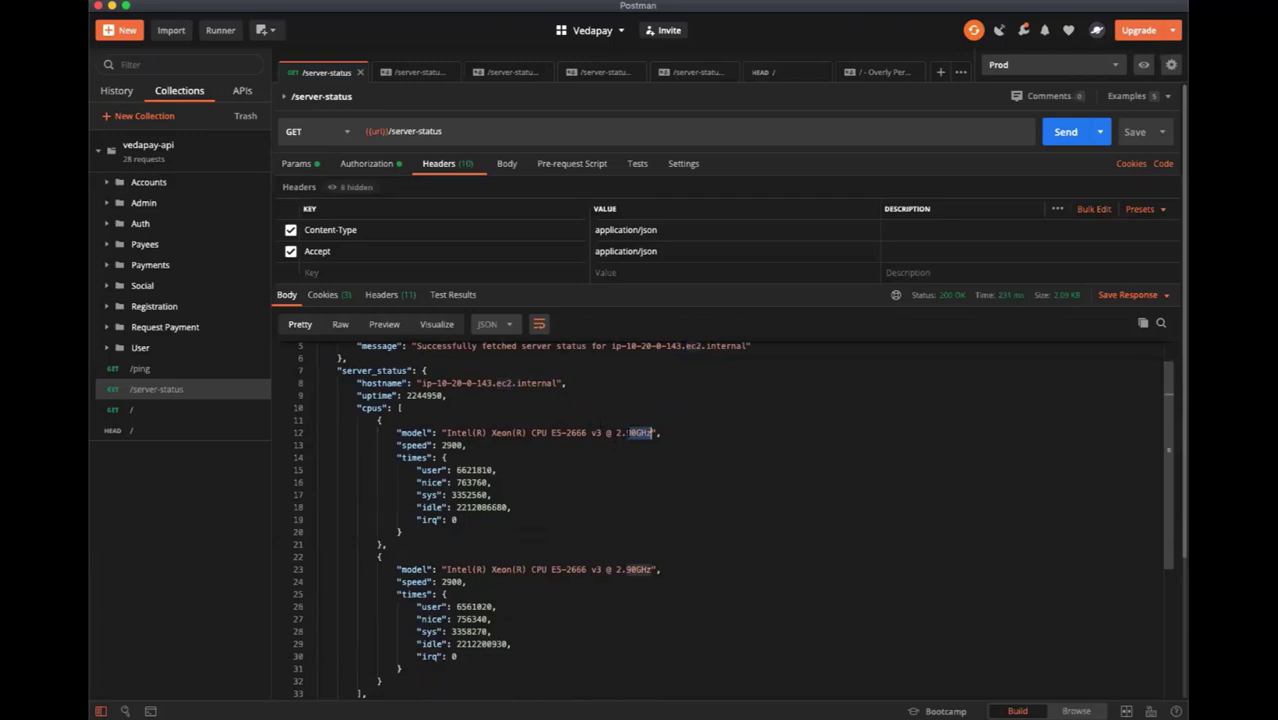
scroll("down", 3)
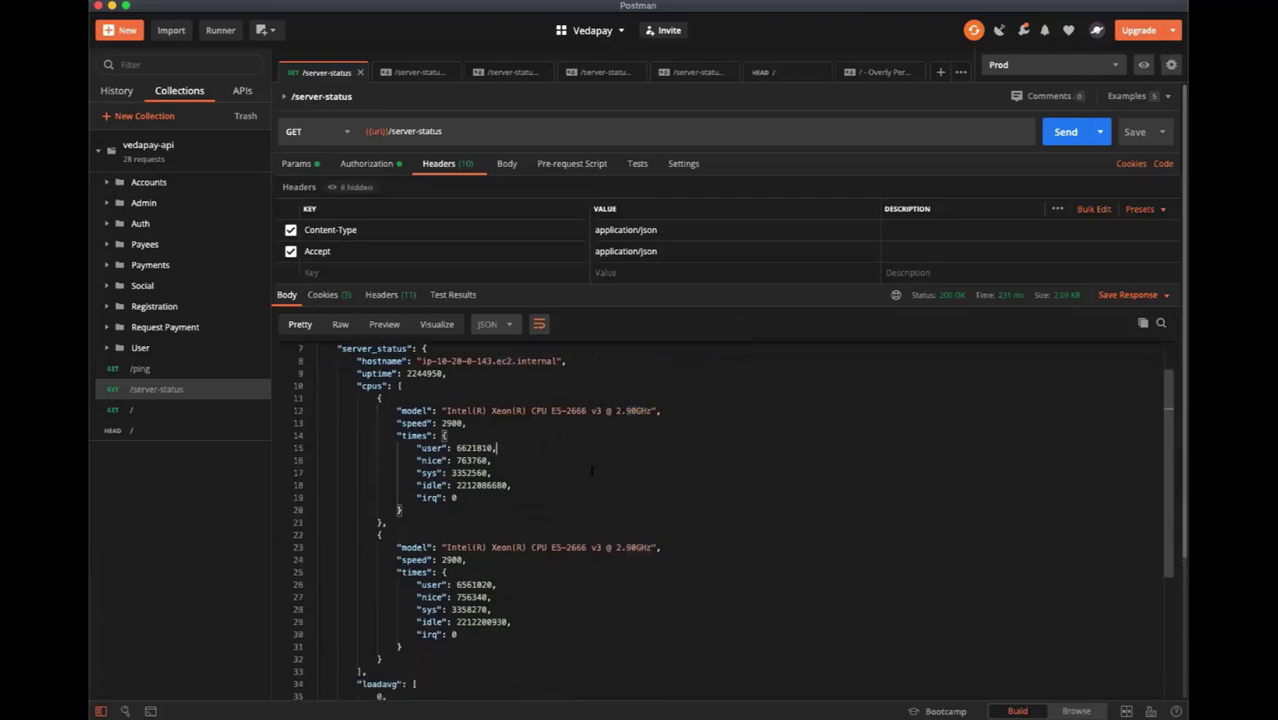
scroll("up", 3)
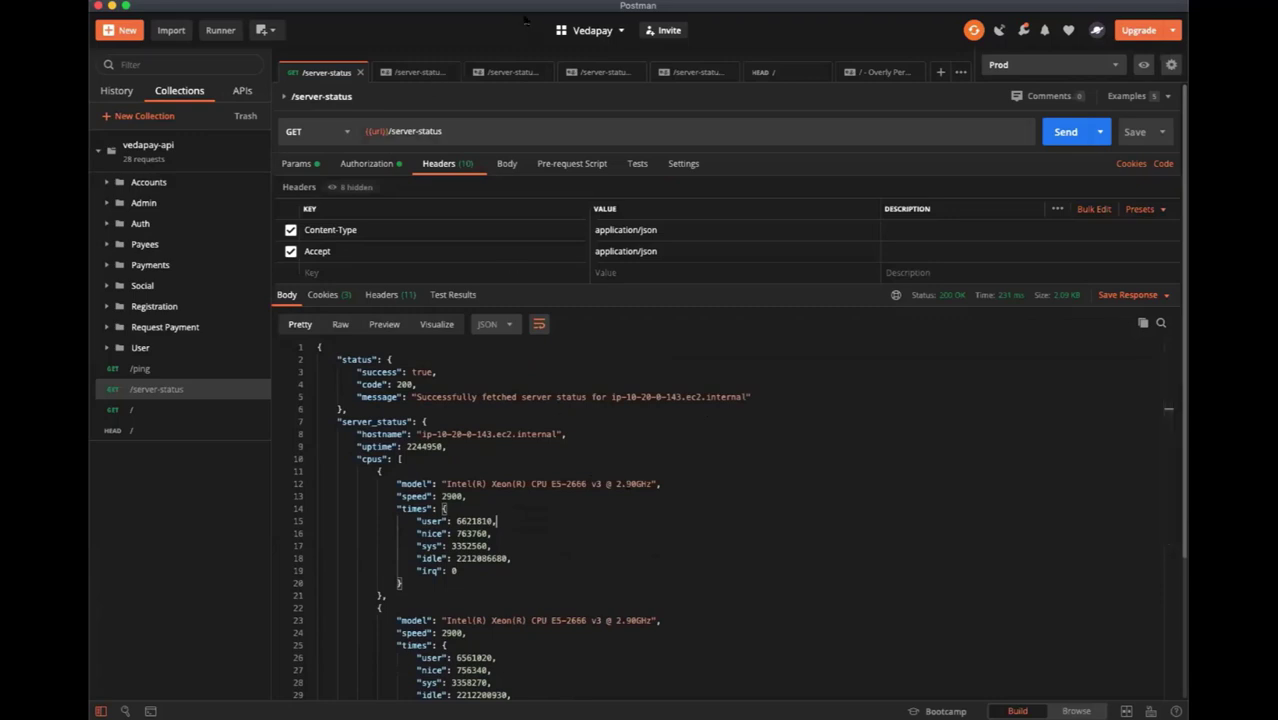
mouse_move(384, 338)
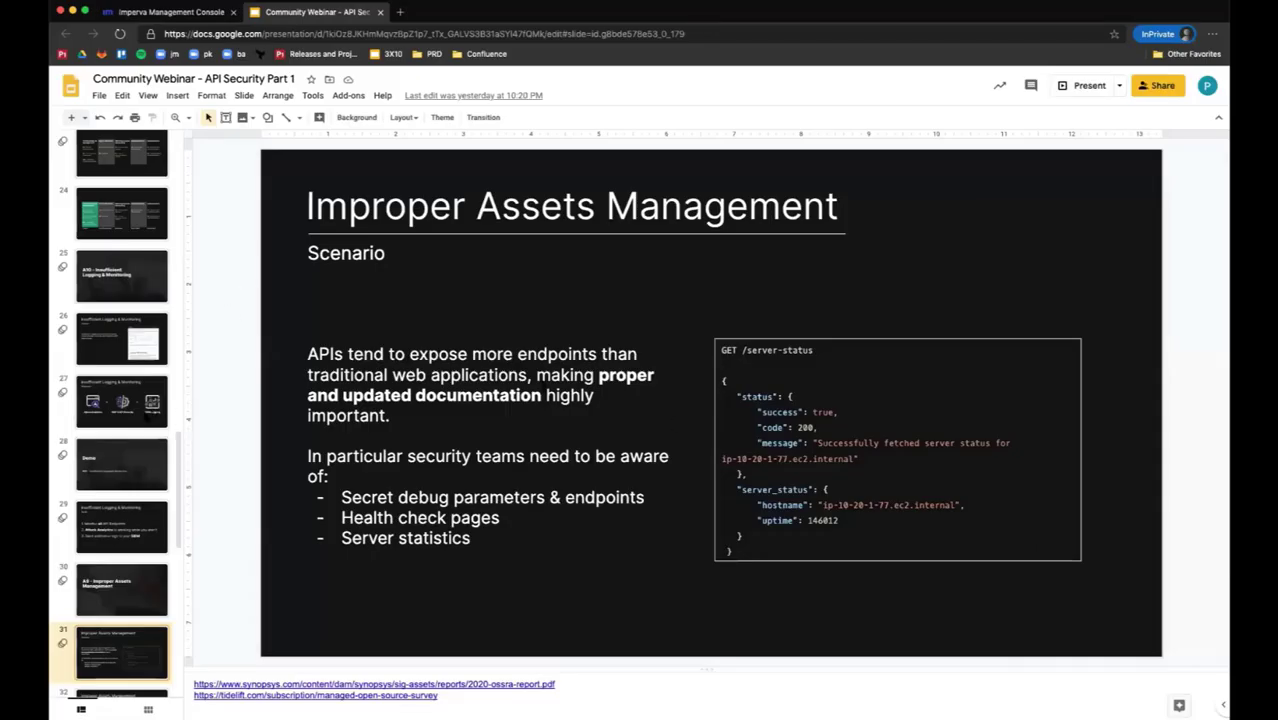
Show the Imperva console listing api.vedapay.me's API endpoints, each defaulting to blocking.
scroll("down", 3)
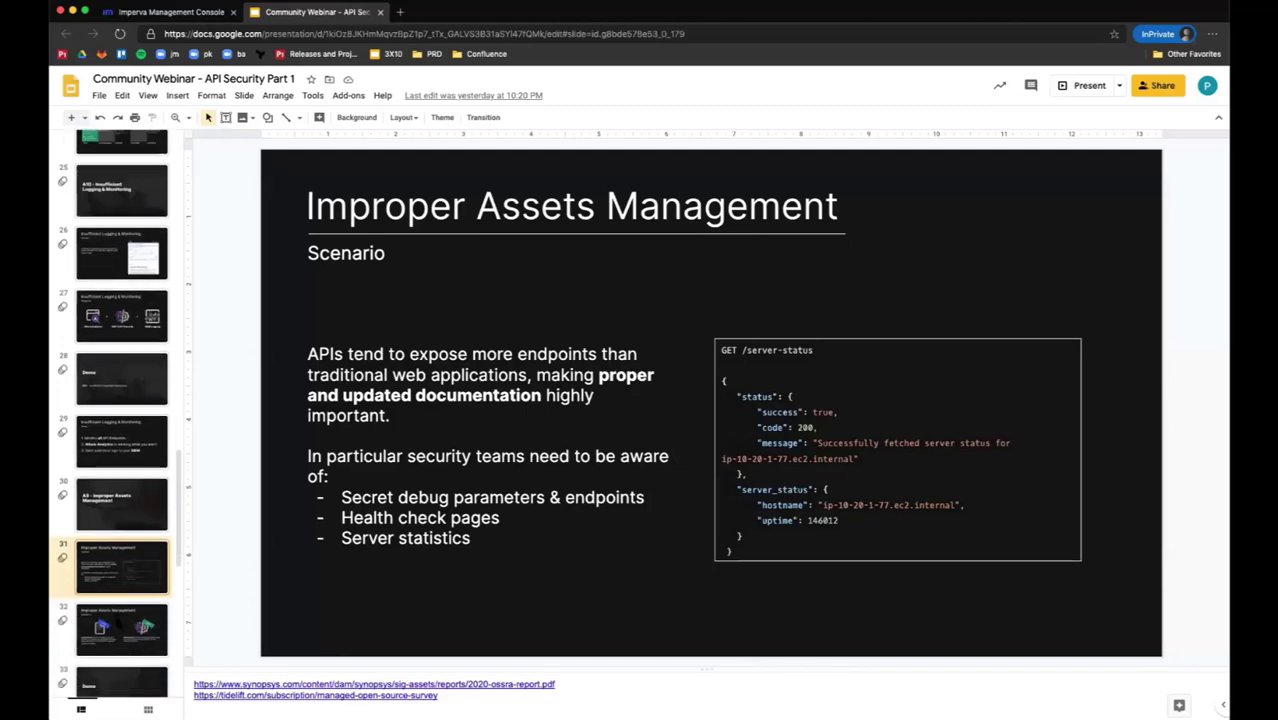
left_click(121, 628)
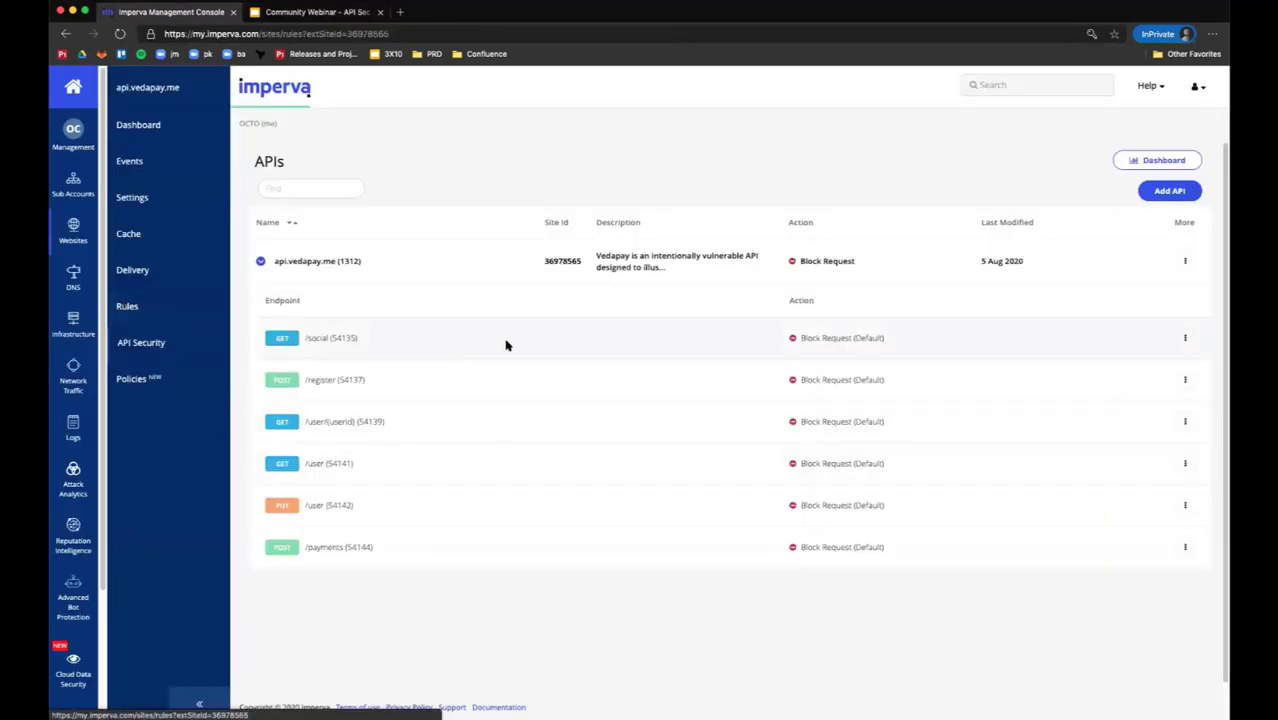
Open the A9 Demo - Improper Assets Management rule's edit page from the site's Rules list.
left_click(127, 306)
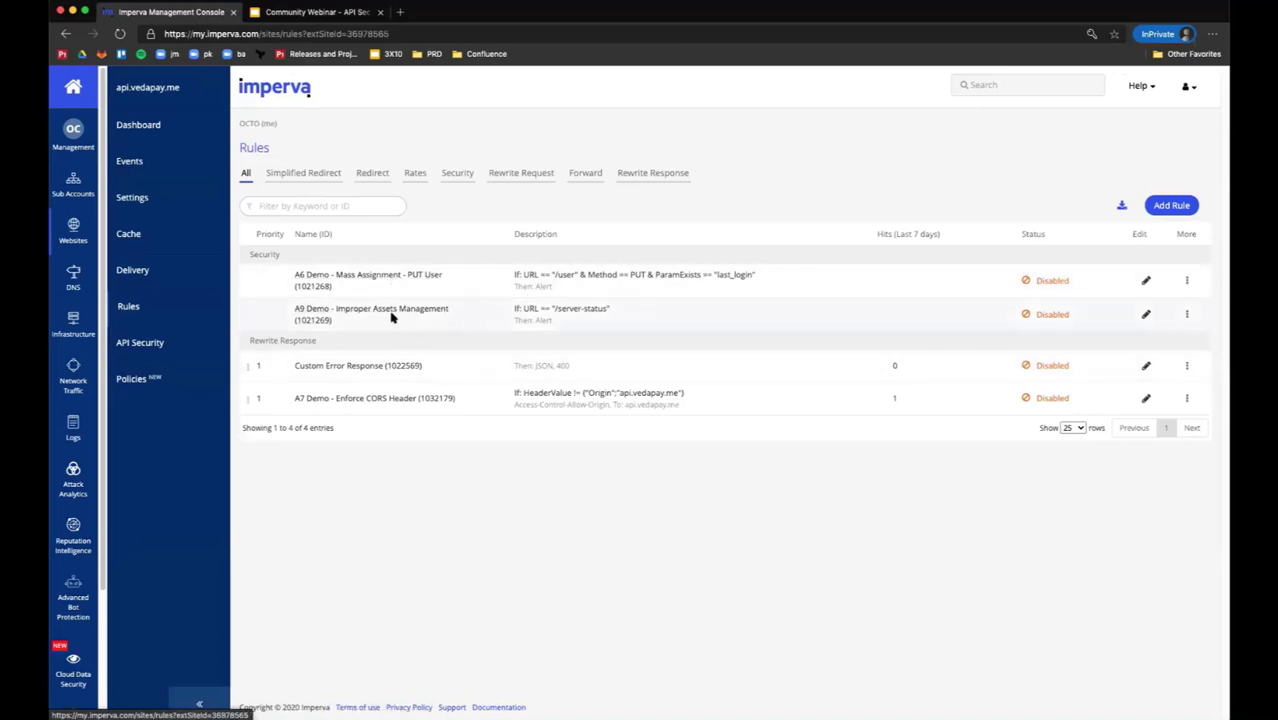
left_click(371, 308)
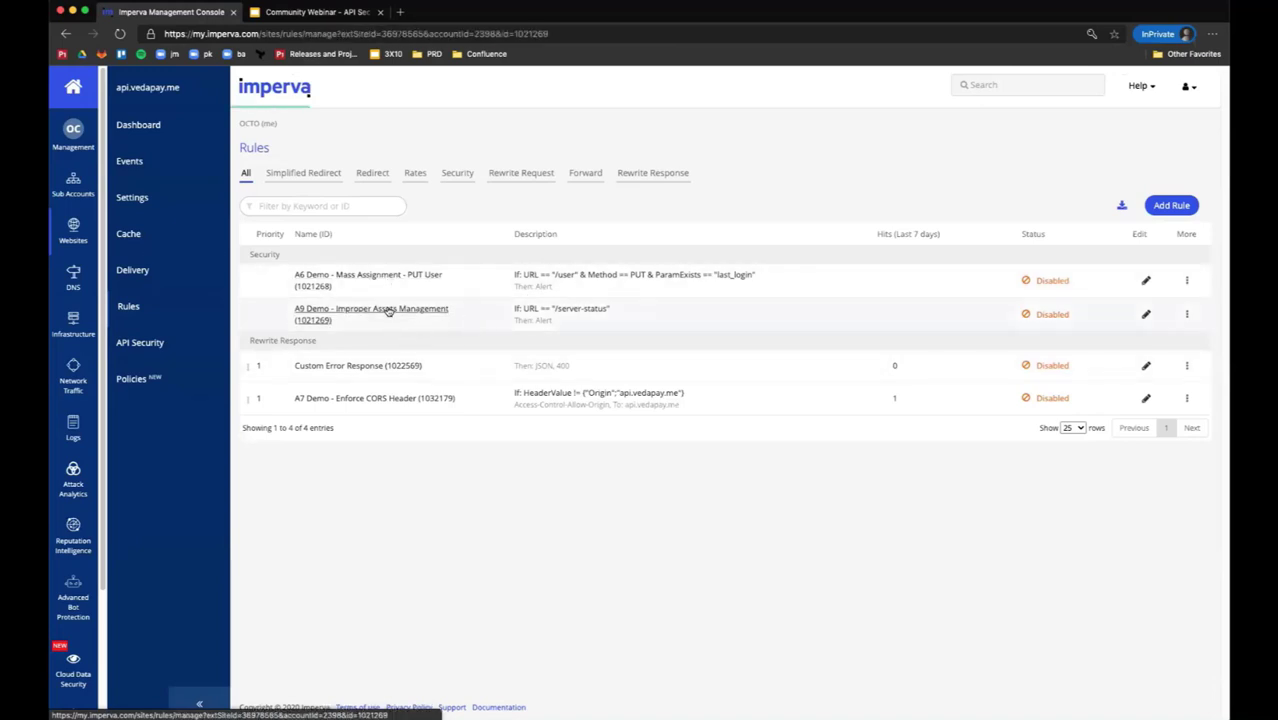
left_click(371, 308)
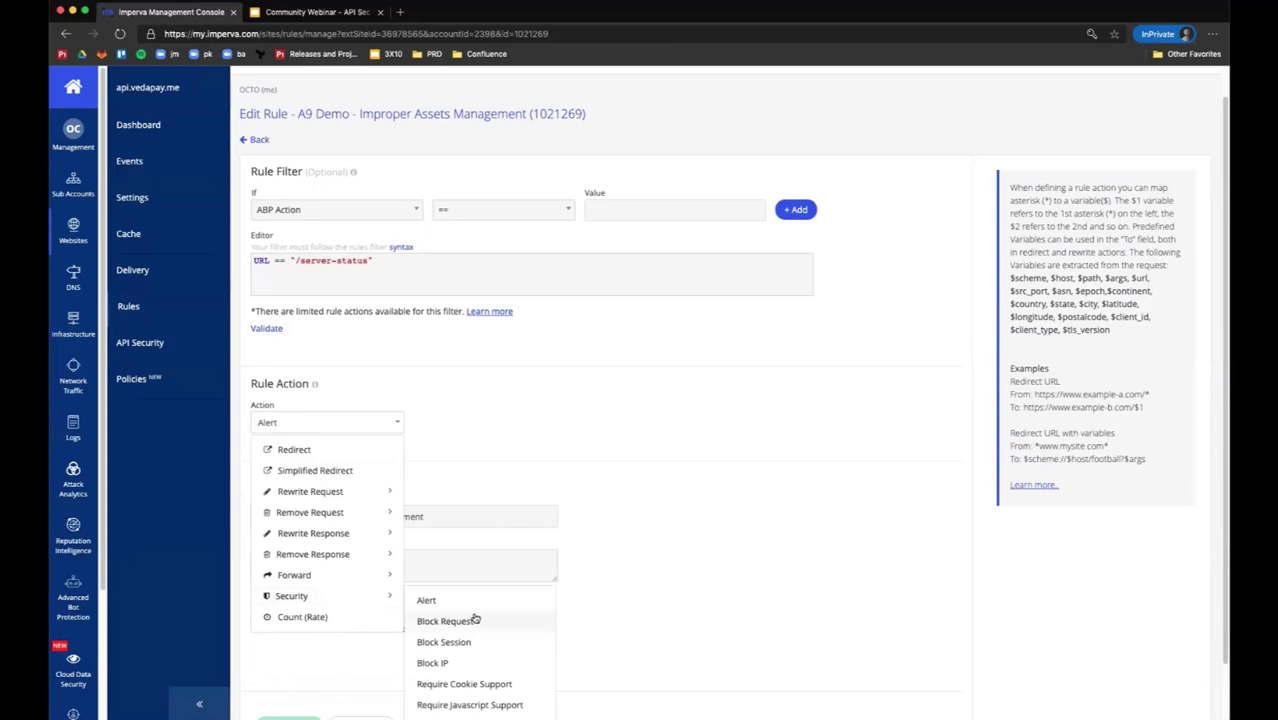
scroll("down", 3)
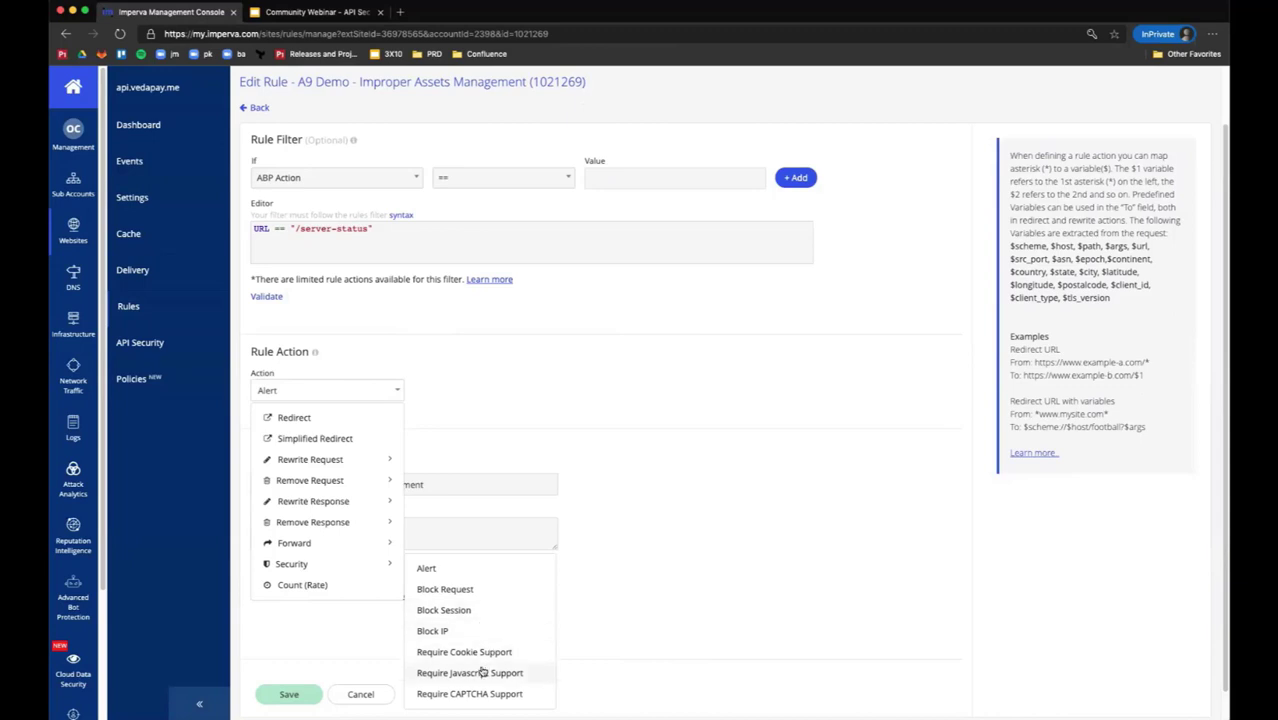
mouse_move(489, 698)
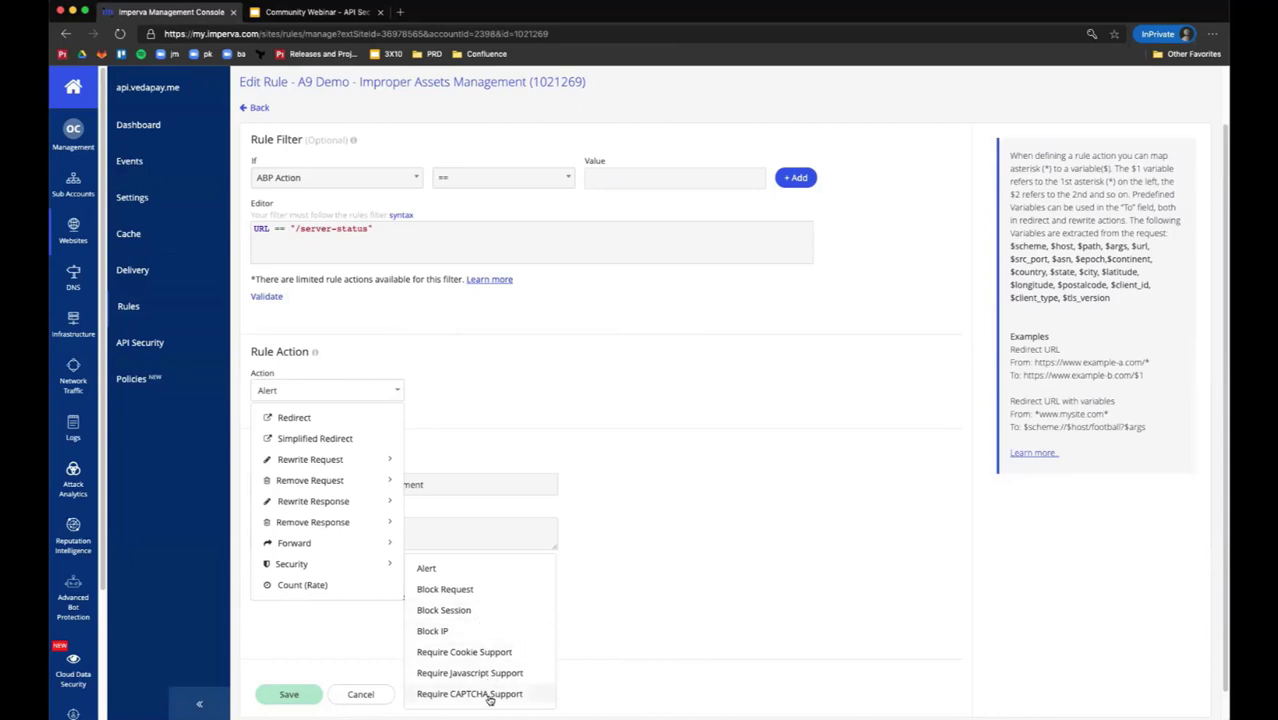
mouse_move(497, 667)
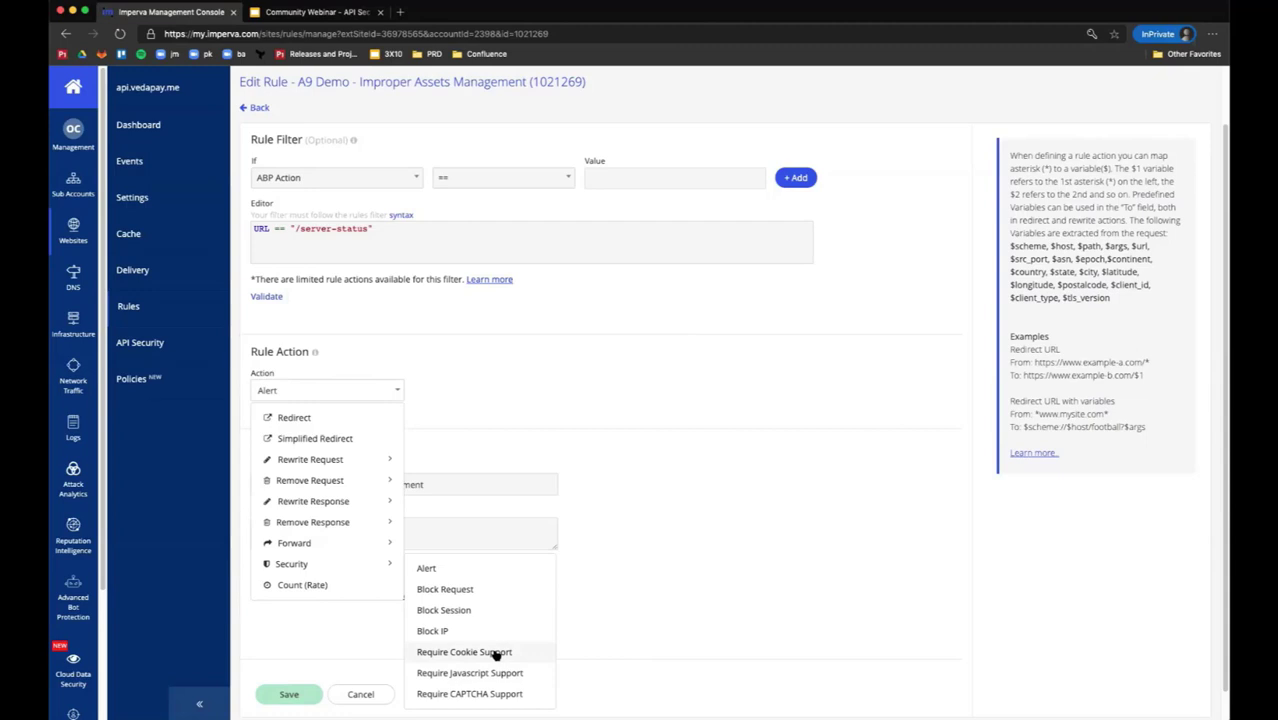
mouse_move(445, 589)
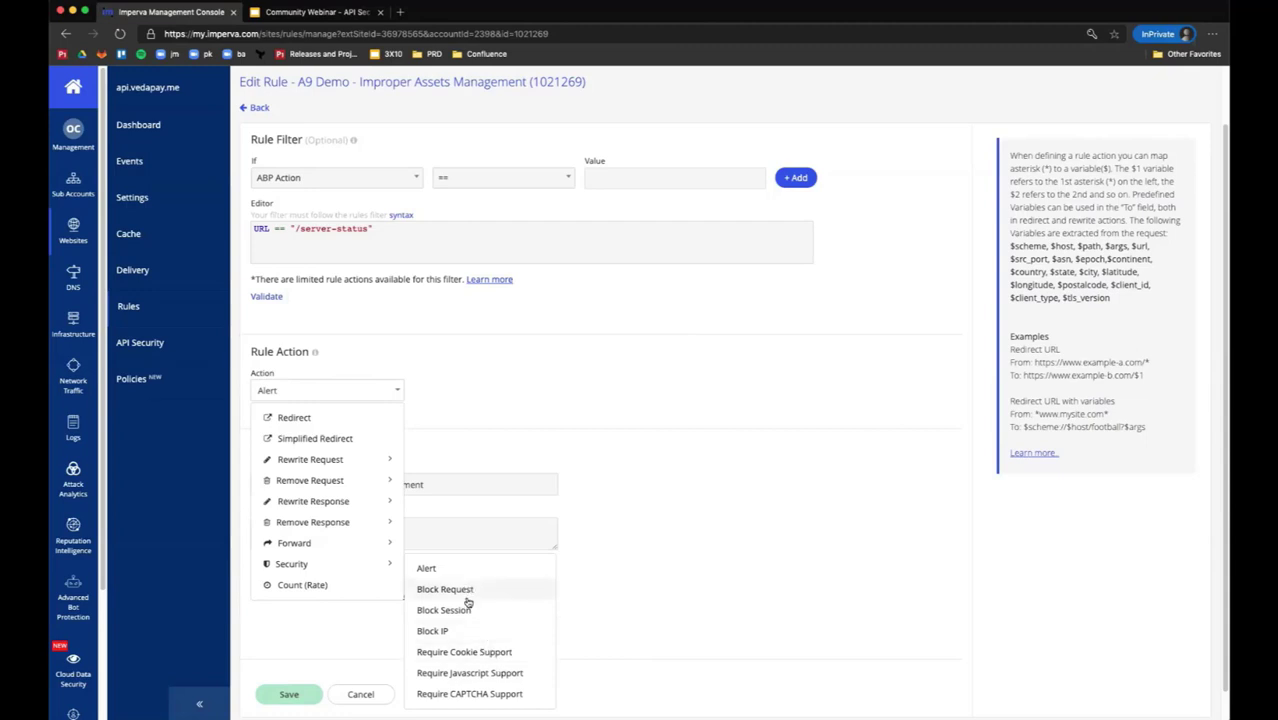
mouse_move(744, 528)
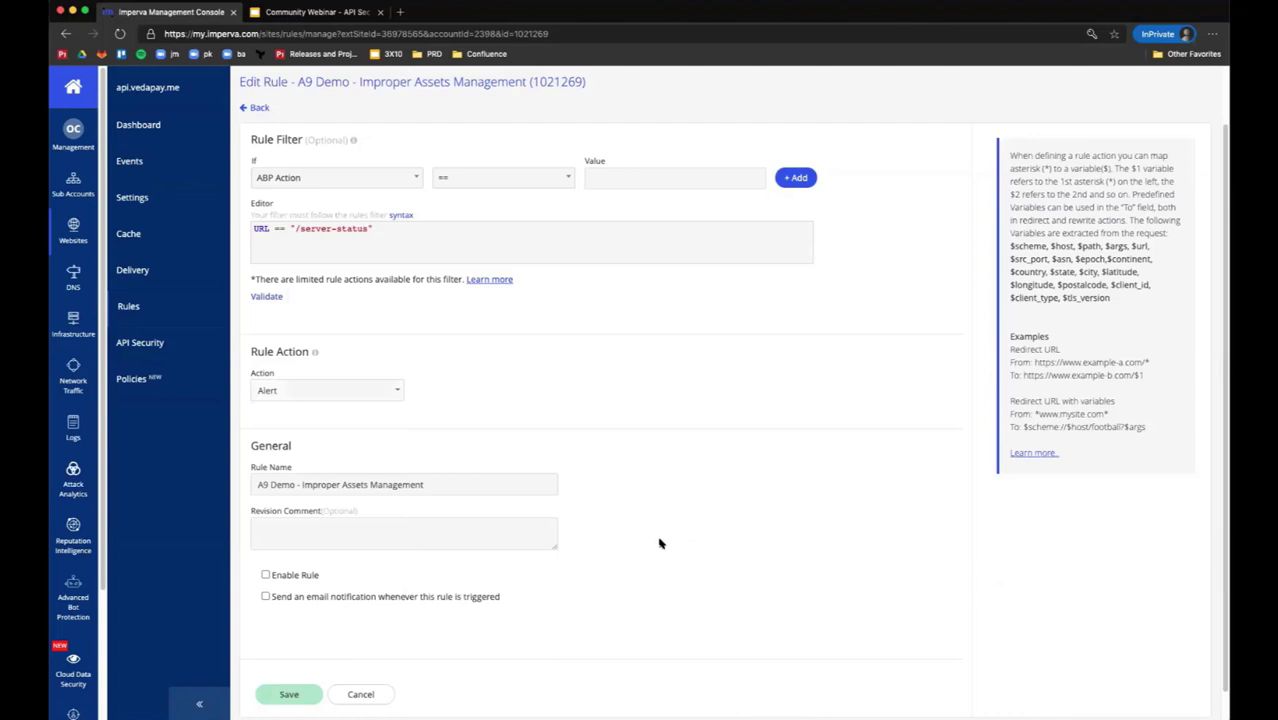
mouse_move(375, 641)
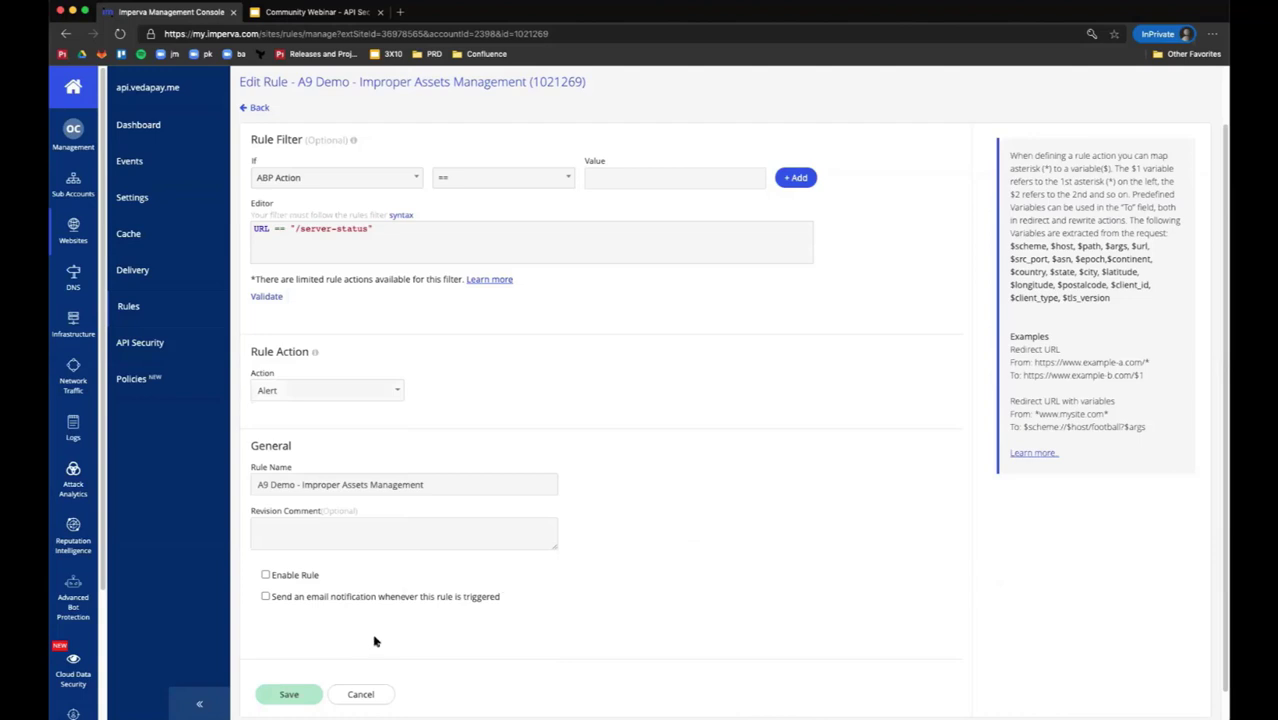
mouse_move(434, 222)
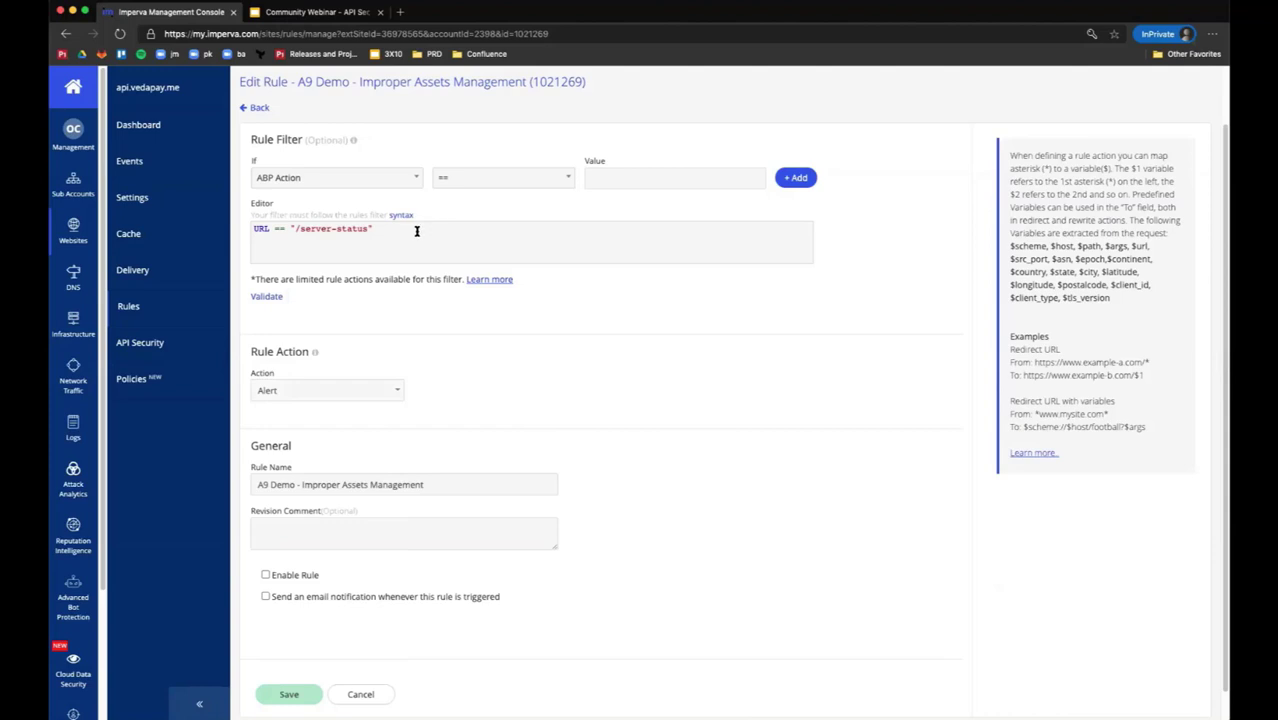
left_click(335, 177)
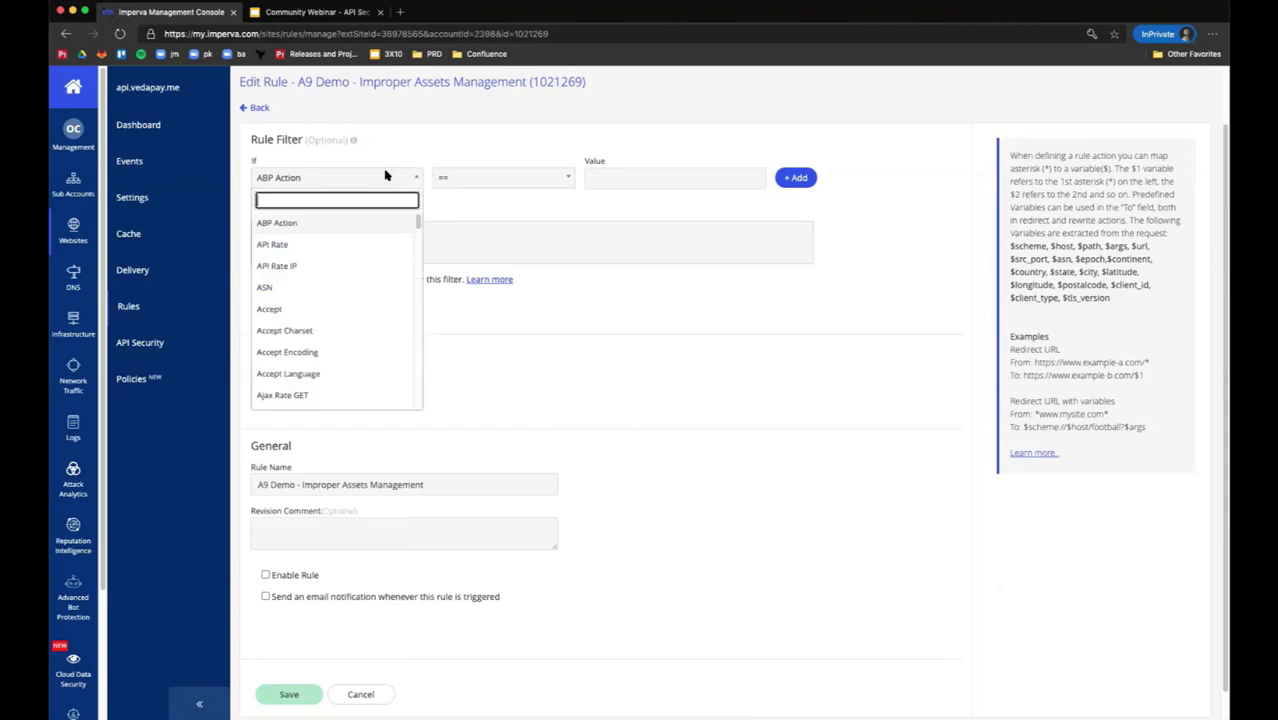
mouse_move(328, 199)
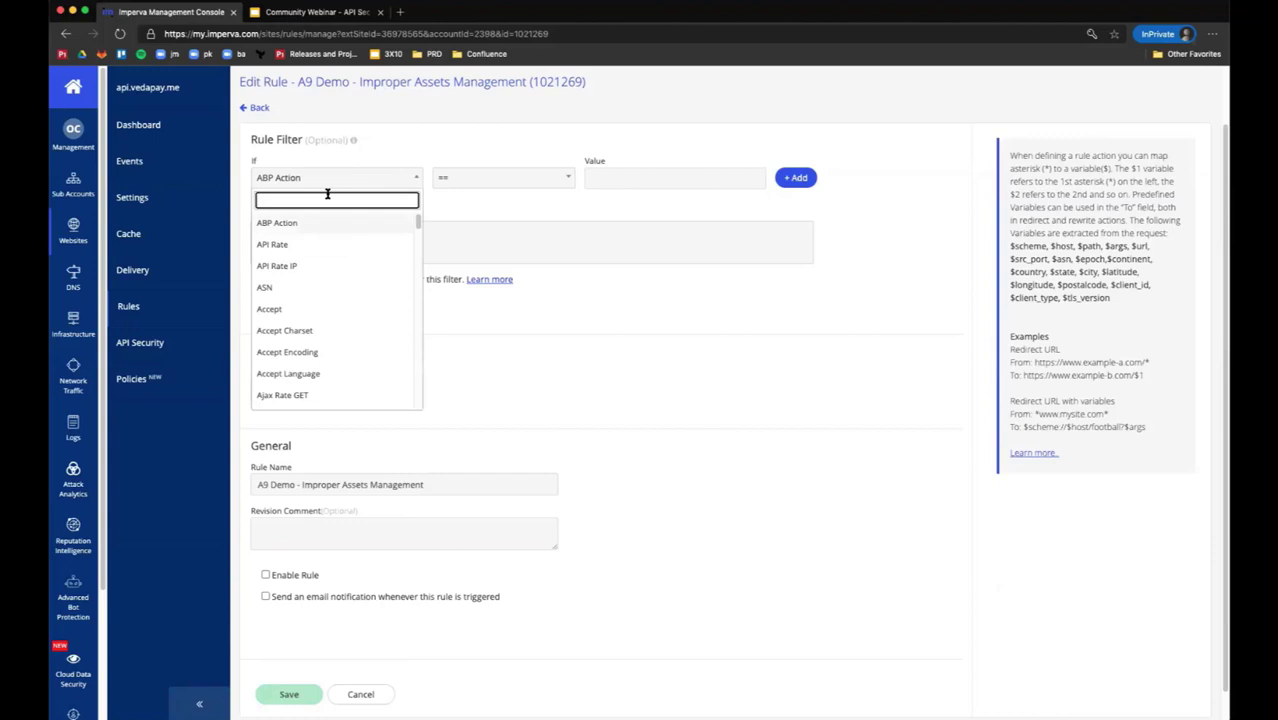
type("ip")
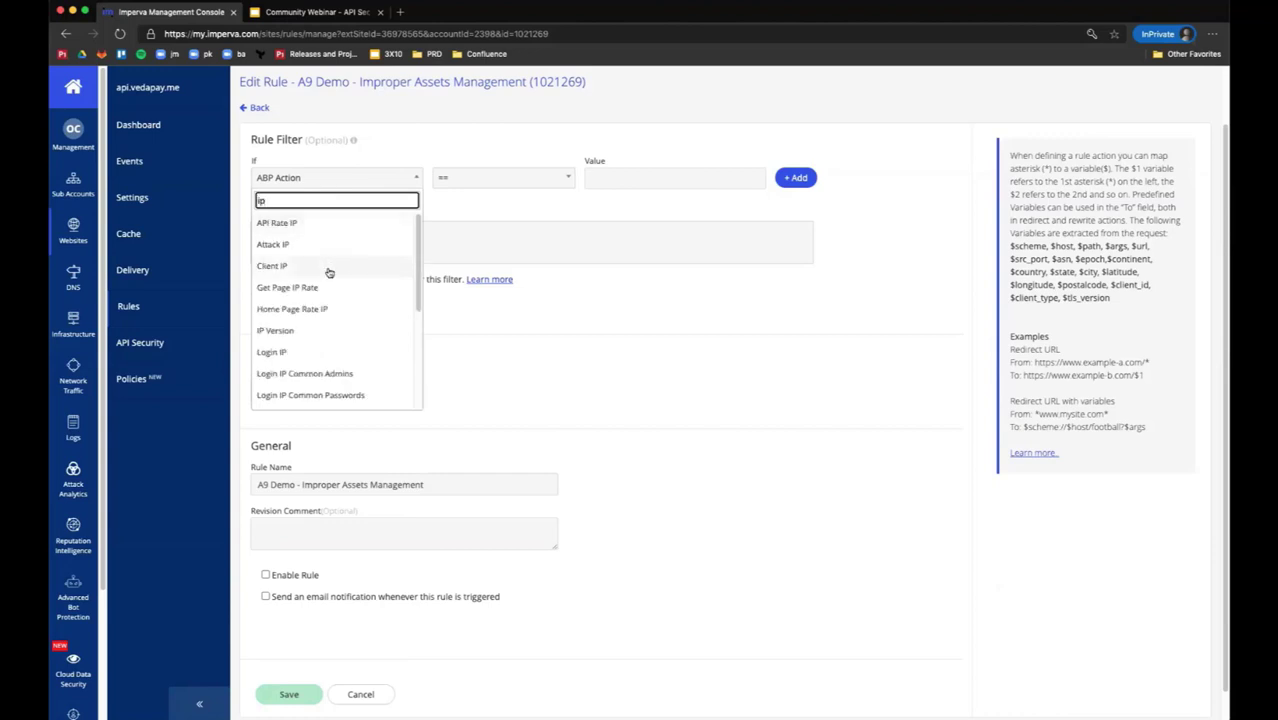
scroll("down", 3)
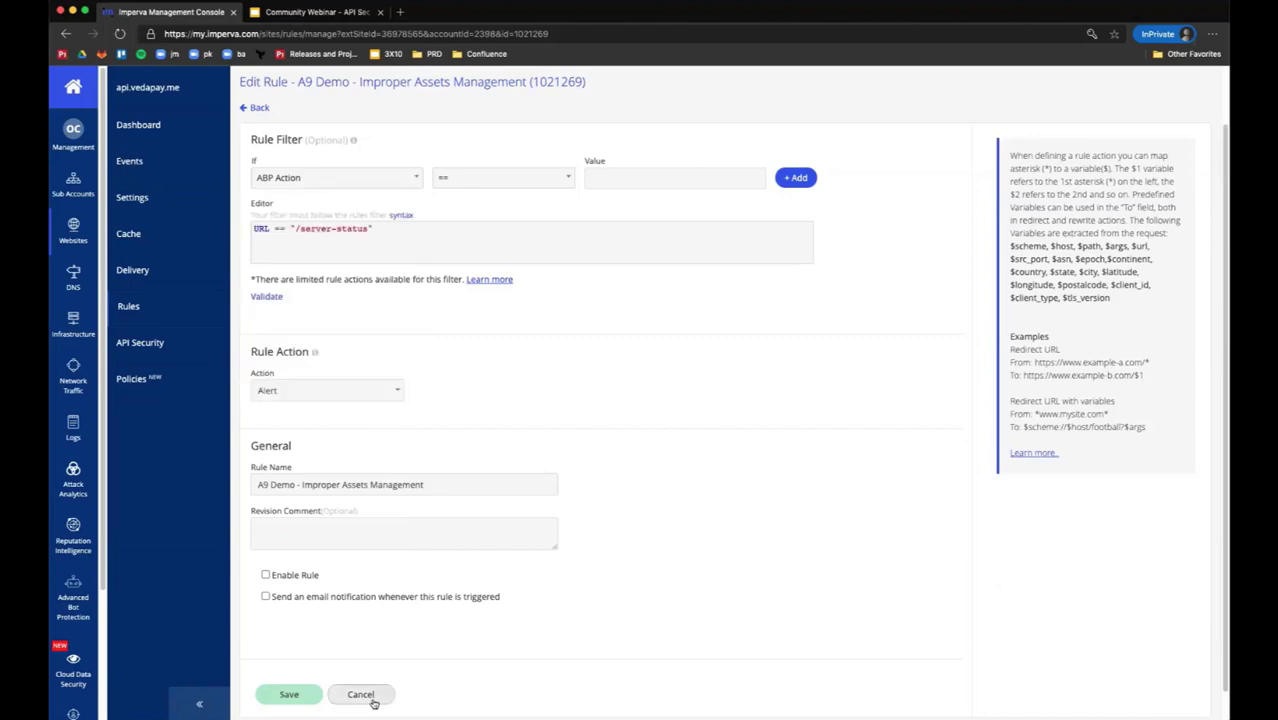
Cancel the unsaved rule edit and view api.vedapay.me's Events log.
left_click(360, 694)
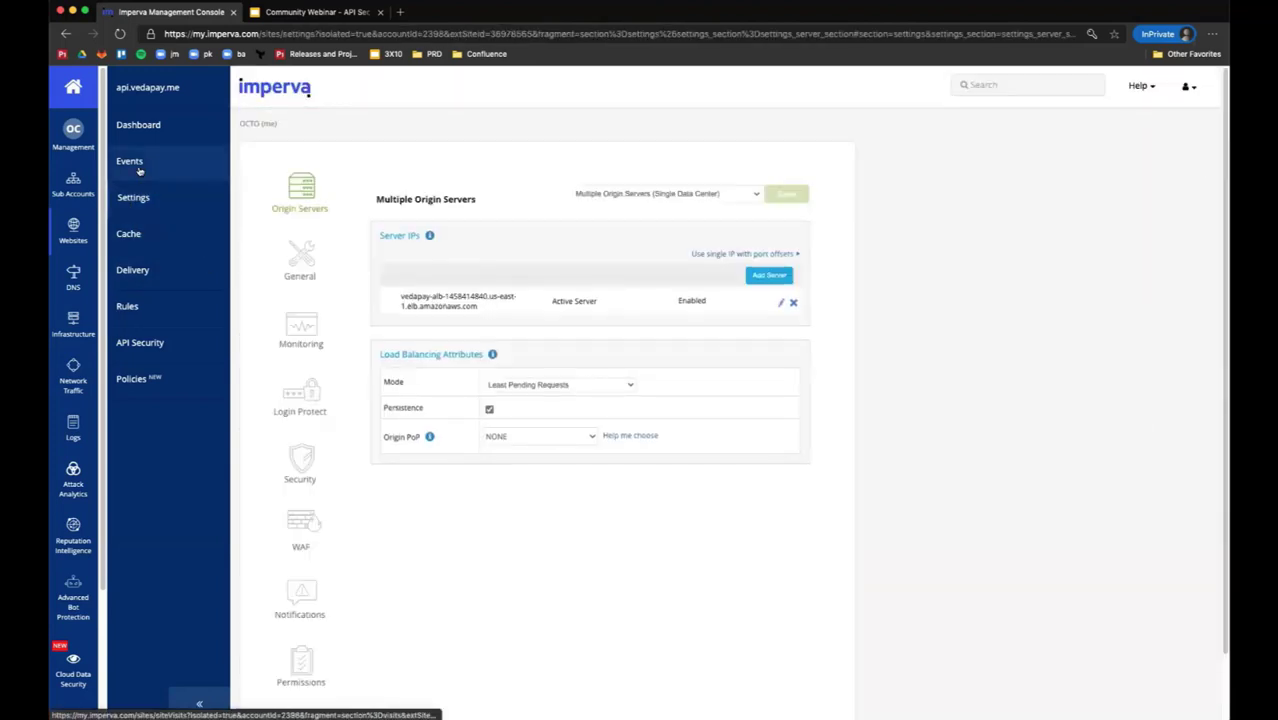
left_click(130, 160)
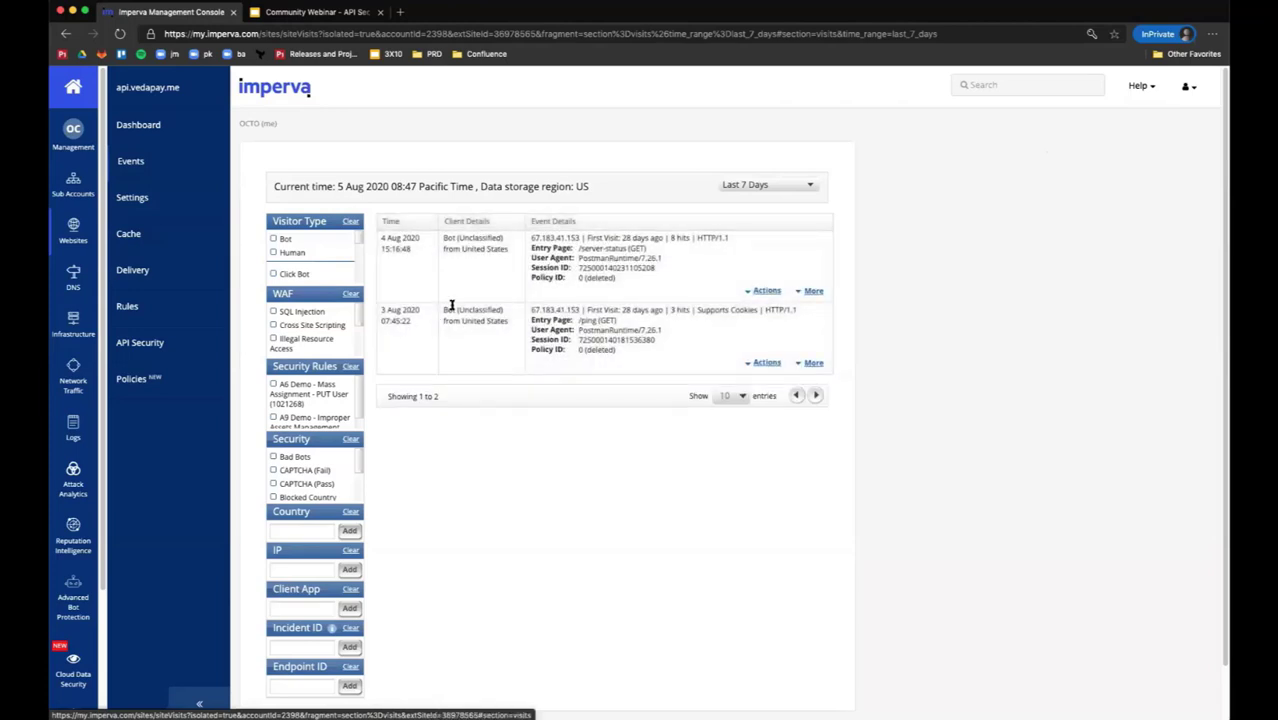
mouse_move(803, 232)
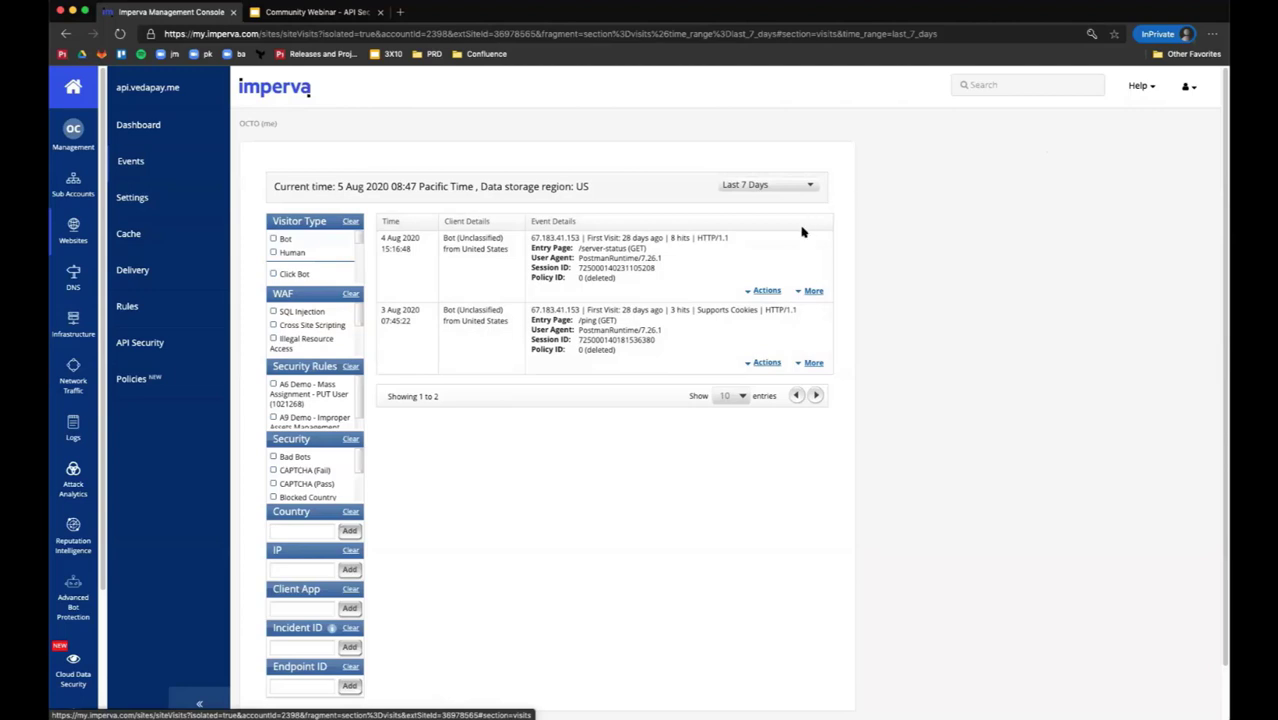
Expand the 4 Aug /server-status visit to show its A9 rule block details.
left_click(813, 290)
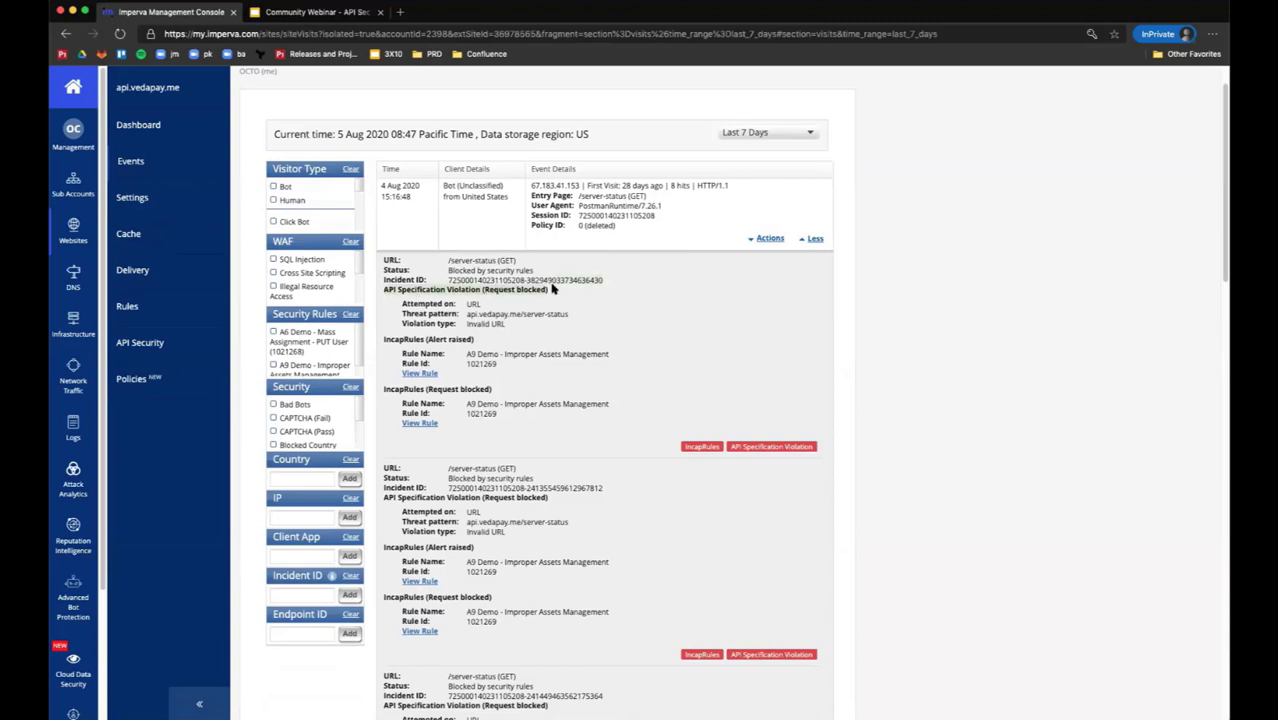
mouse_move(479, 348)
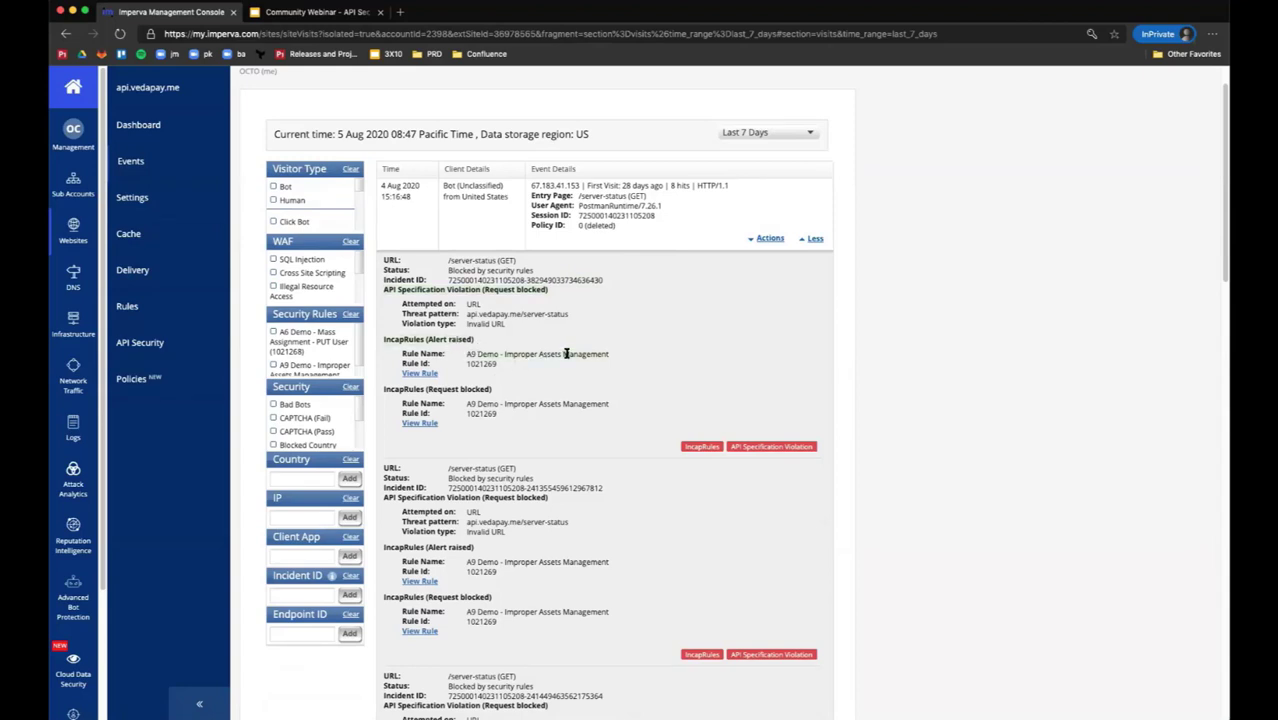
mouse_move(569, 350)
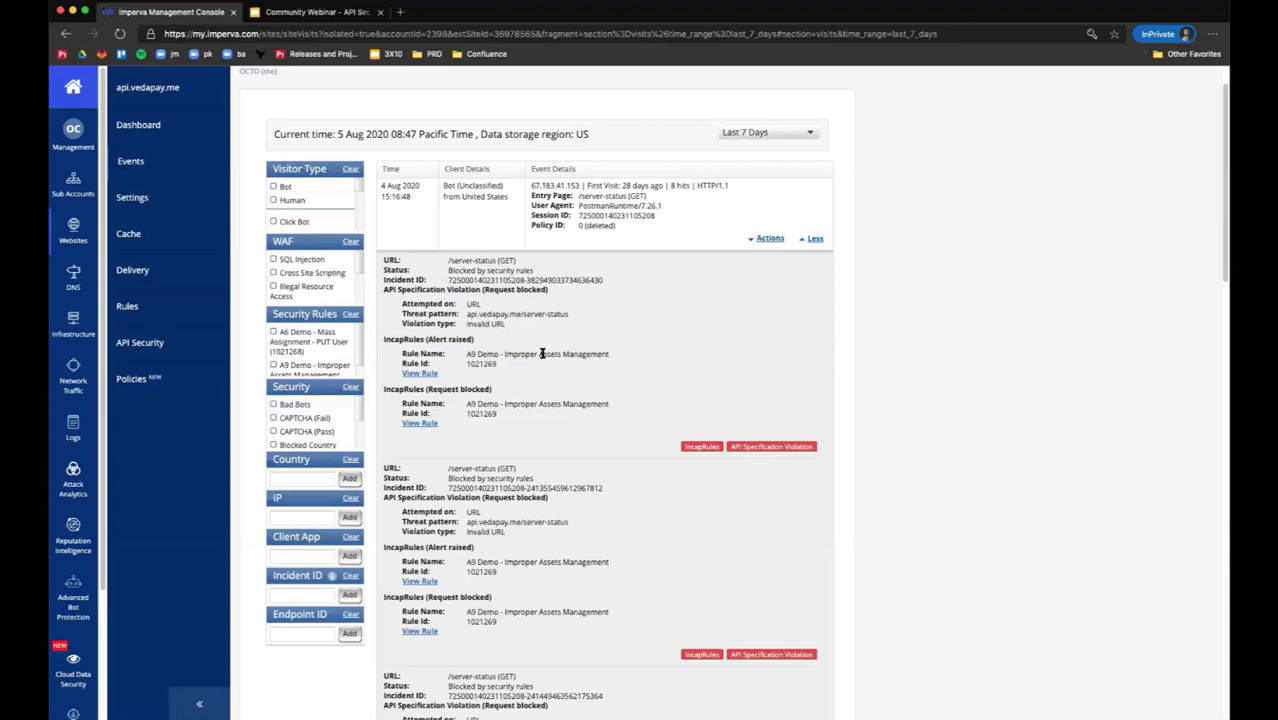
mouse_move(540, 353)
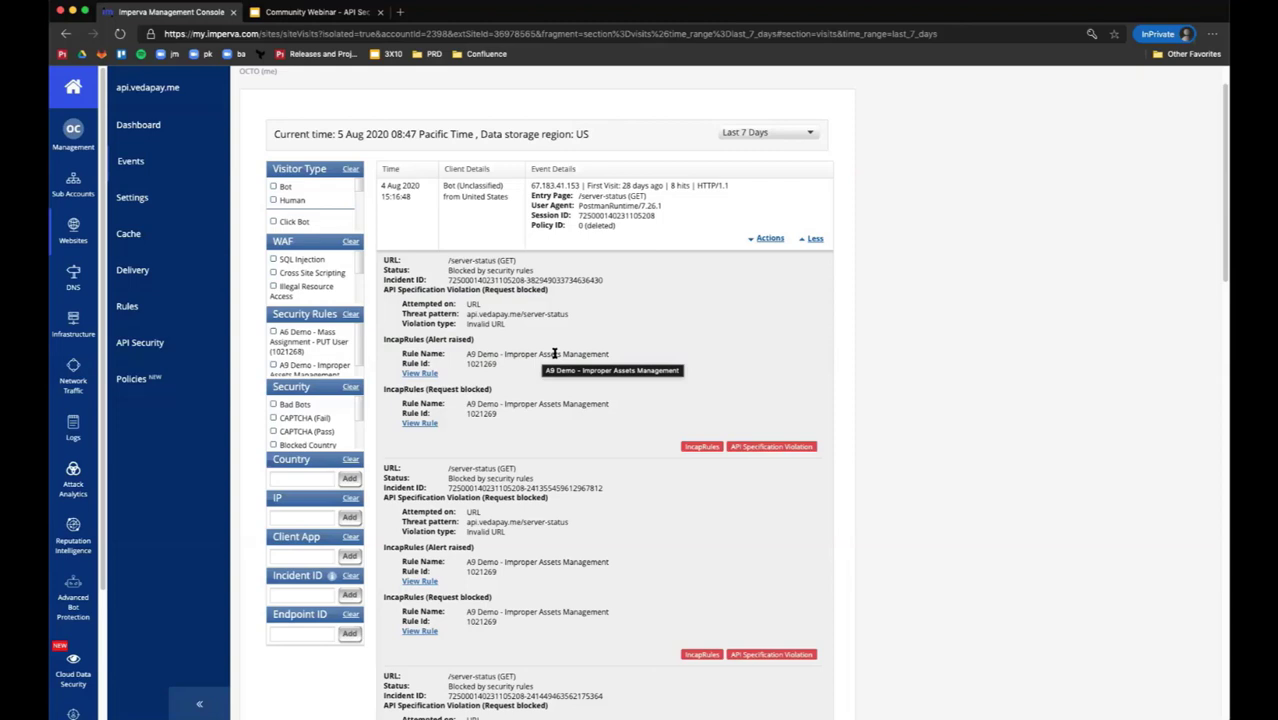
mouse_move(492, 375)
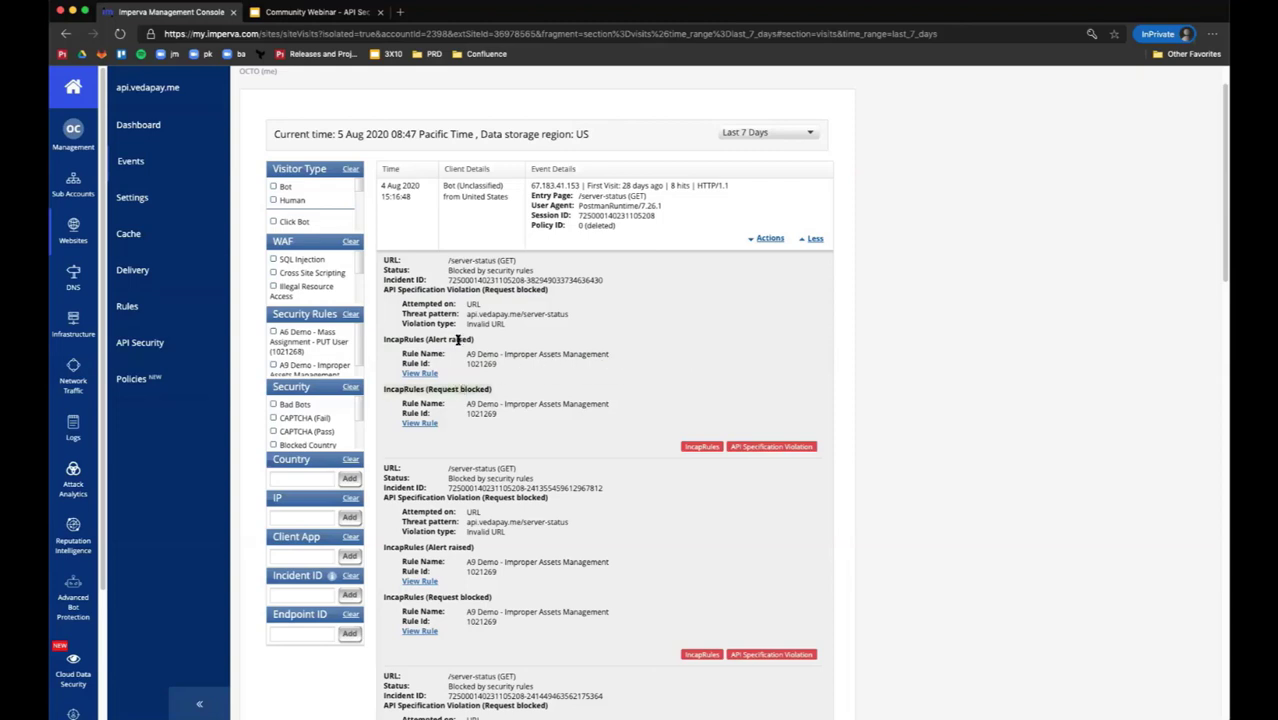
mouse_move(508, 267)
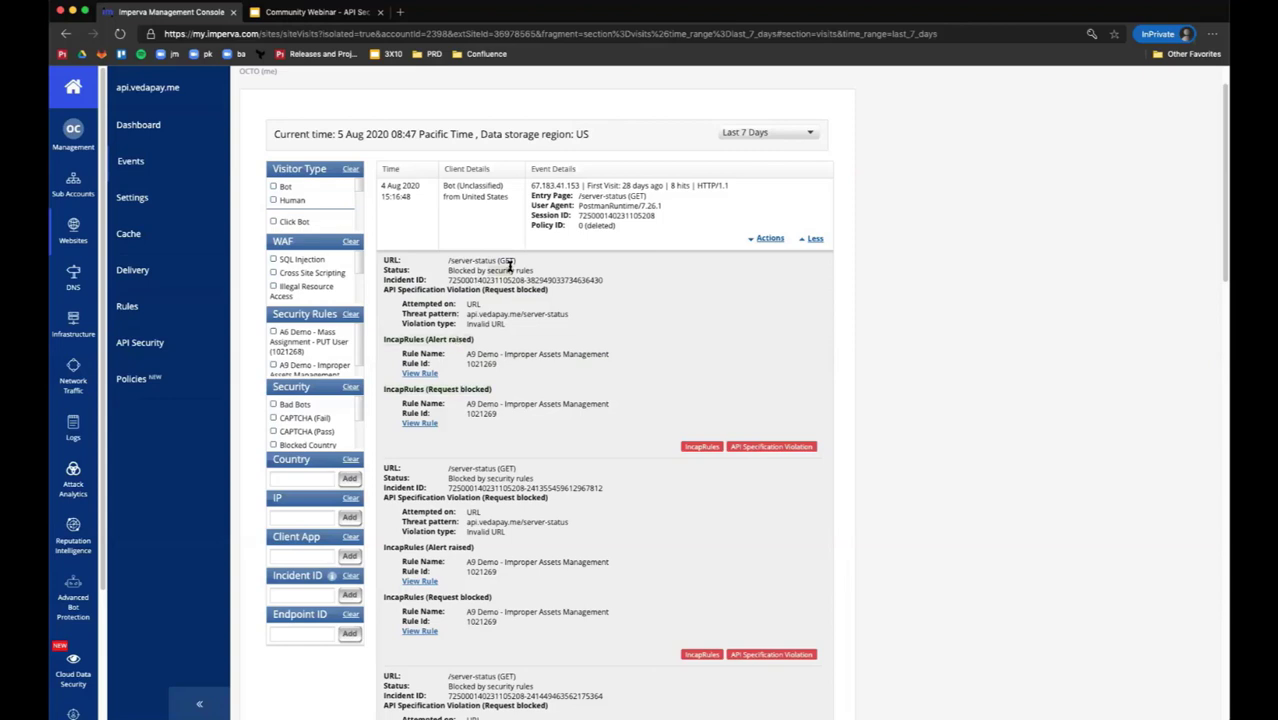
mouse_move(513, 328)
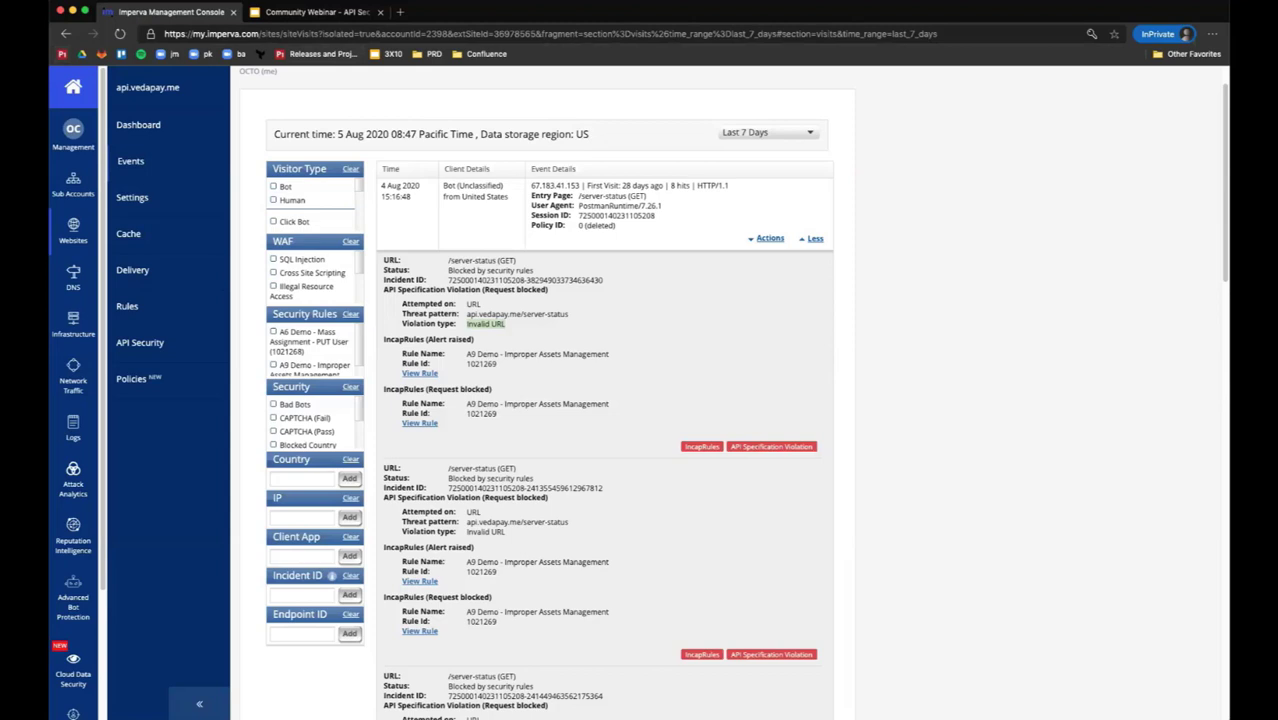
mouse_move(869, 349)
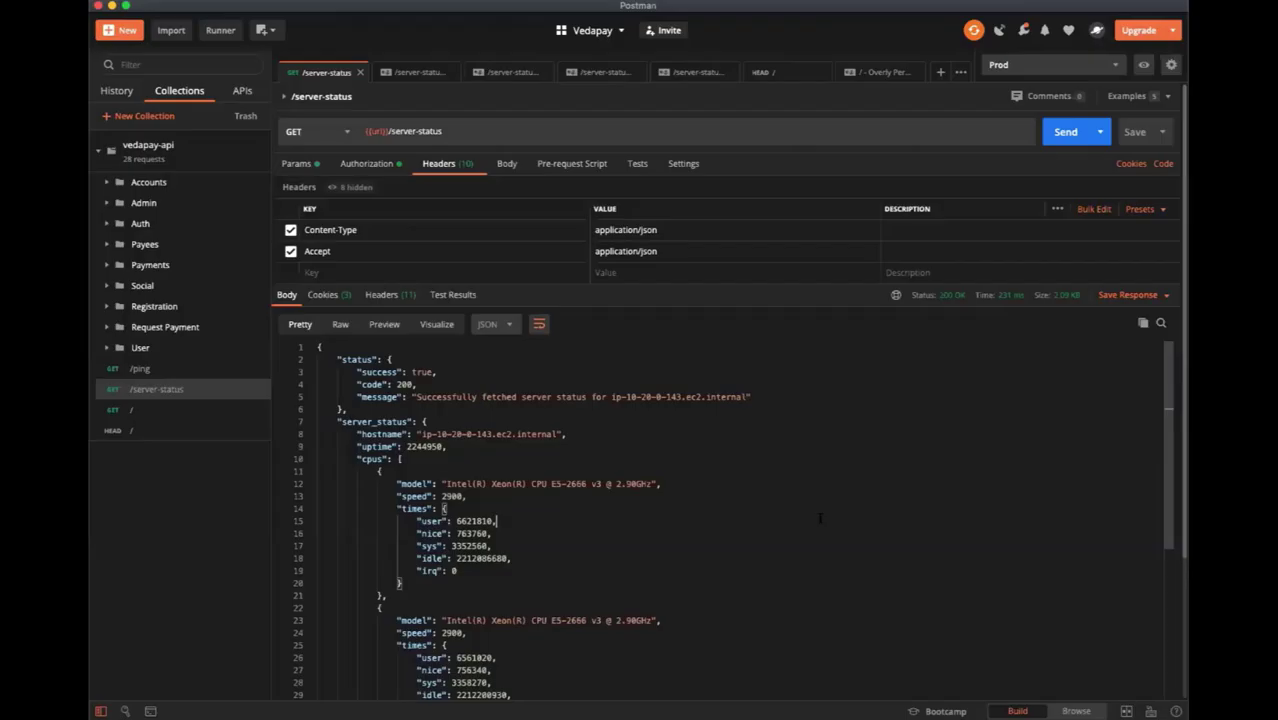
View the Typical Response example, then the 403 Forbidden Bad Error Response example.
left_click(415, 72)
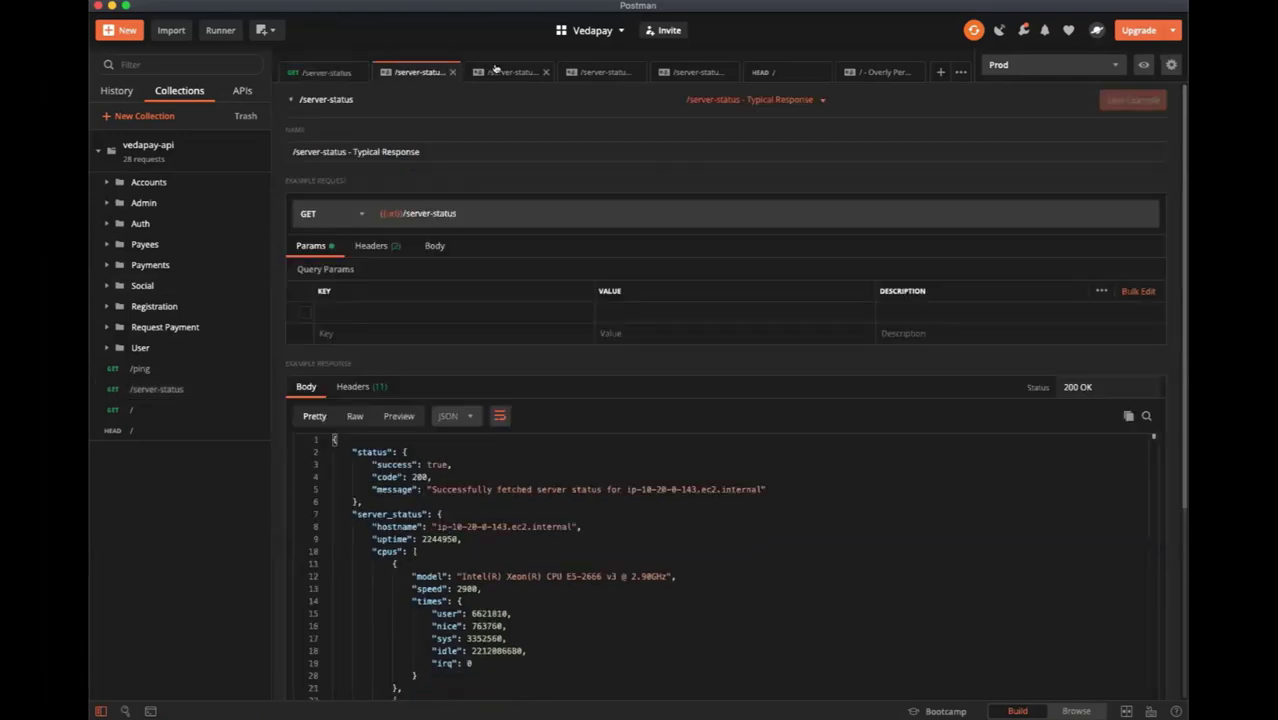
left_click(510, 71)
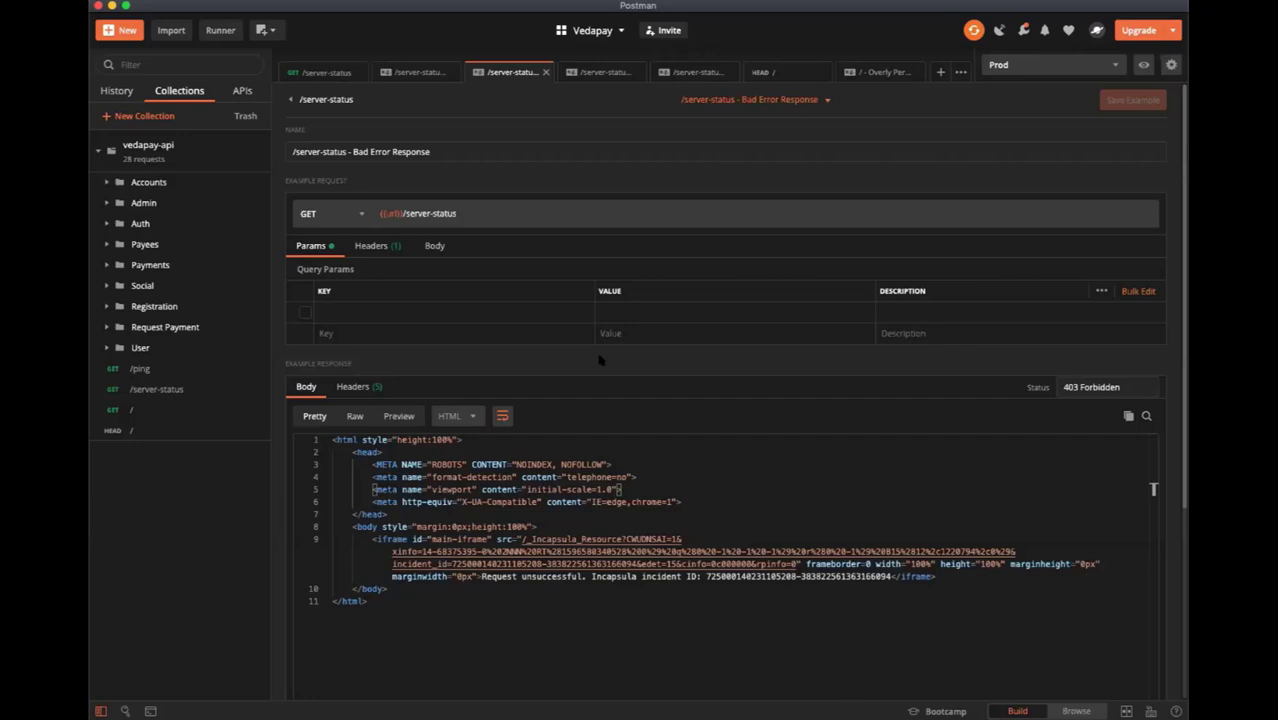
mouse_move(148, 182)
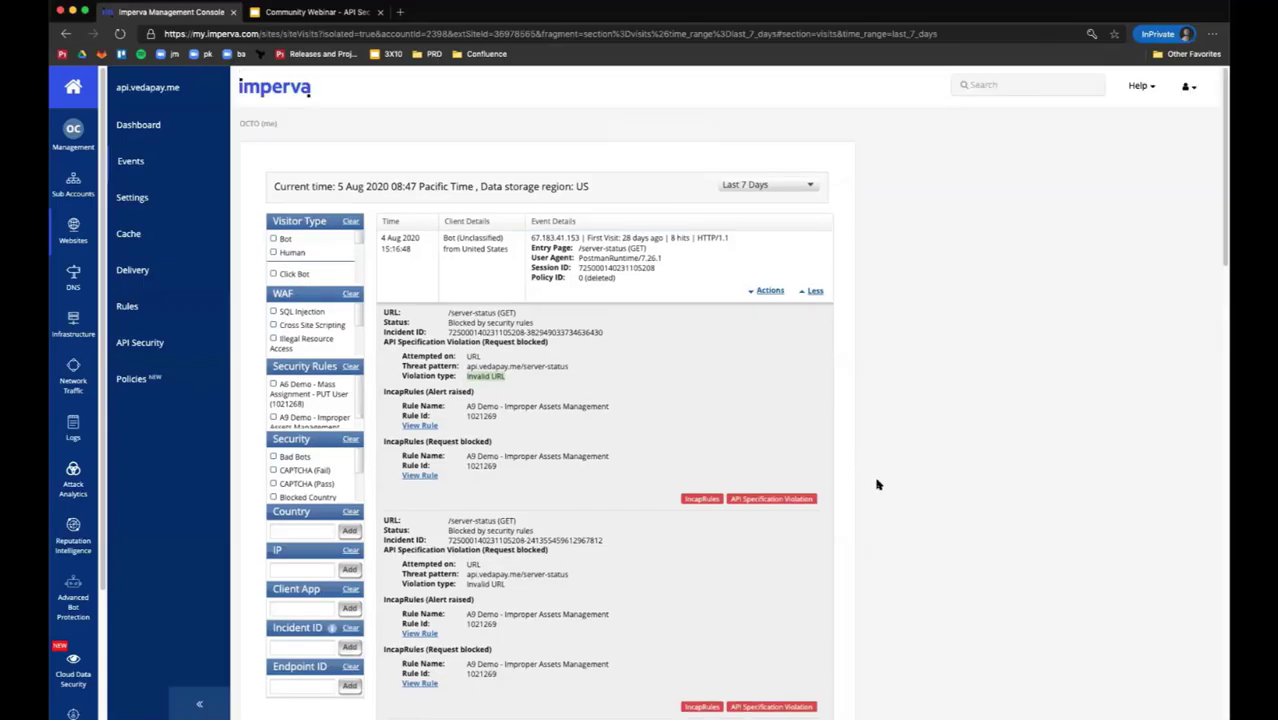
mouse_move(132, 197)
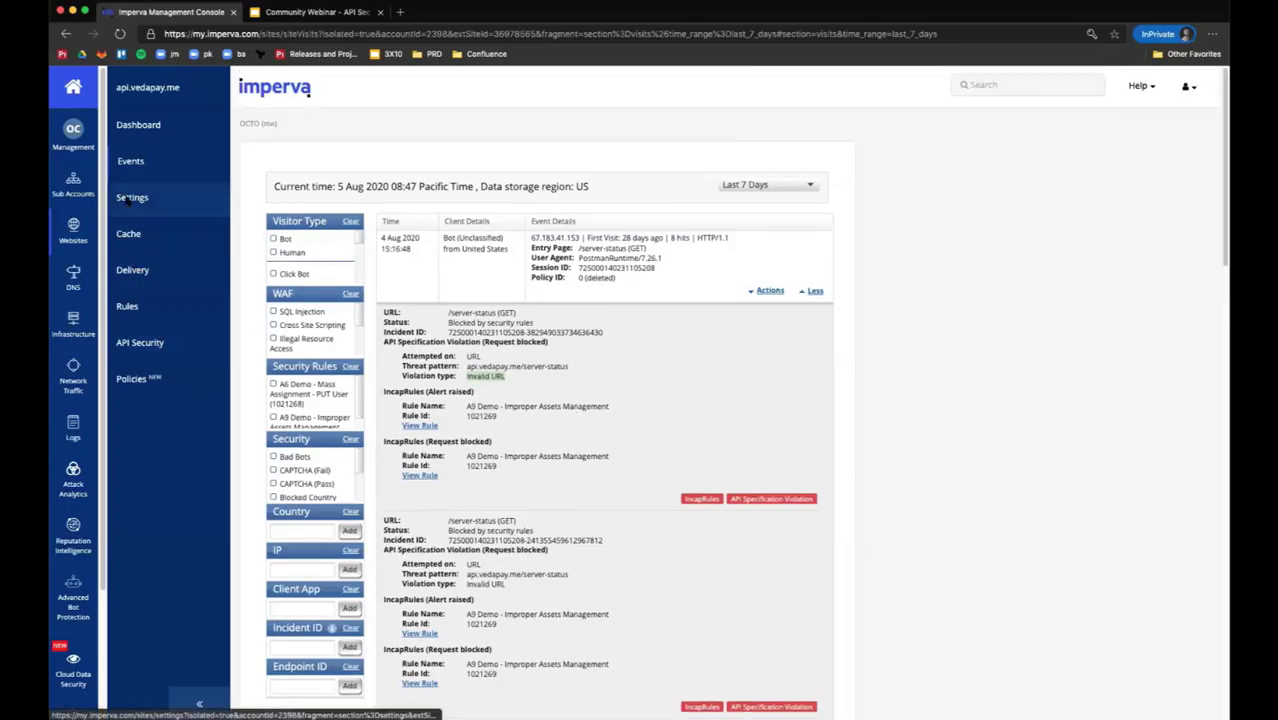
Scroll api.vedapay.me's Settings page down toward Additional Settings.
left_click(133, 197)
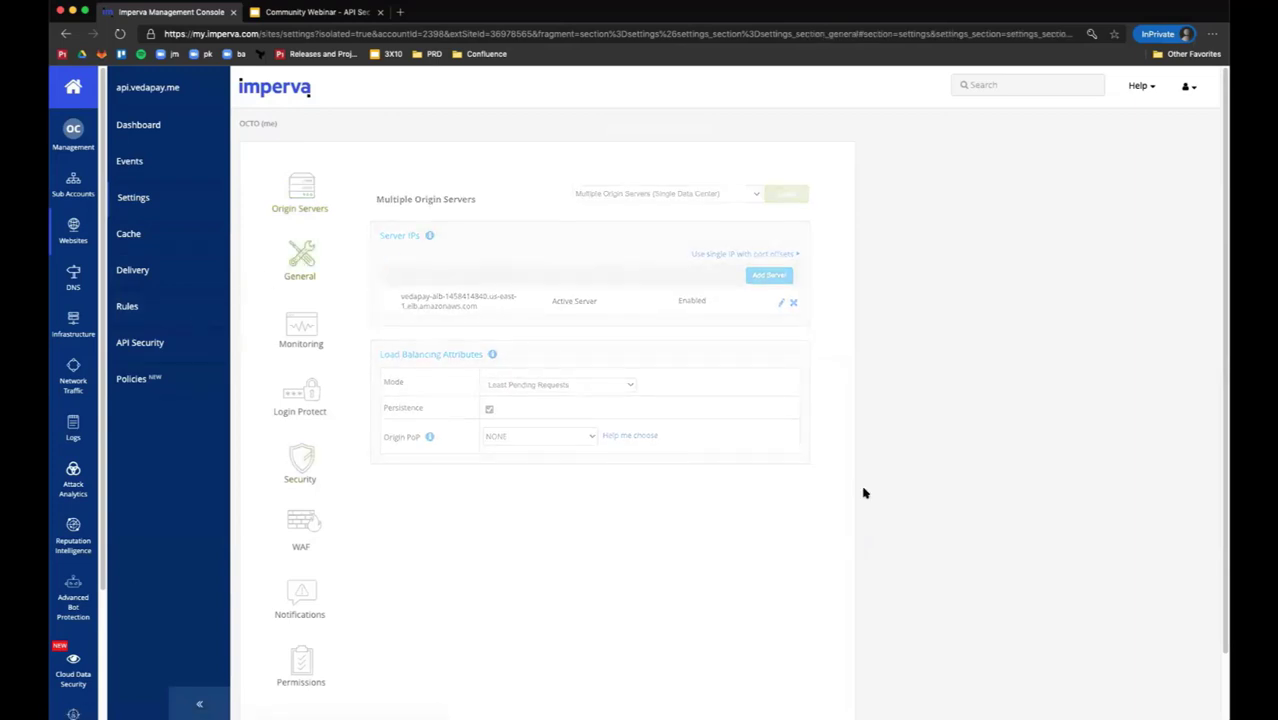
scroll("down", 3)
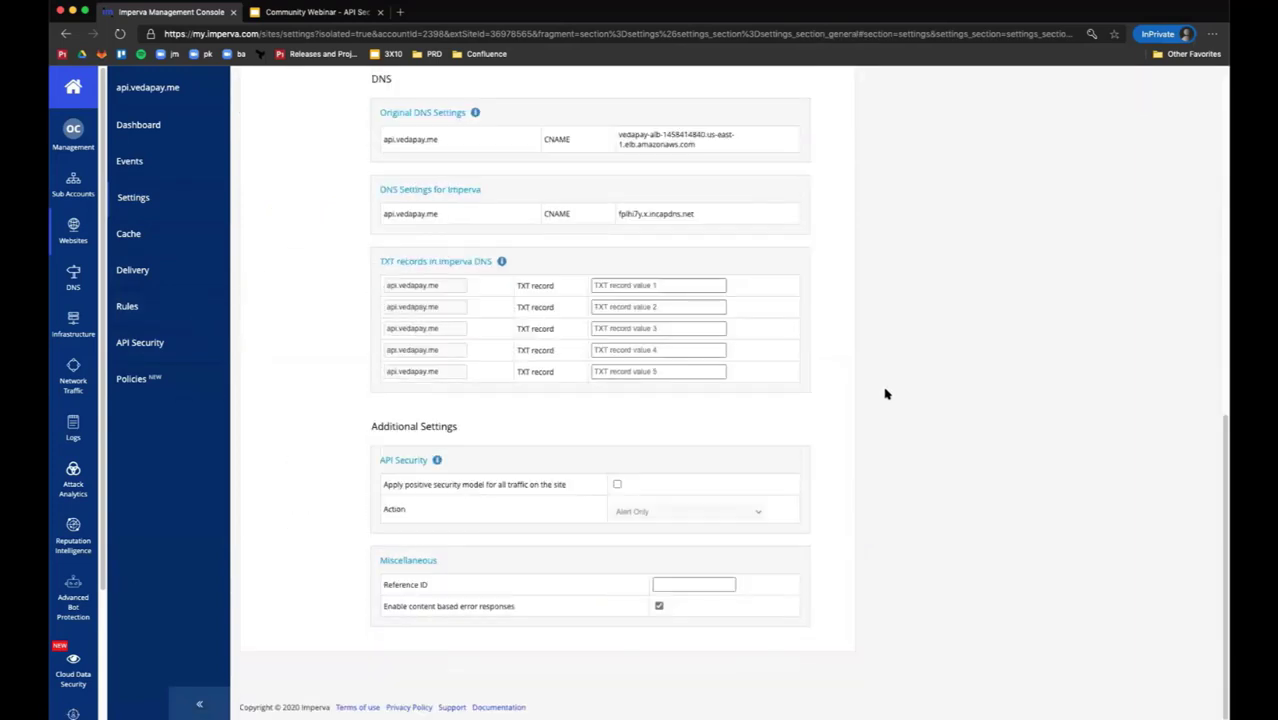
mouse_move(489, 491)
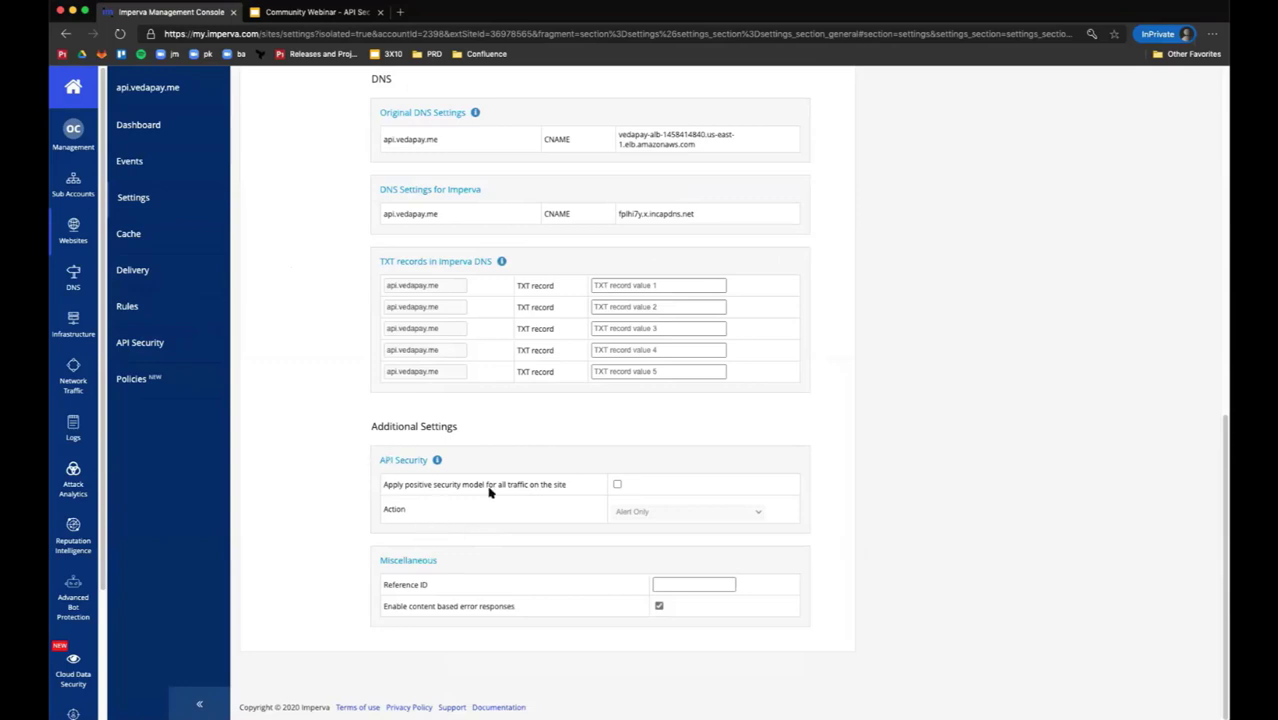
mouse_move(477, 456)
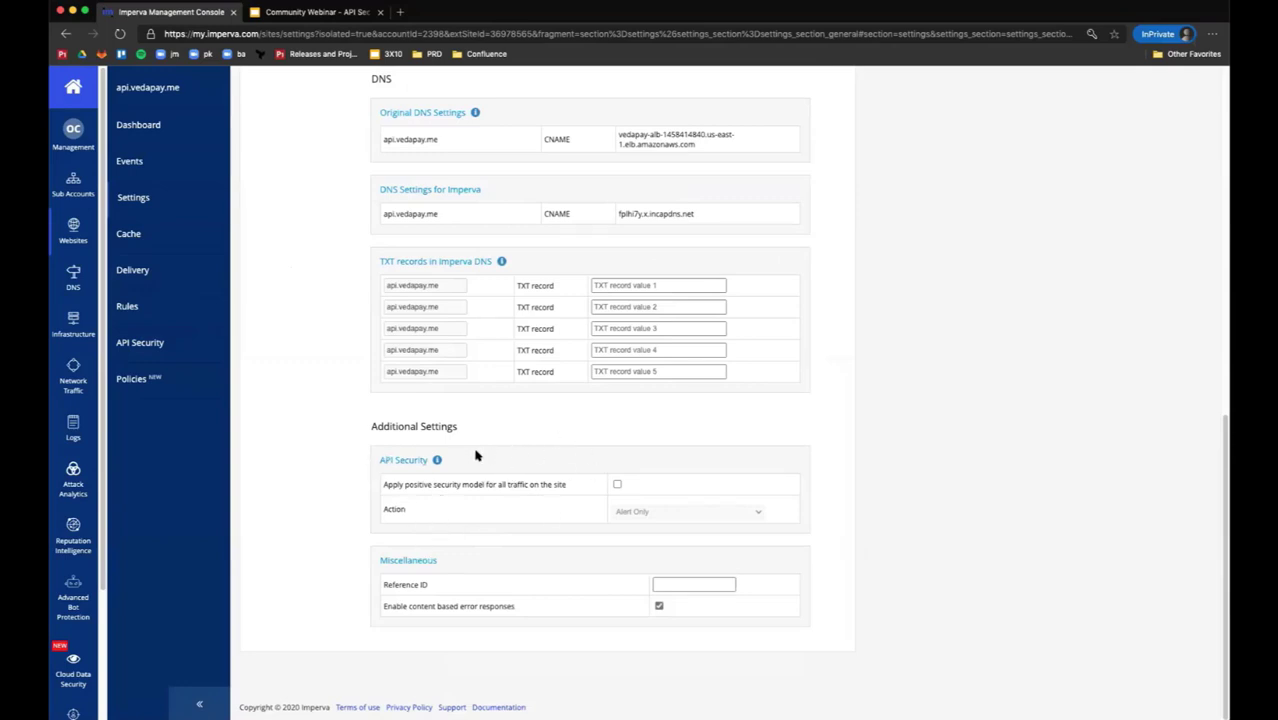
mouse_move(464, 493)
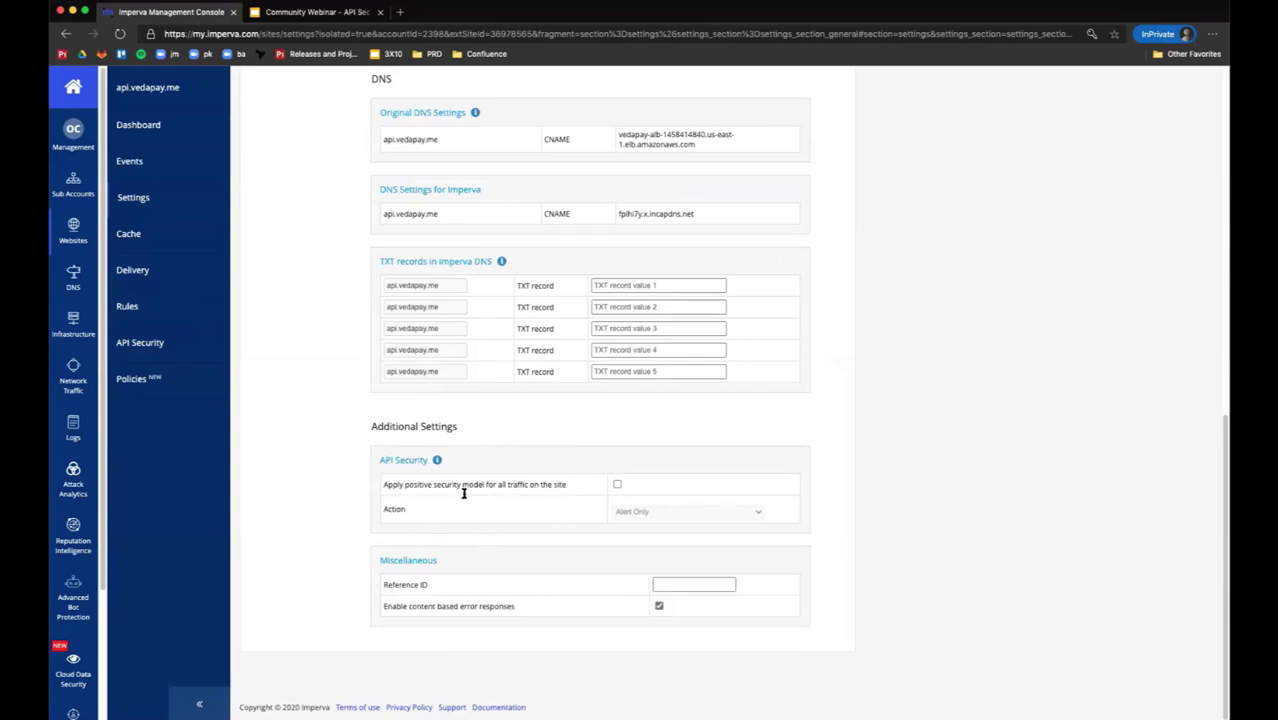
mouse_move(408, 560)
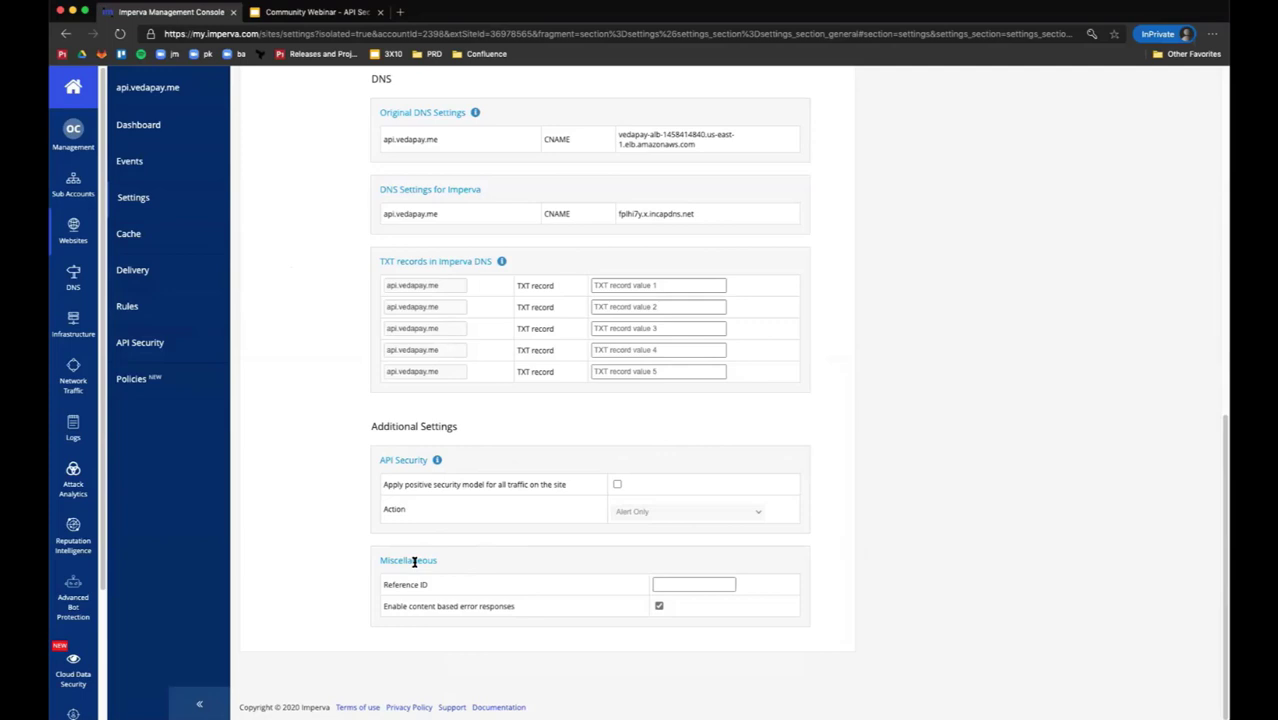
mouse_move(450, 596)
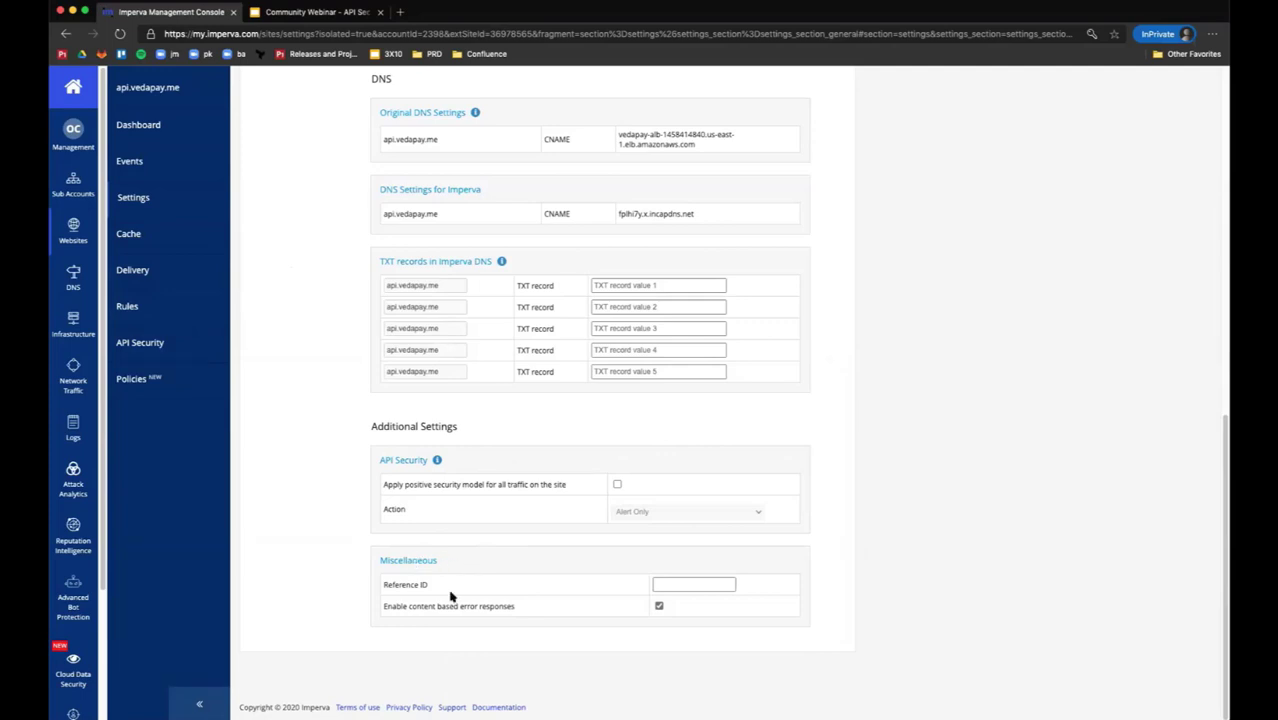
mouse_move(433, 606)
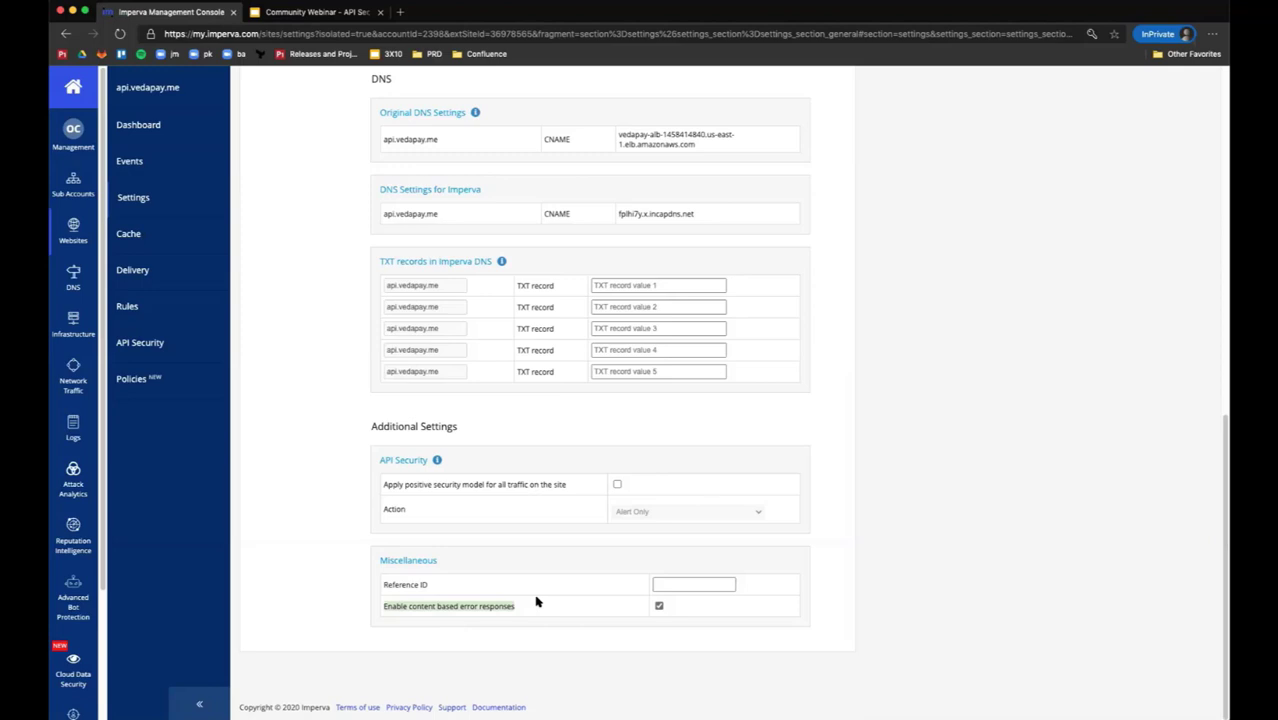
mouse_move(633, 605)
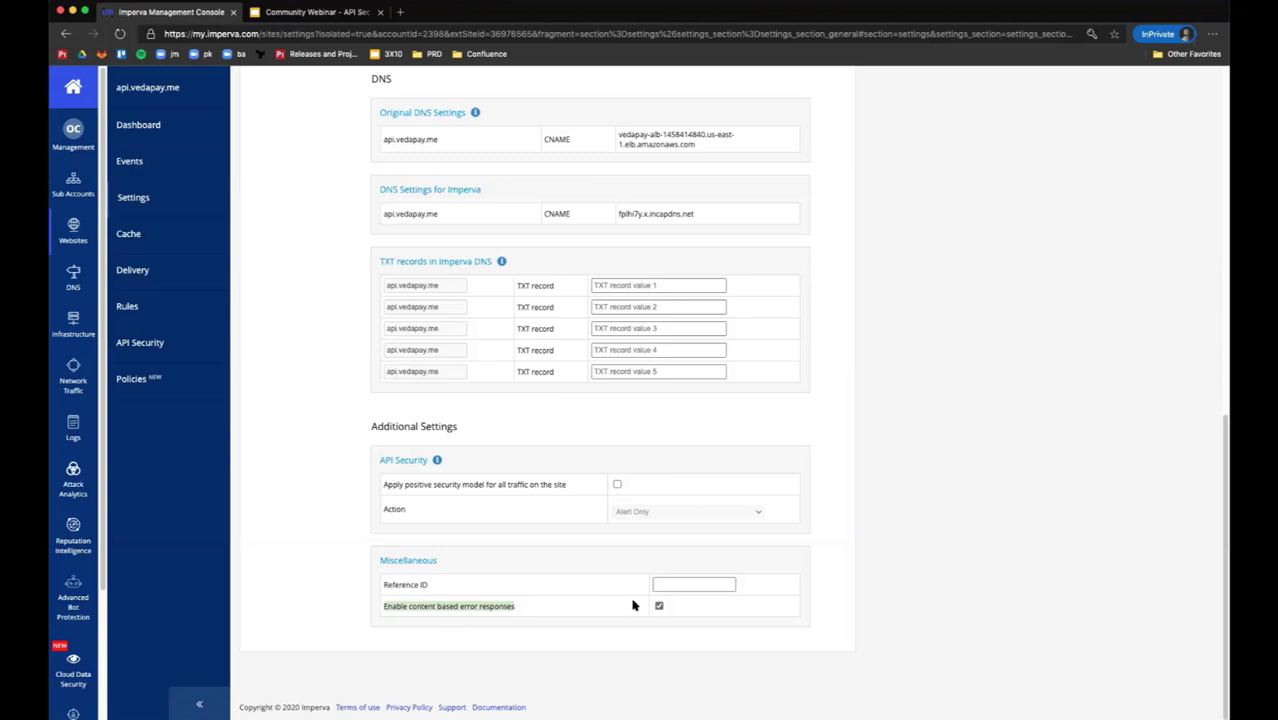
mouse_move(218, 150)
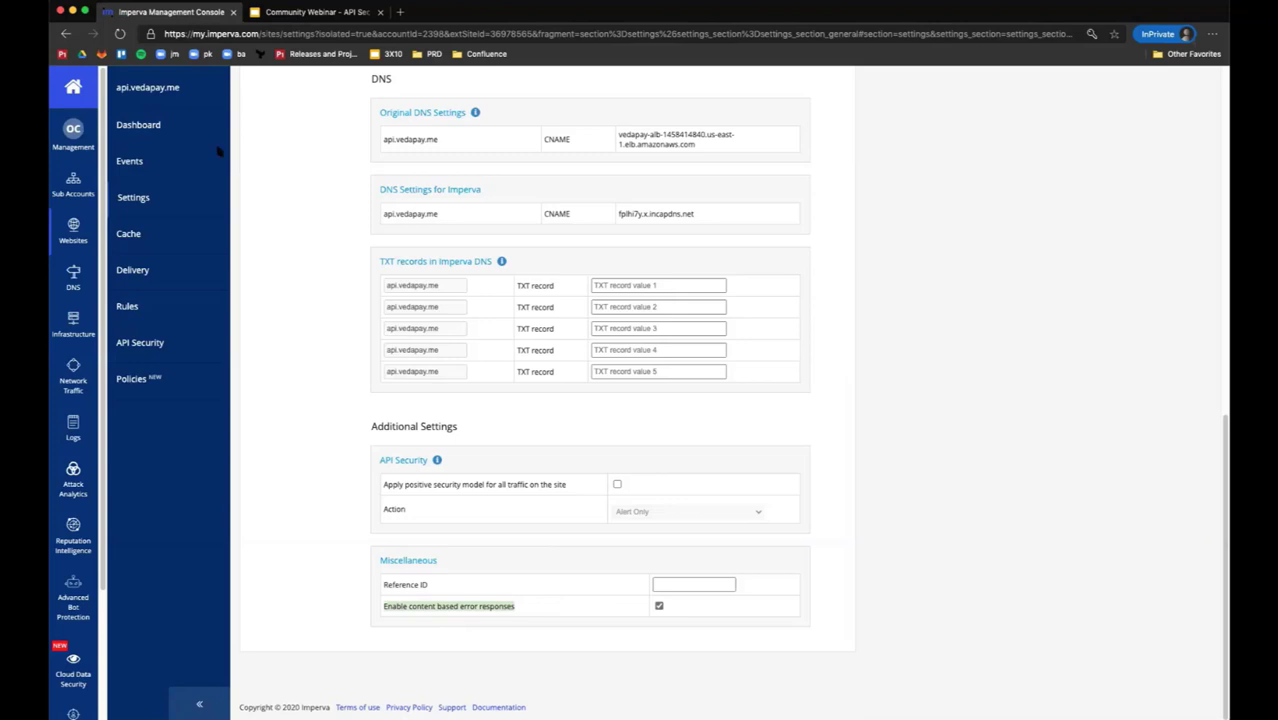
mouse_move(908, 343)
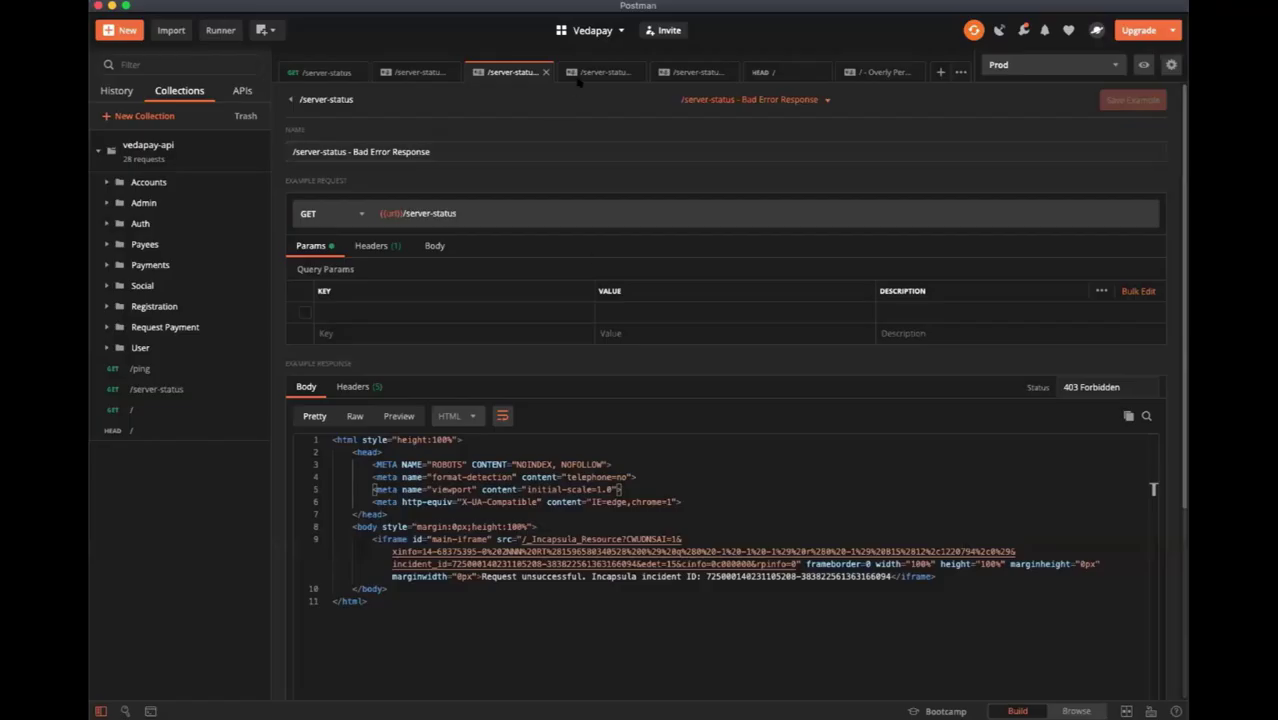
Show the Good Error Response example's headers, highlighting the application/json value.
left_click(600, 72)
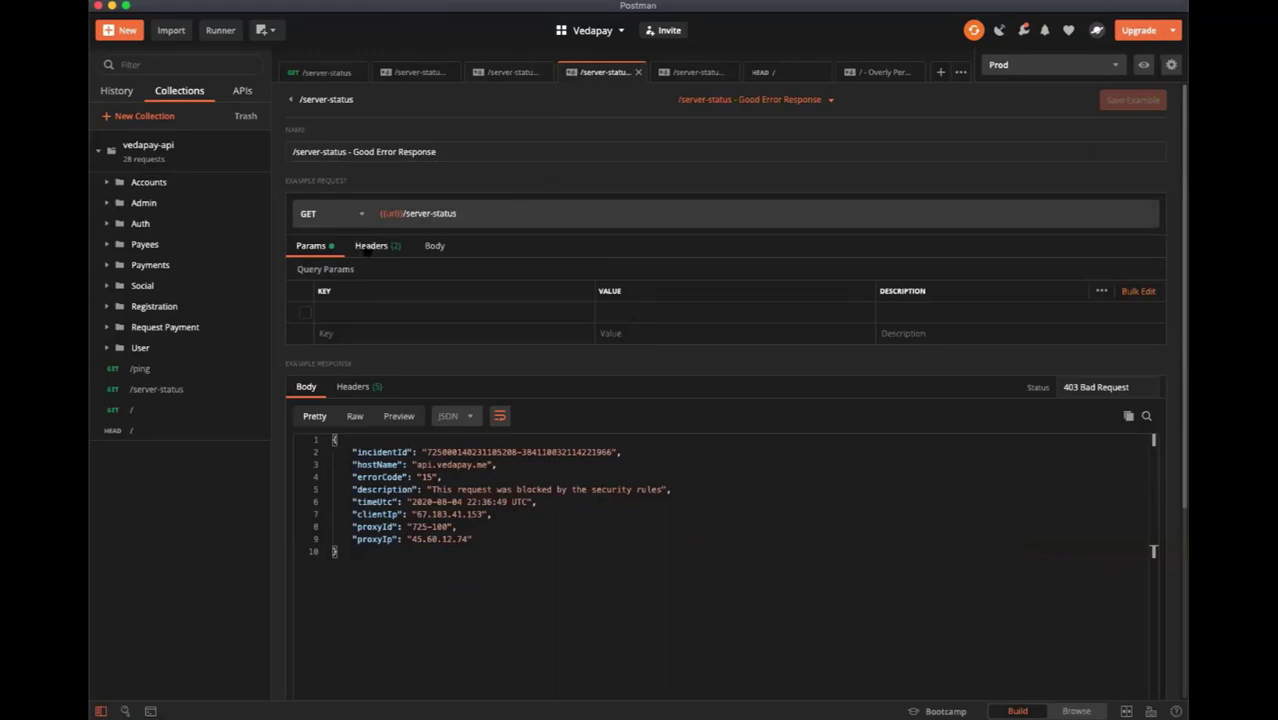
left_click(371, 245)
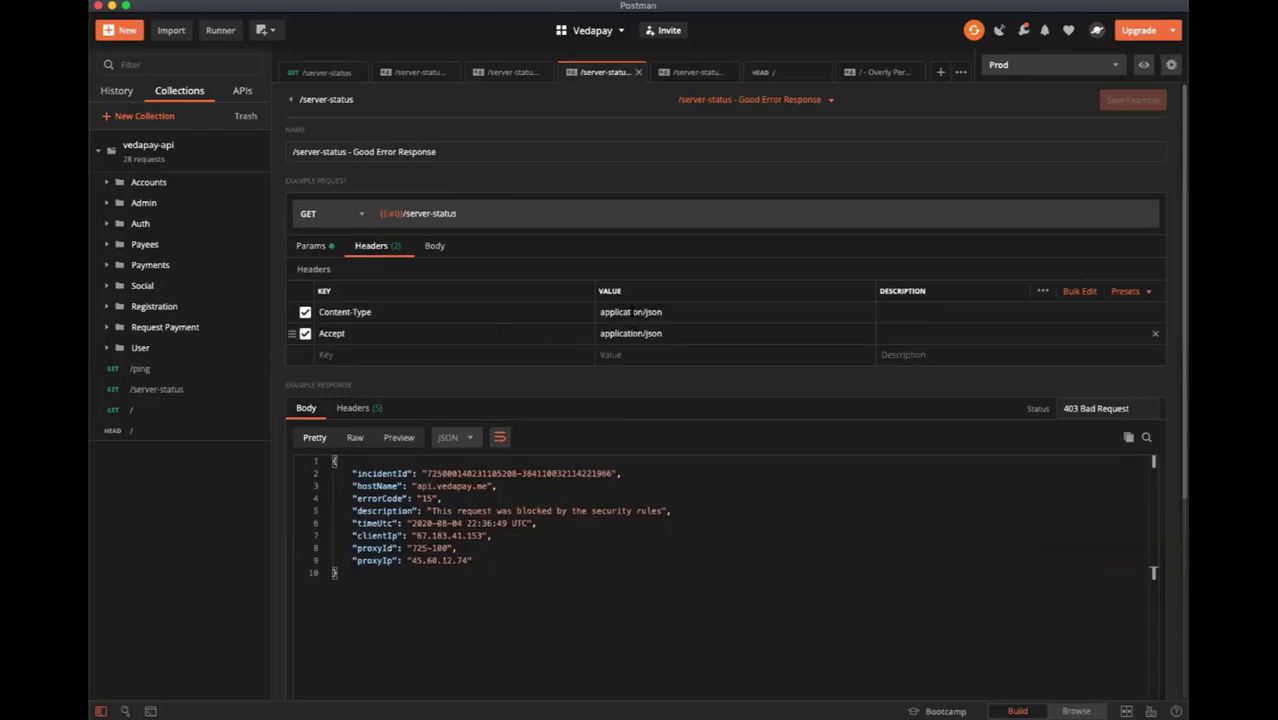
double_click(630, 333)
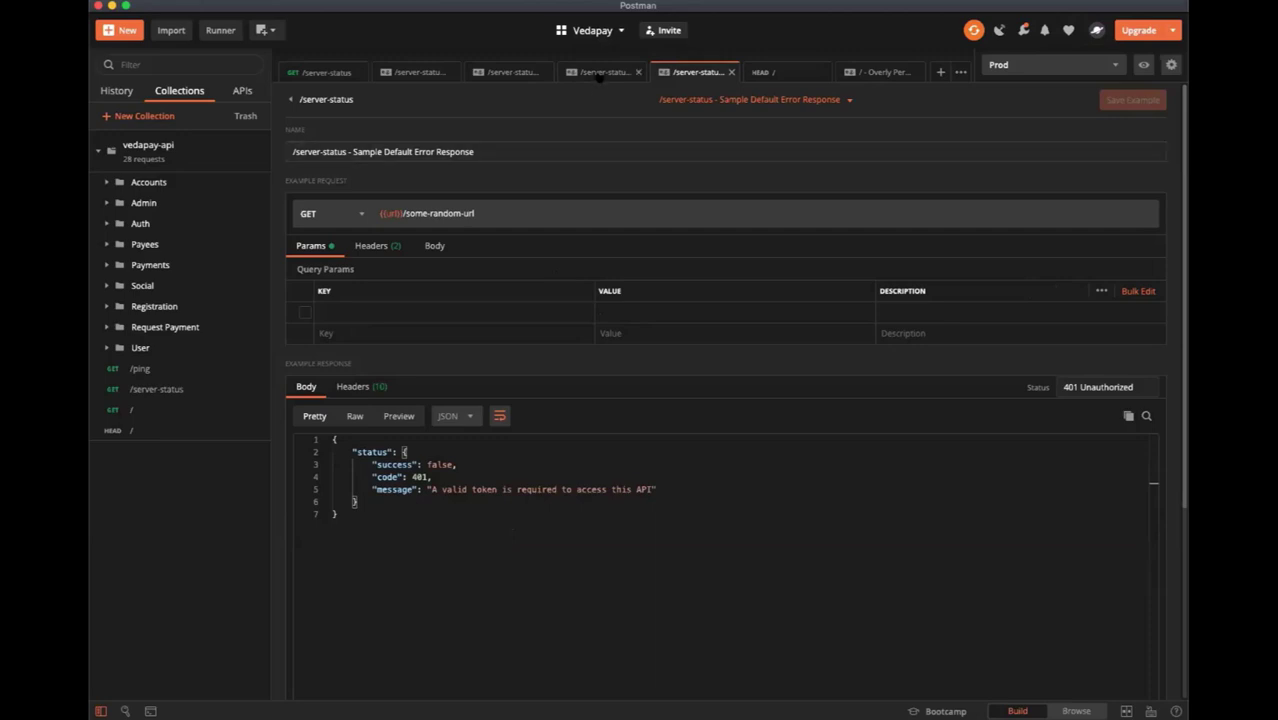
left_click(604, 72)
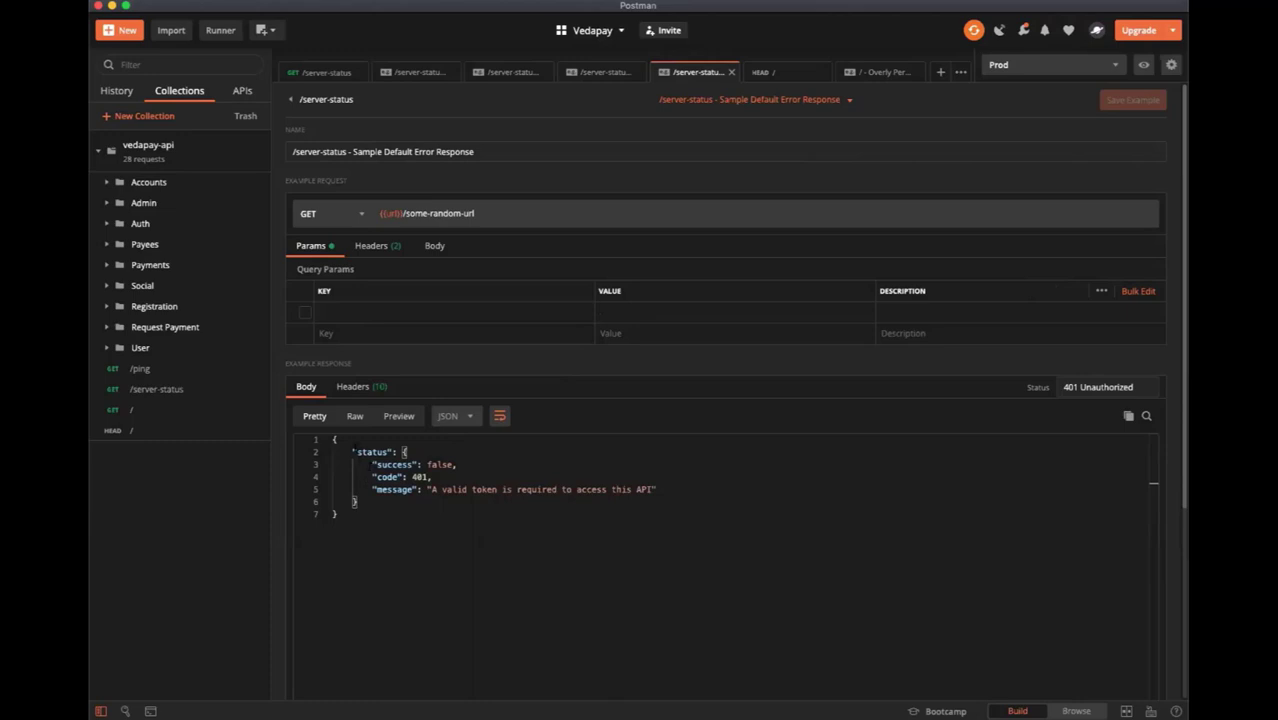
double_click(387, 477)
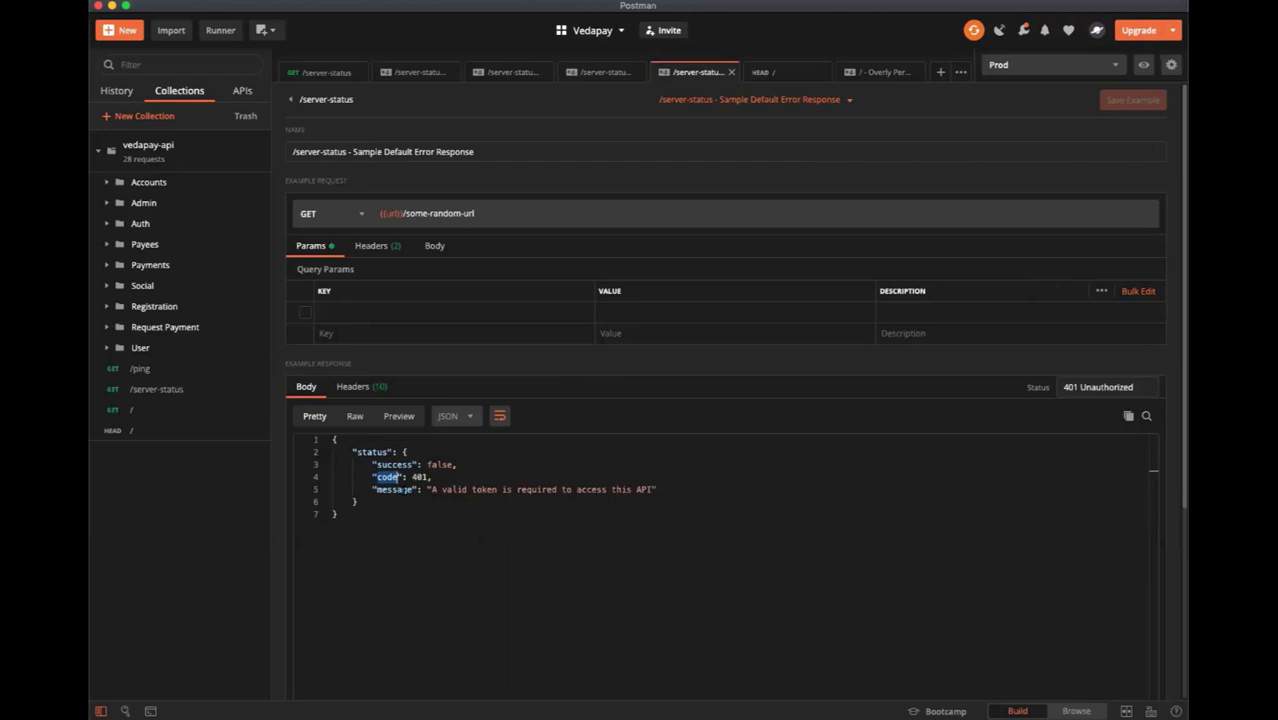
Show the Good Error Response example with its JSON headers and 403 blocked-request body.
left_click(600, 71)
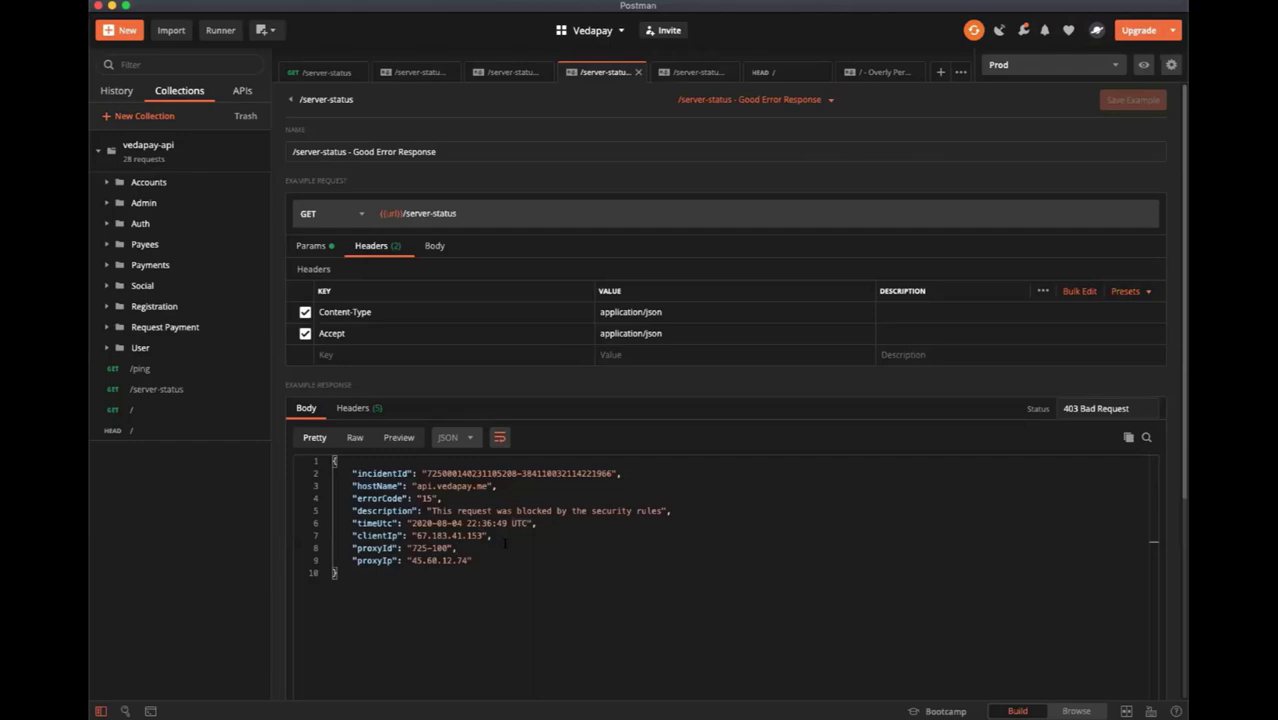
mouse_move(560, 378)
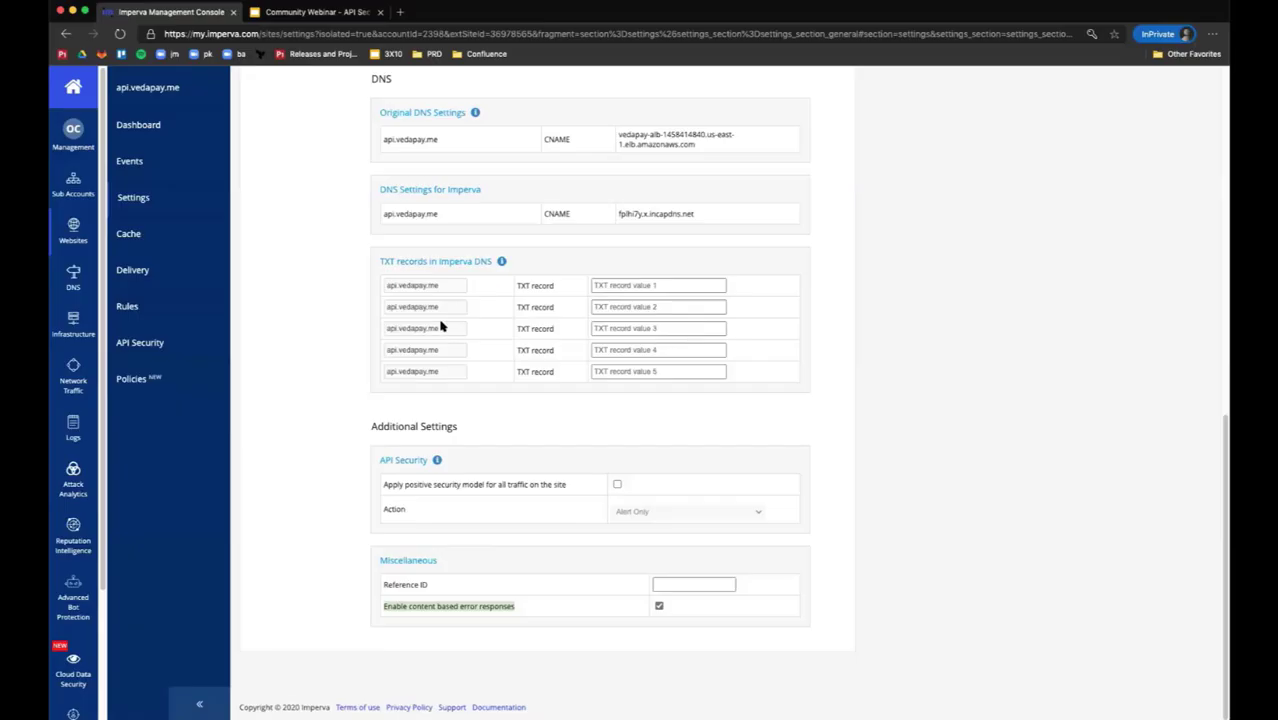
Open the Rules list for api.vedapay.me from the site's left navigation.
left_click(126, 305)
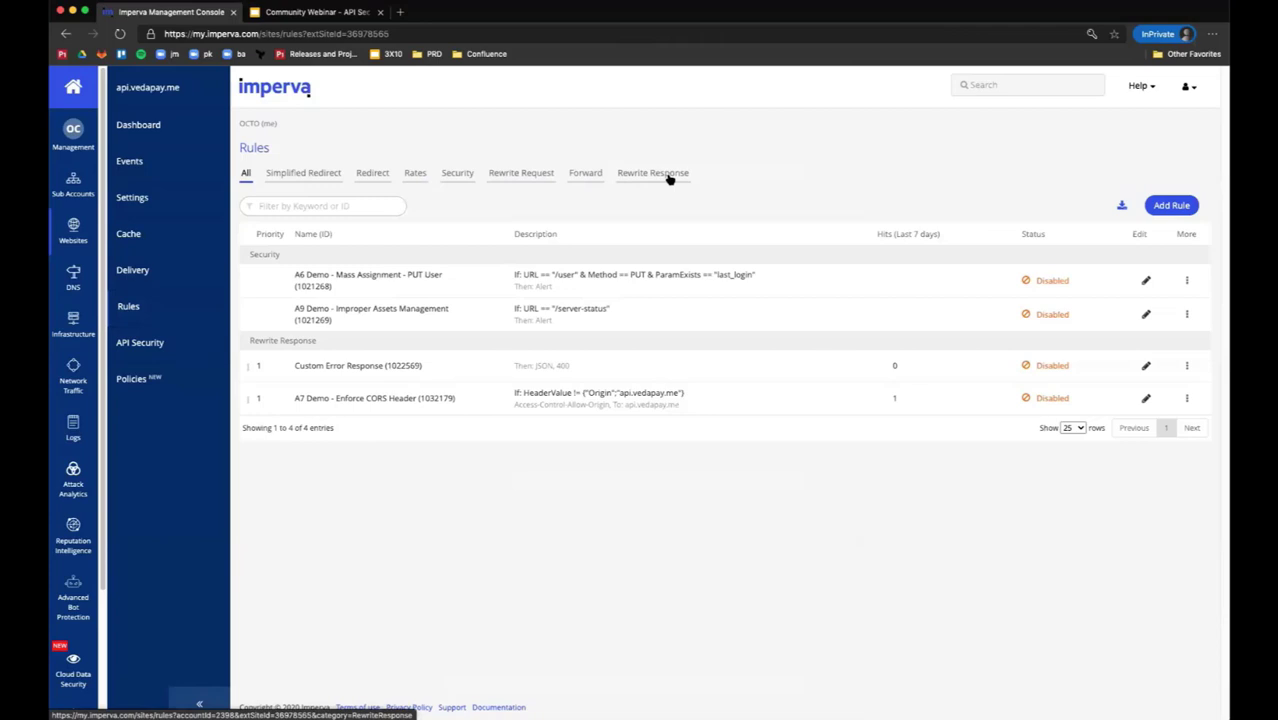
Filter to Rewrite Response rules, glance at the A7 CORS header rule, and return.
left_click(652, 172)
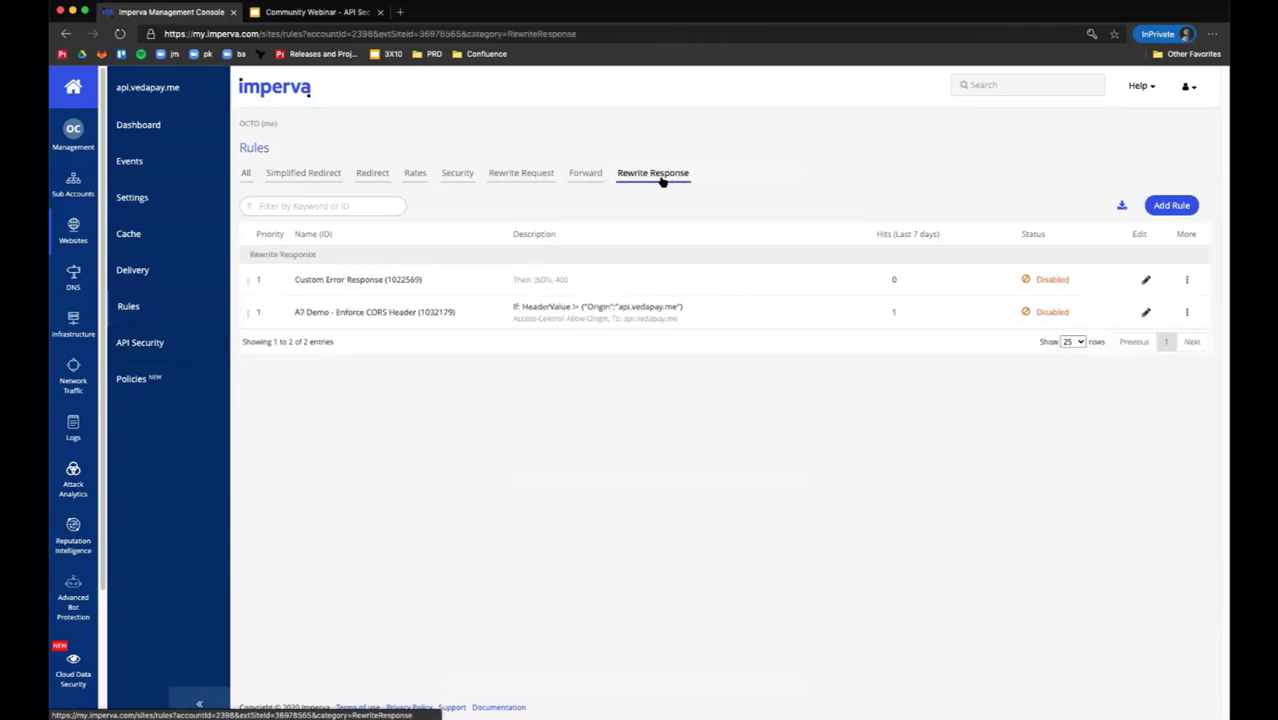
left_click(374, 312)
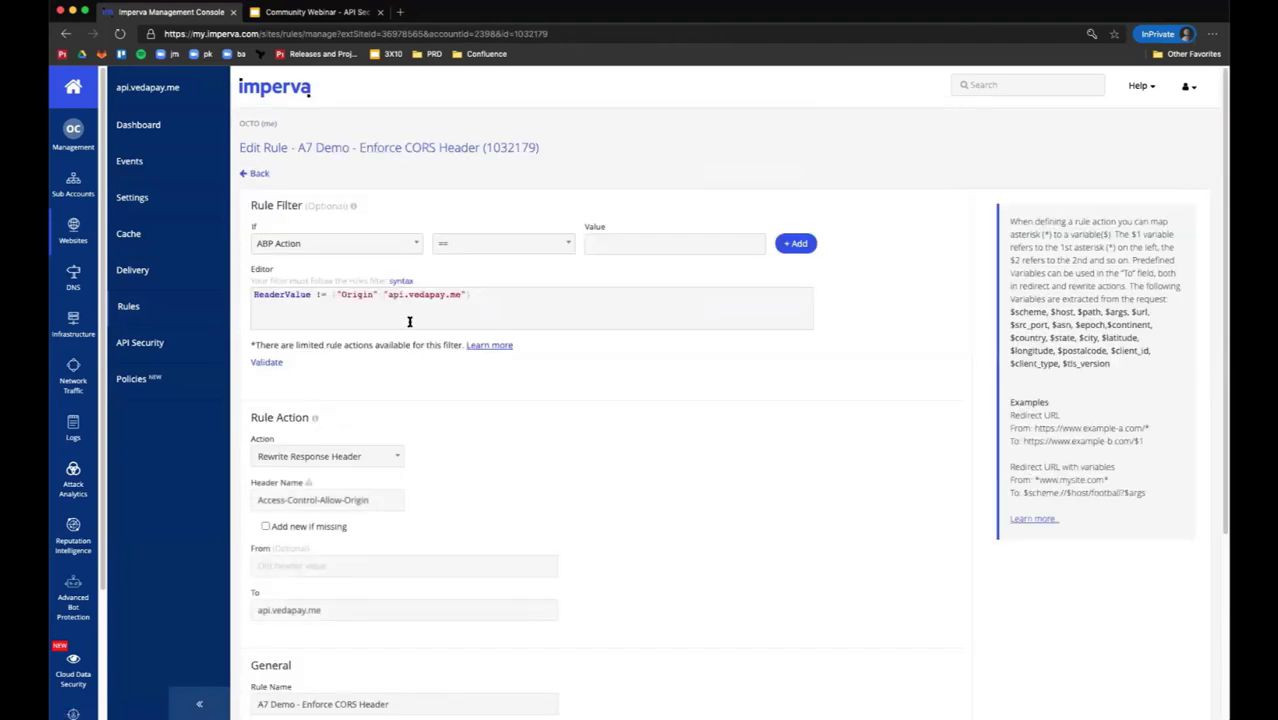
left_click(256, 173)
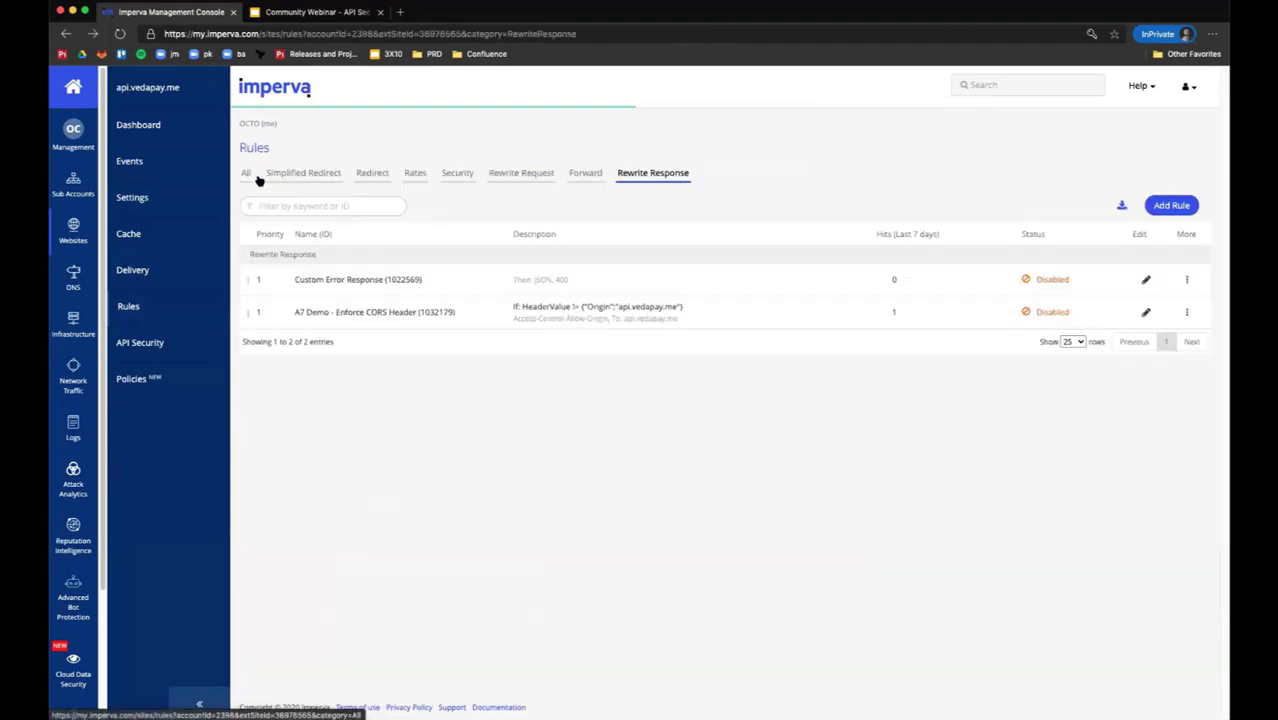
left_click(357, 279)
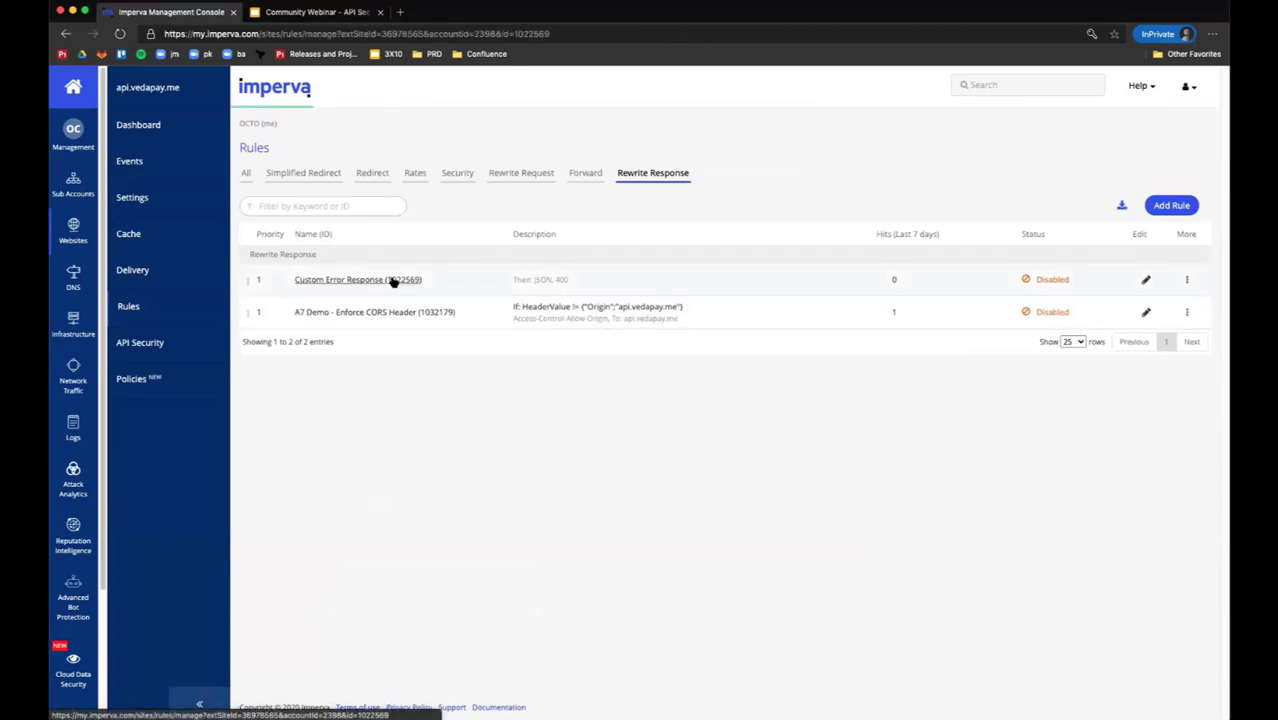
Open the Custom Error Response rule and scroll down to its Rule Action settings.
left_click(338, 279)
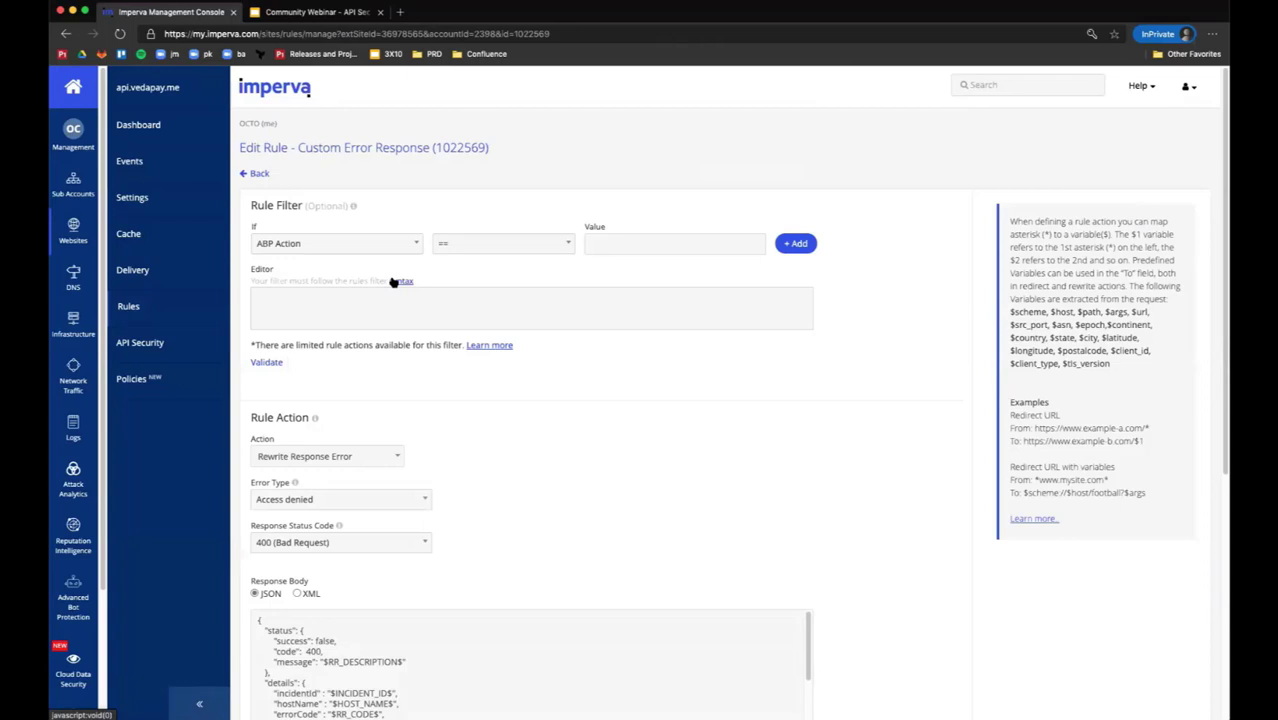
scroll("down", 3)
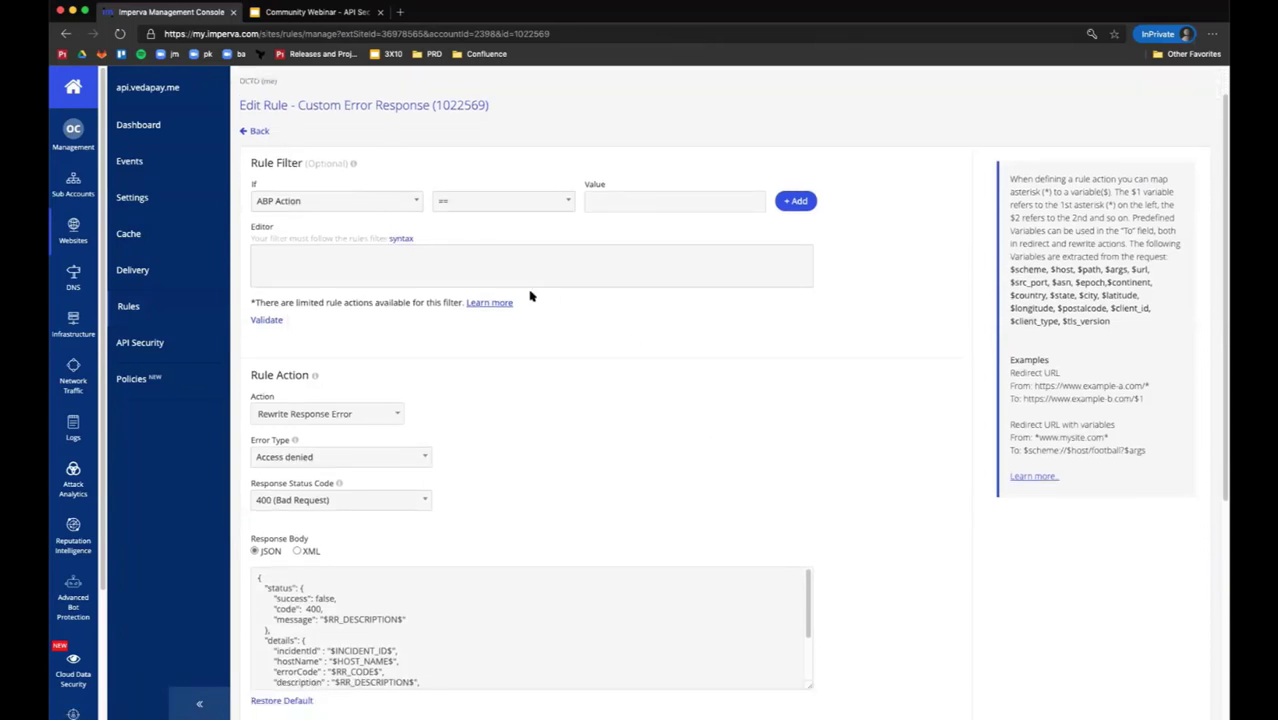
mouse_move(638, 321)
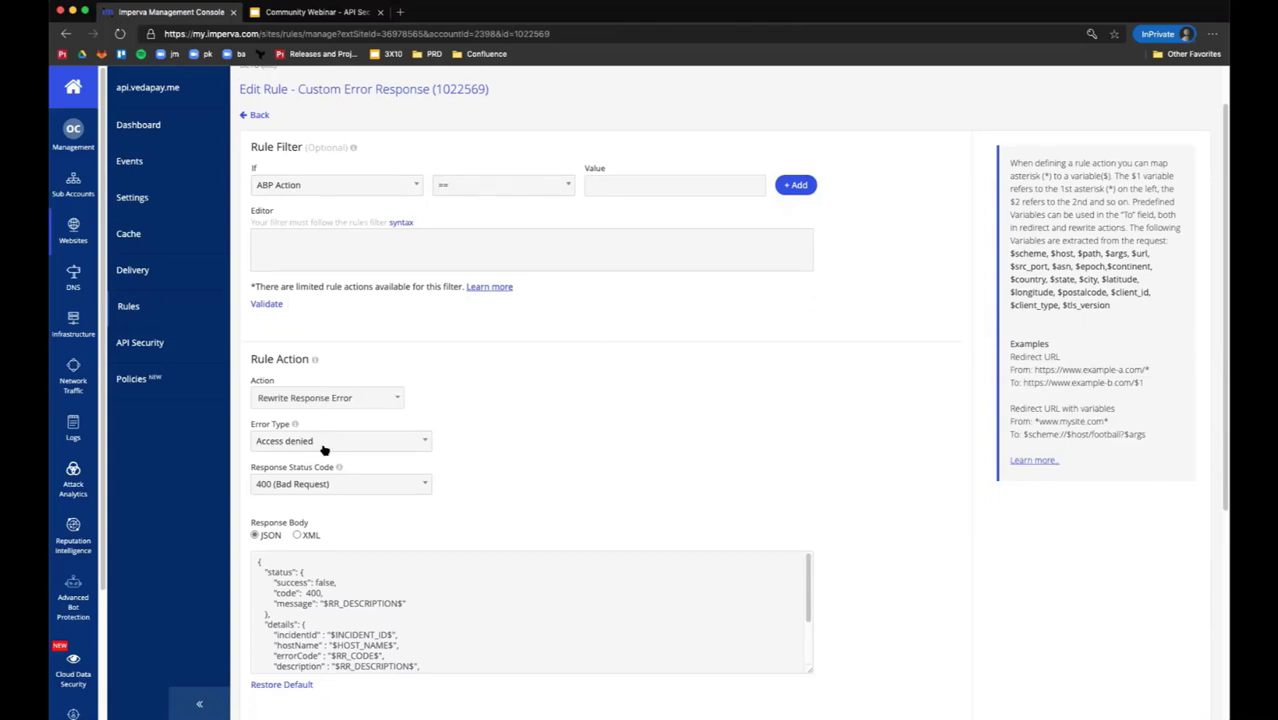
scroll("down", 3)
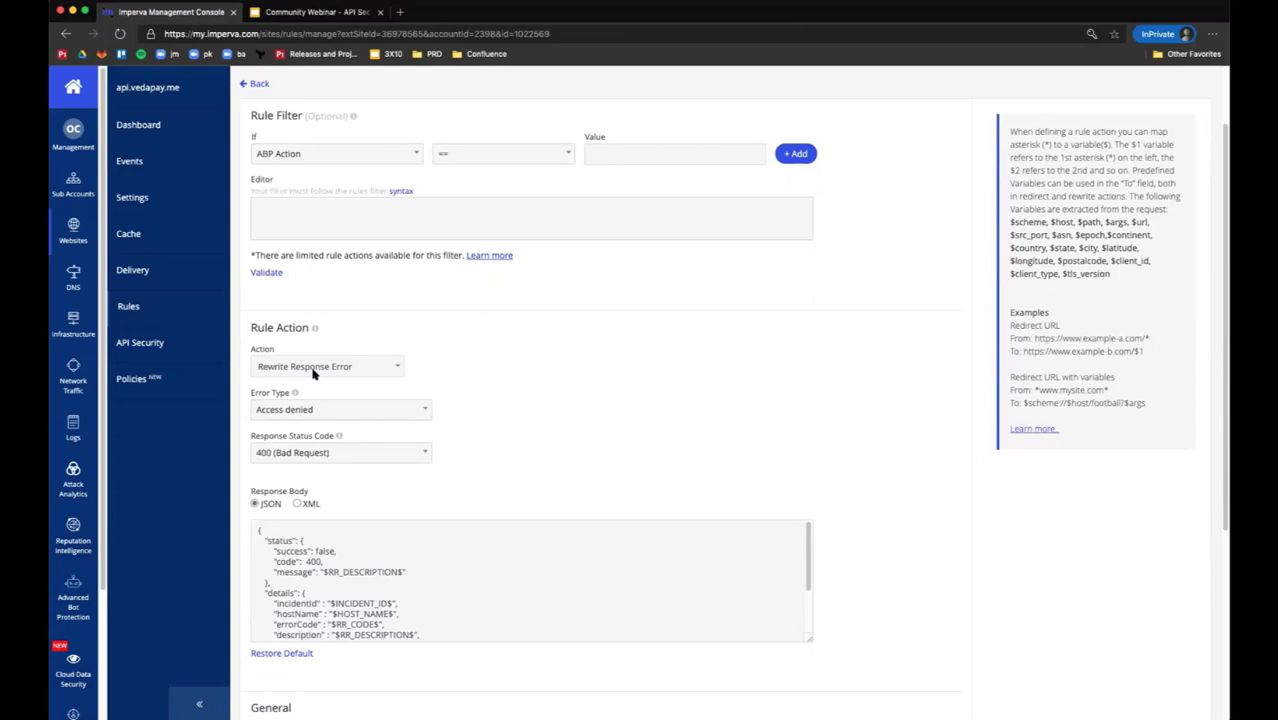
Browse the Error Type options and keep Access denied selected.
left_click(340, 409)
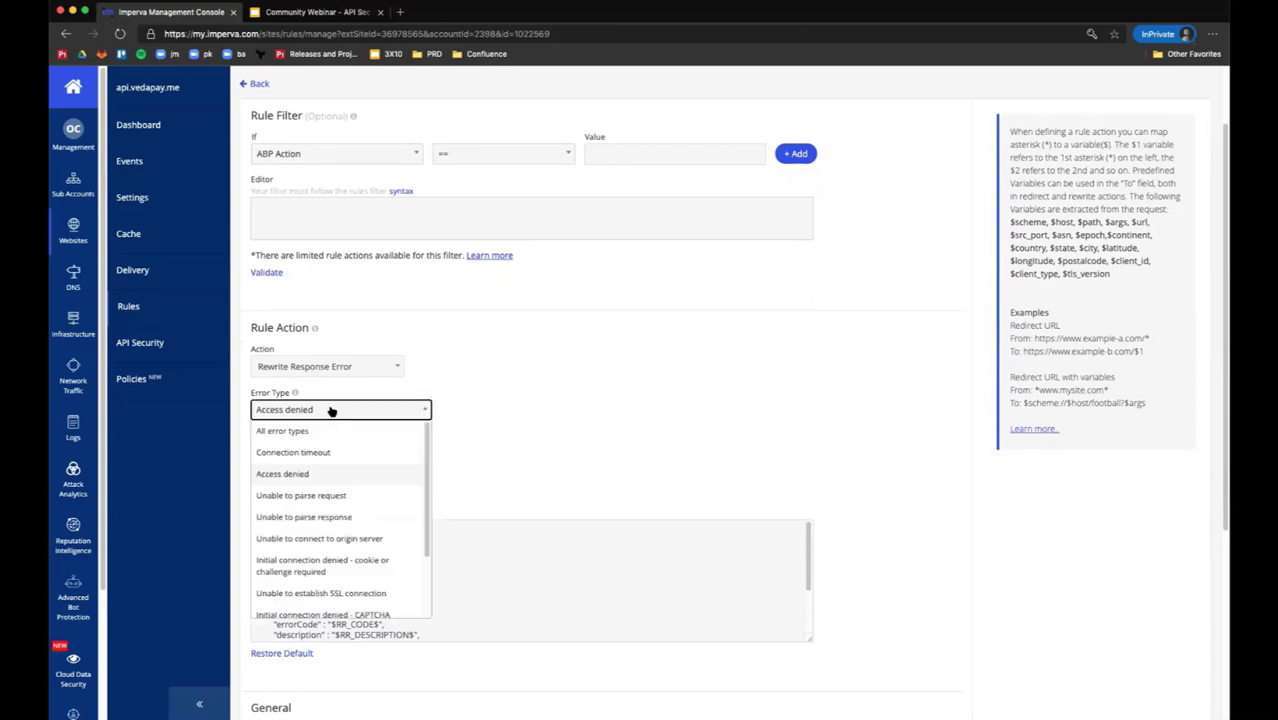
mouse_move(545, 393)
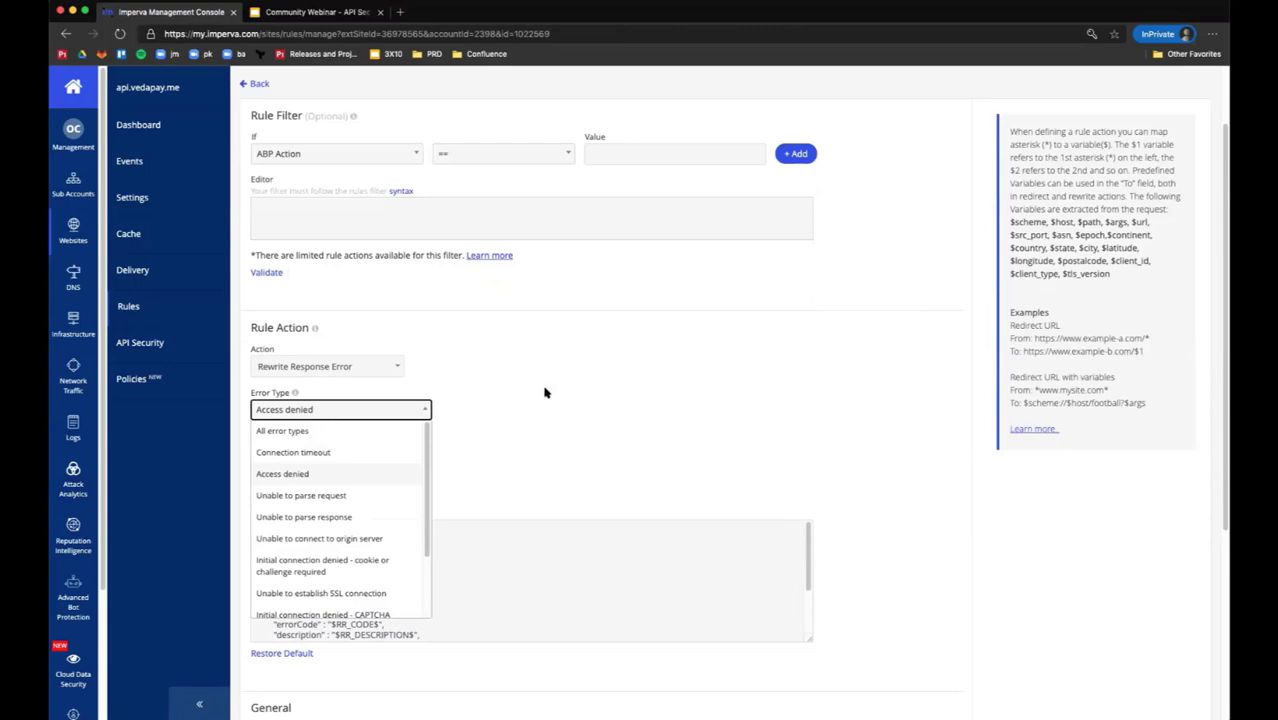
left_click(282, 474)
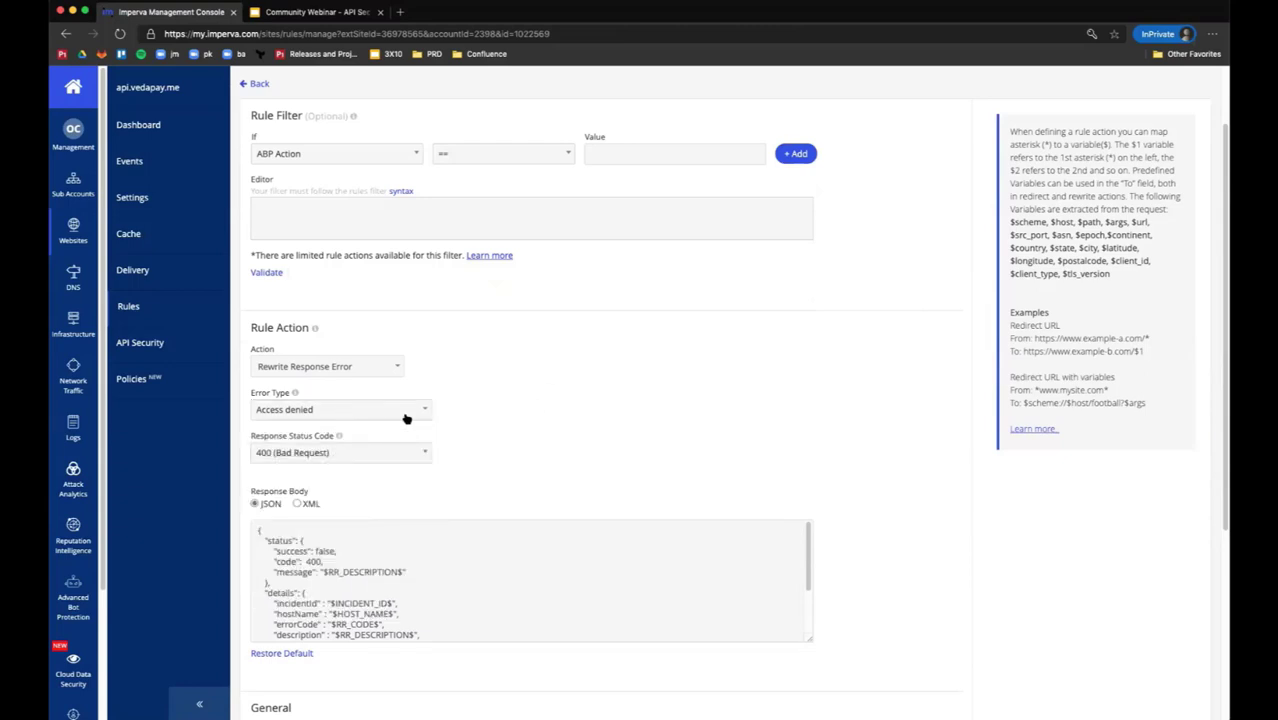
left_click(340, 401)
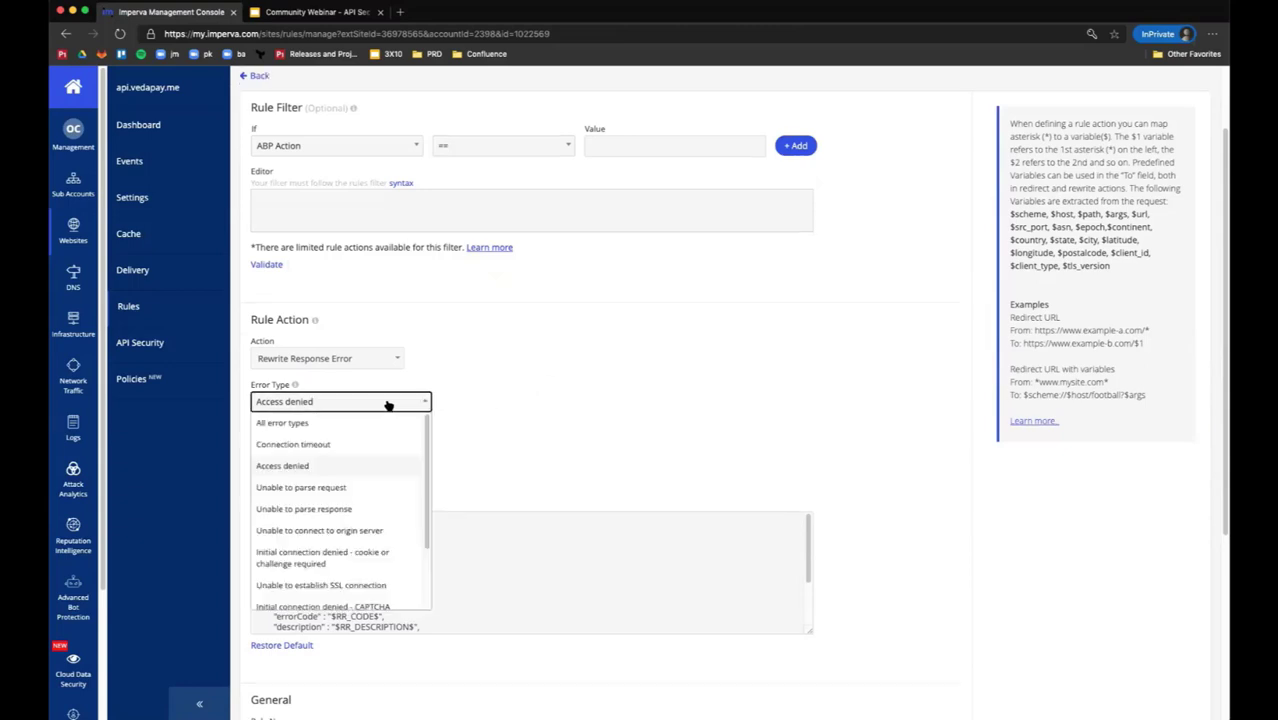
mouse_move(375, 461)
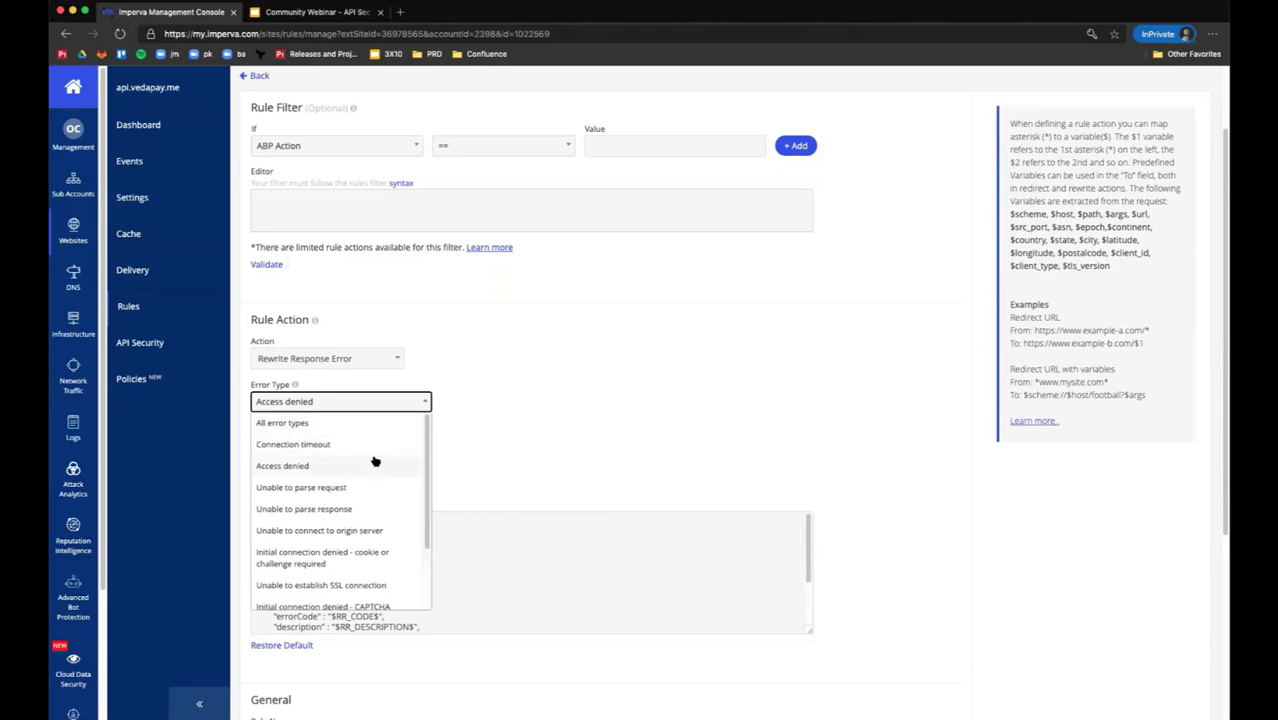
scroll("down", 3)
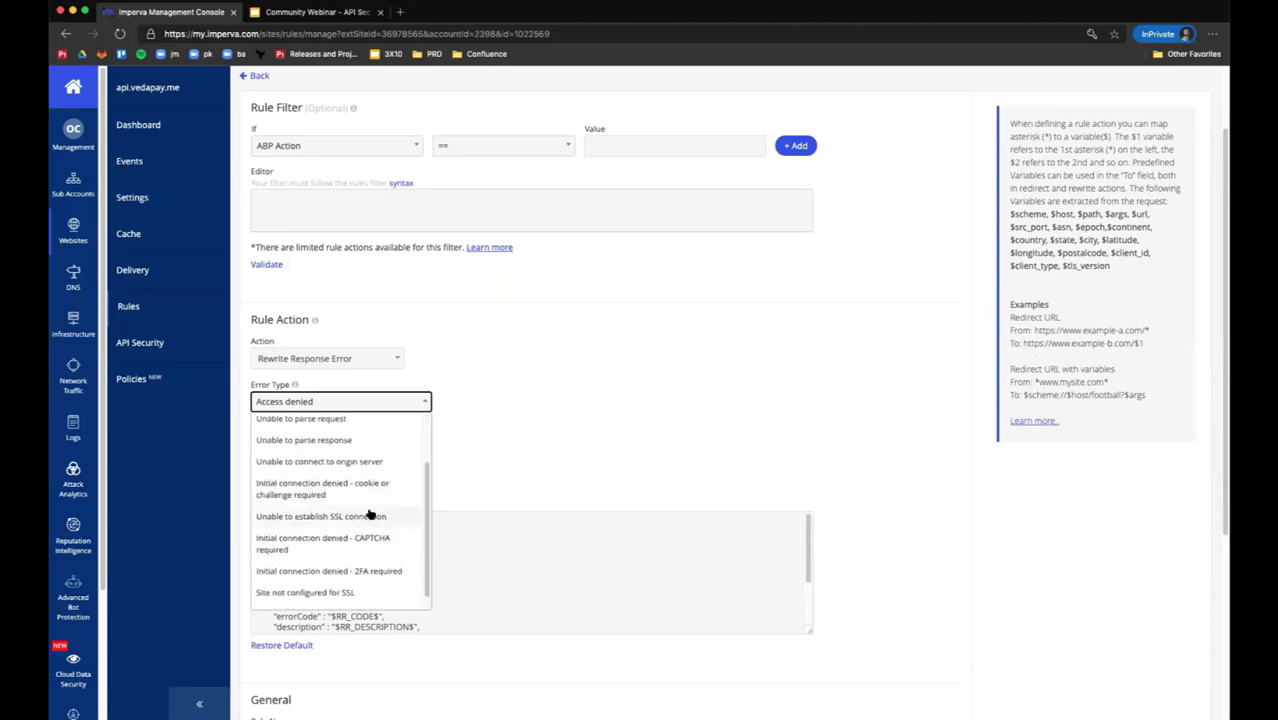
scroll("up", 3)
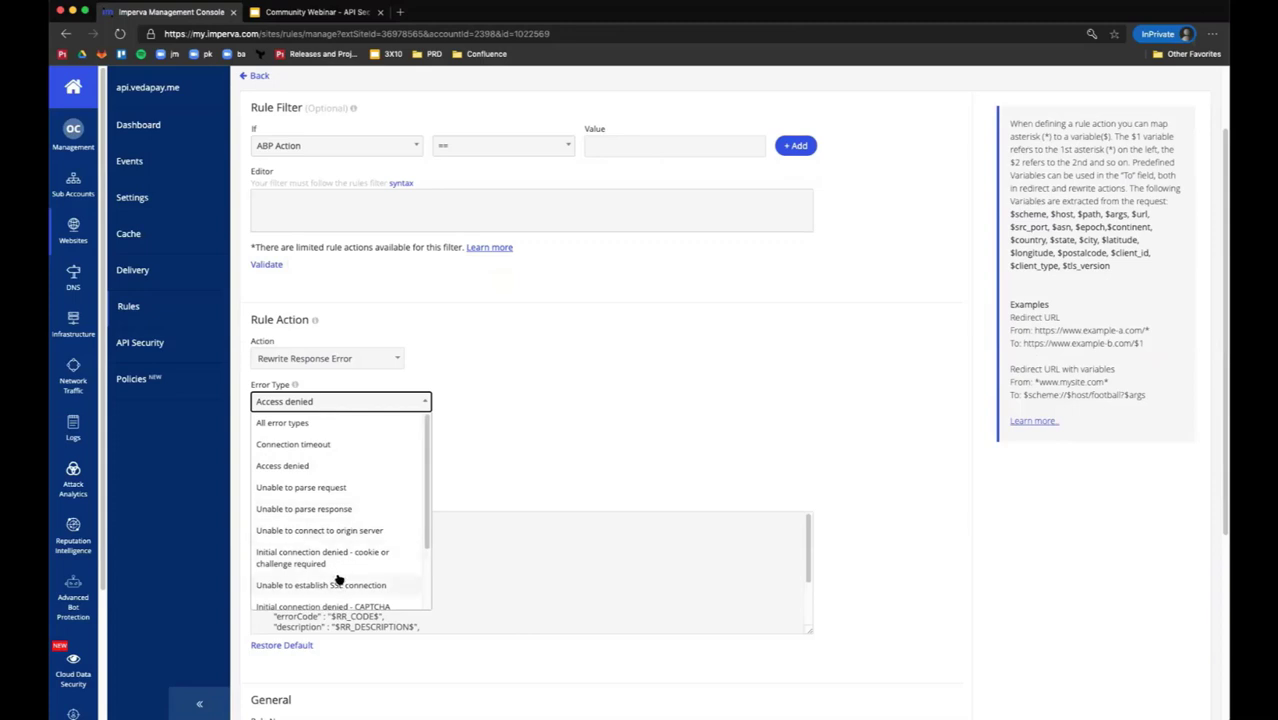
mouse_move(360, 551)
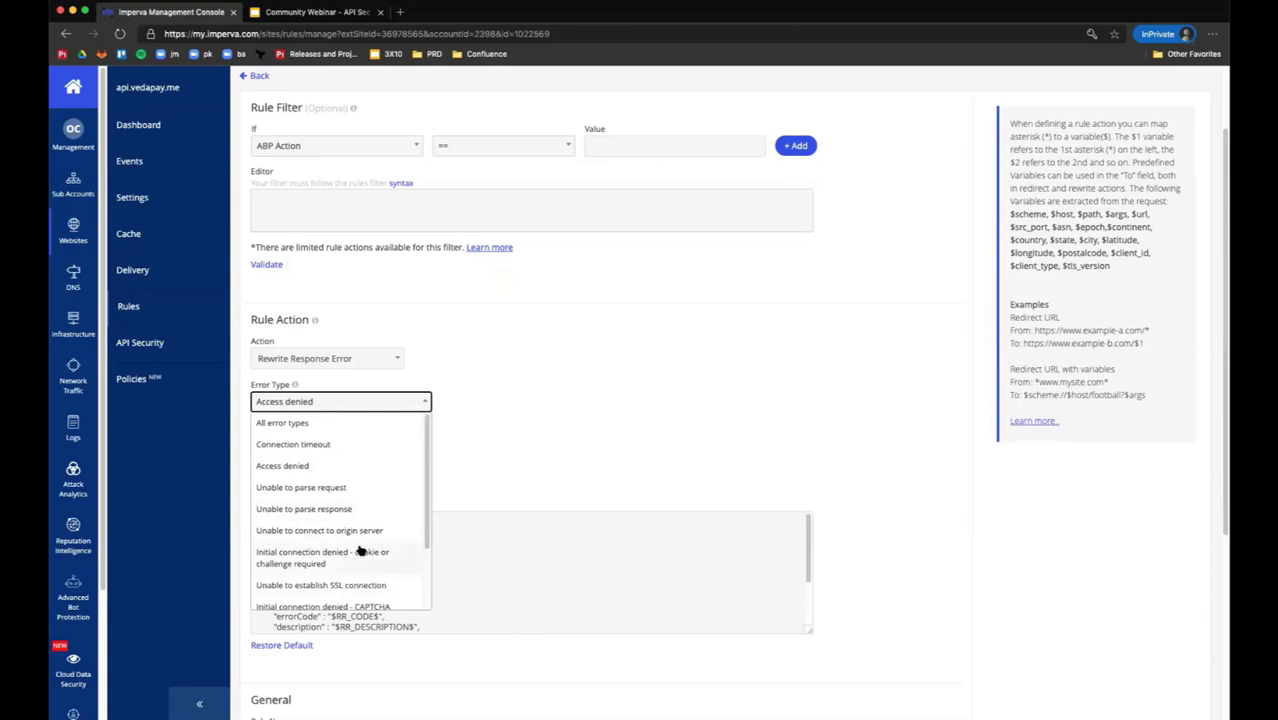
mouse_move(558, 377)
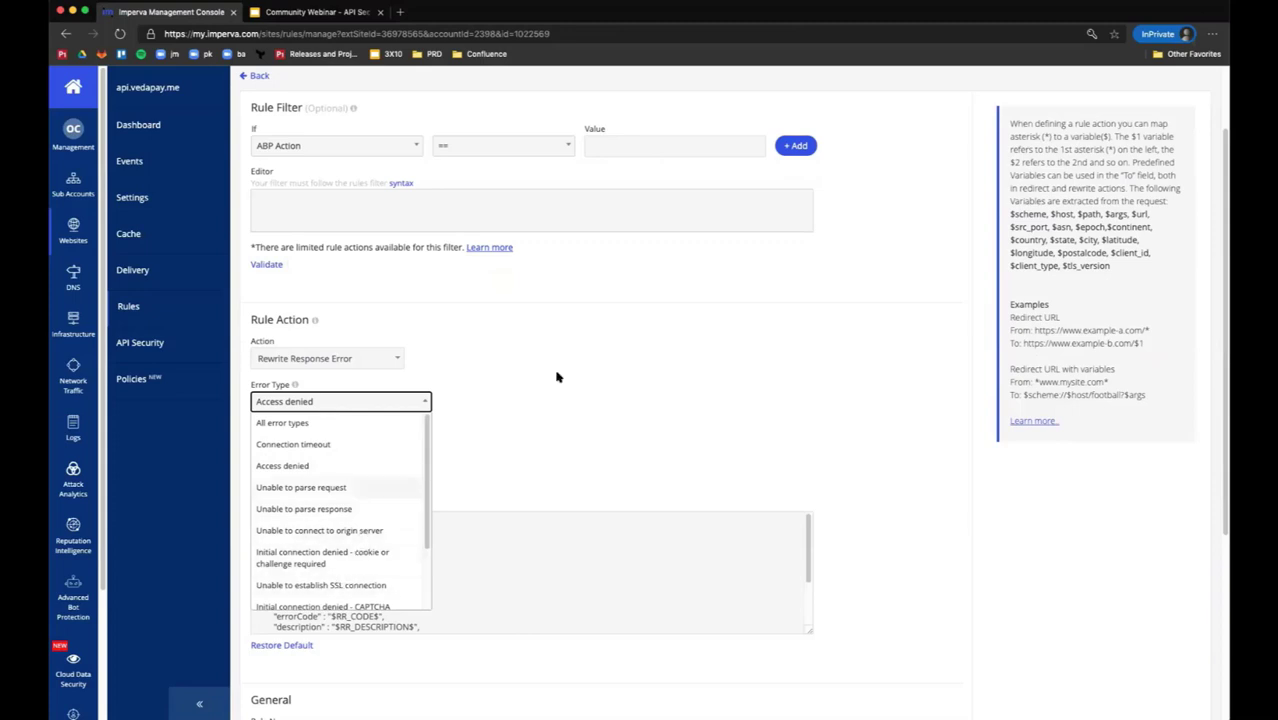
Keep 400 (Bad Request) as status code and review the JSON body template.
left_click(282, 465)
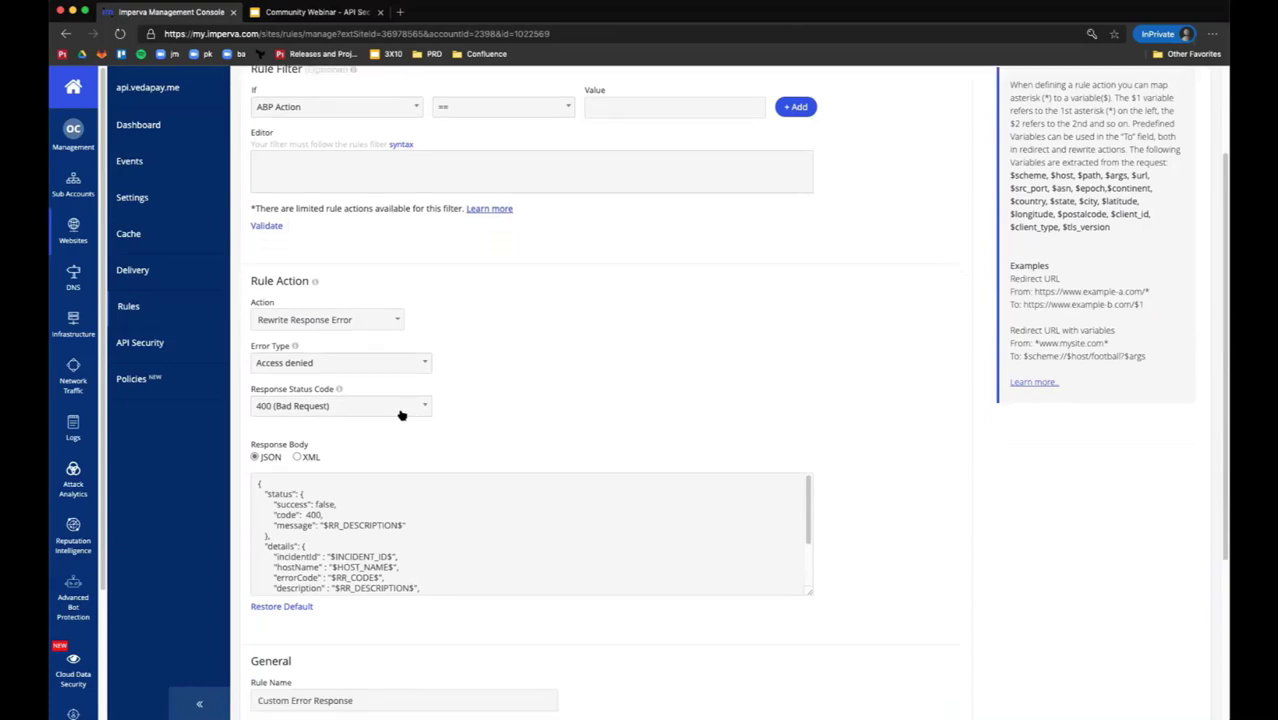
left_click(340, 405)
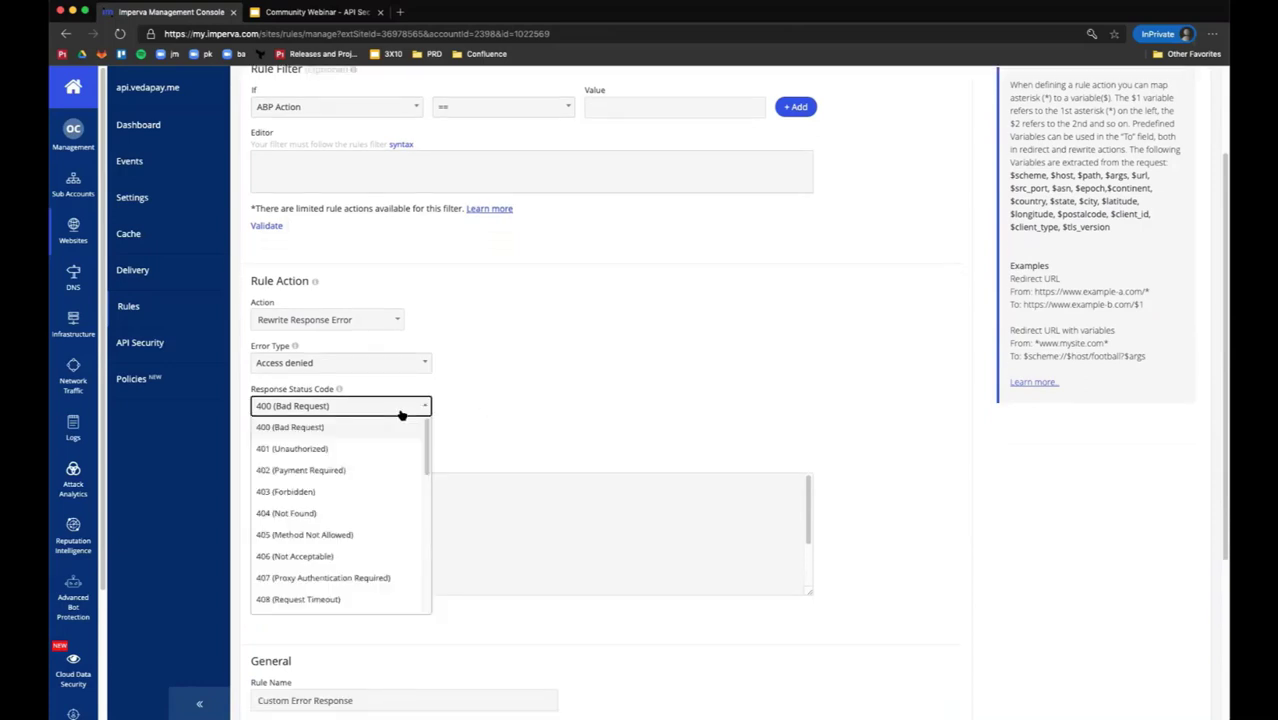
mouse_move(431, 433)
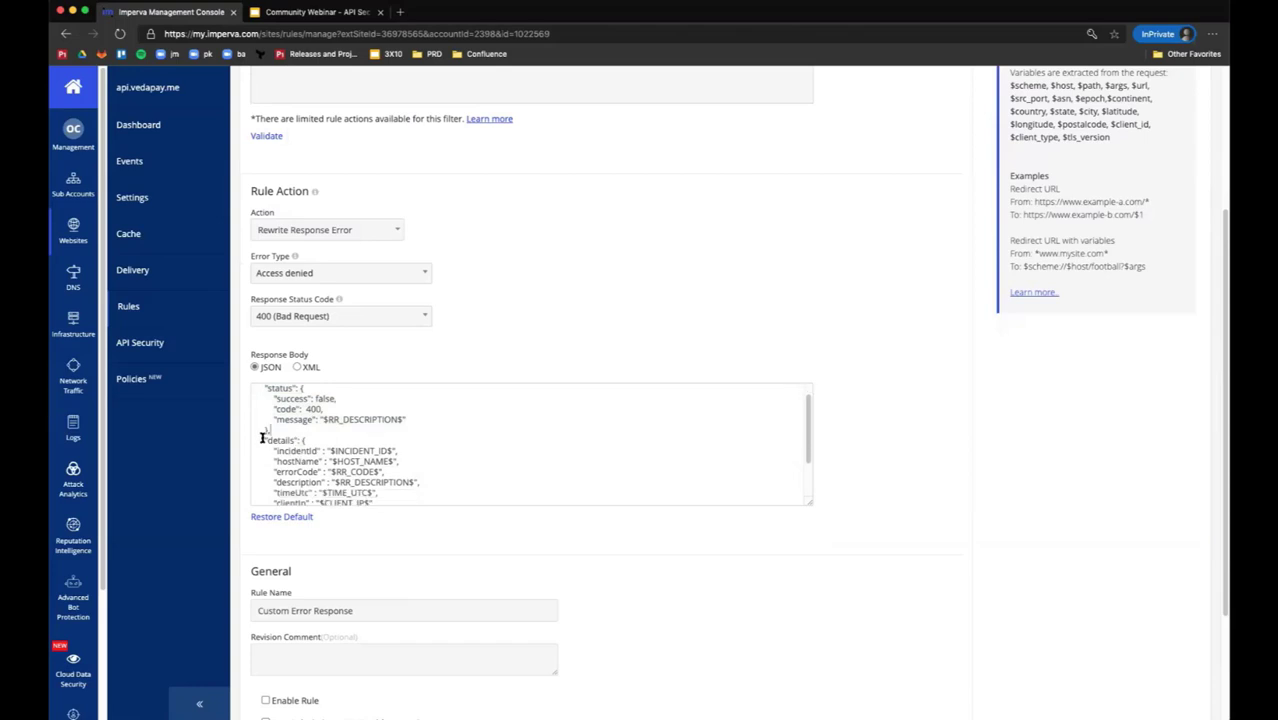
scroll("down", 3)
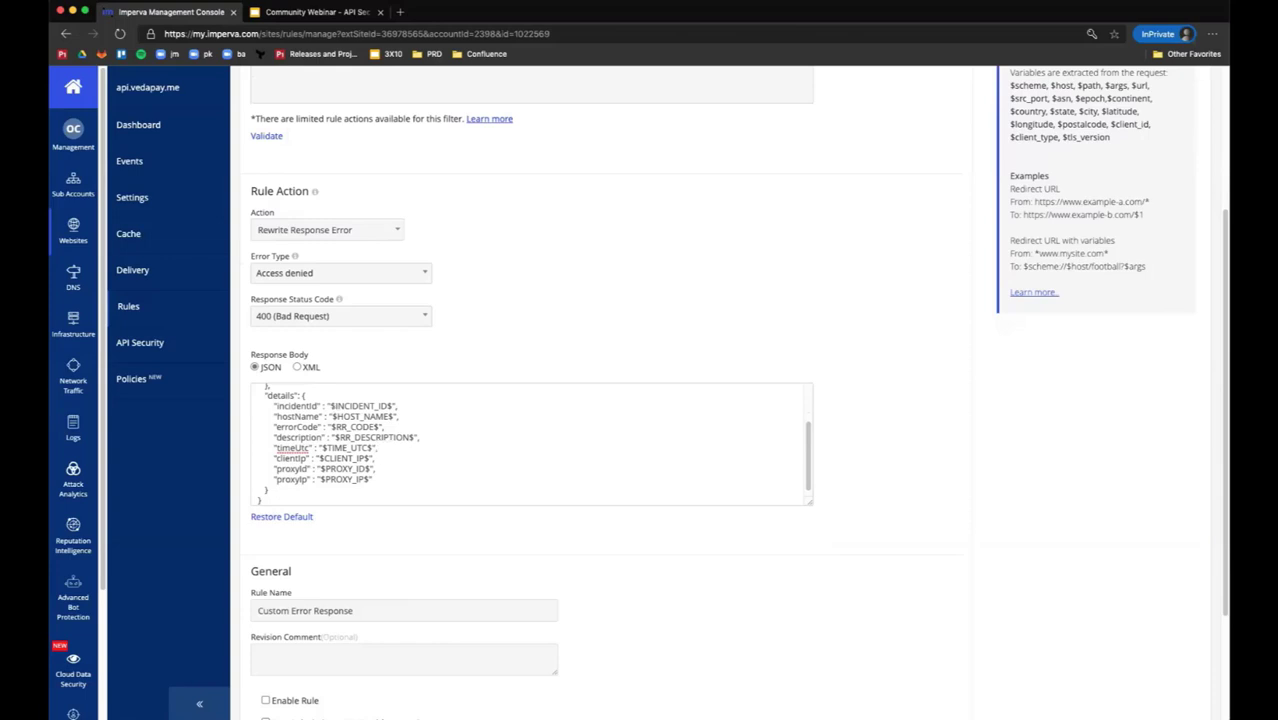
mouse_move(740, 371)
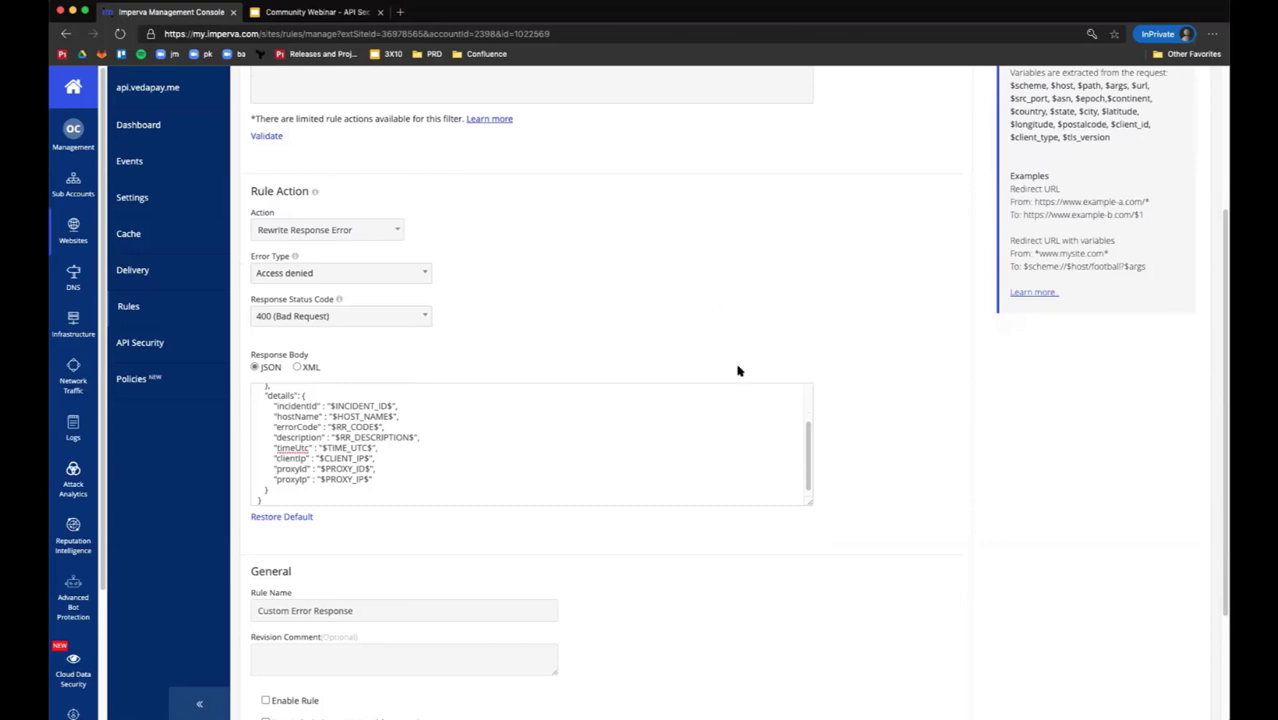
mouse_move(619, 465)
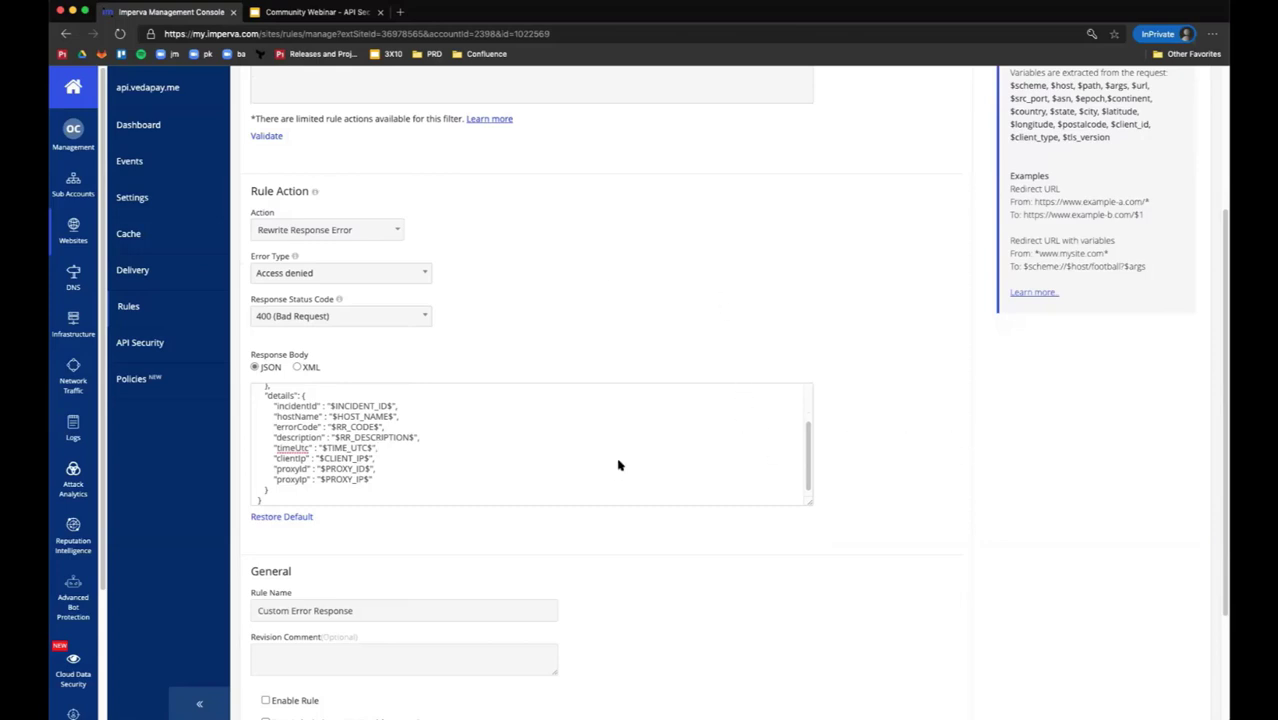
mouse_move(1086, 536)
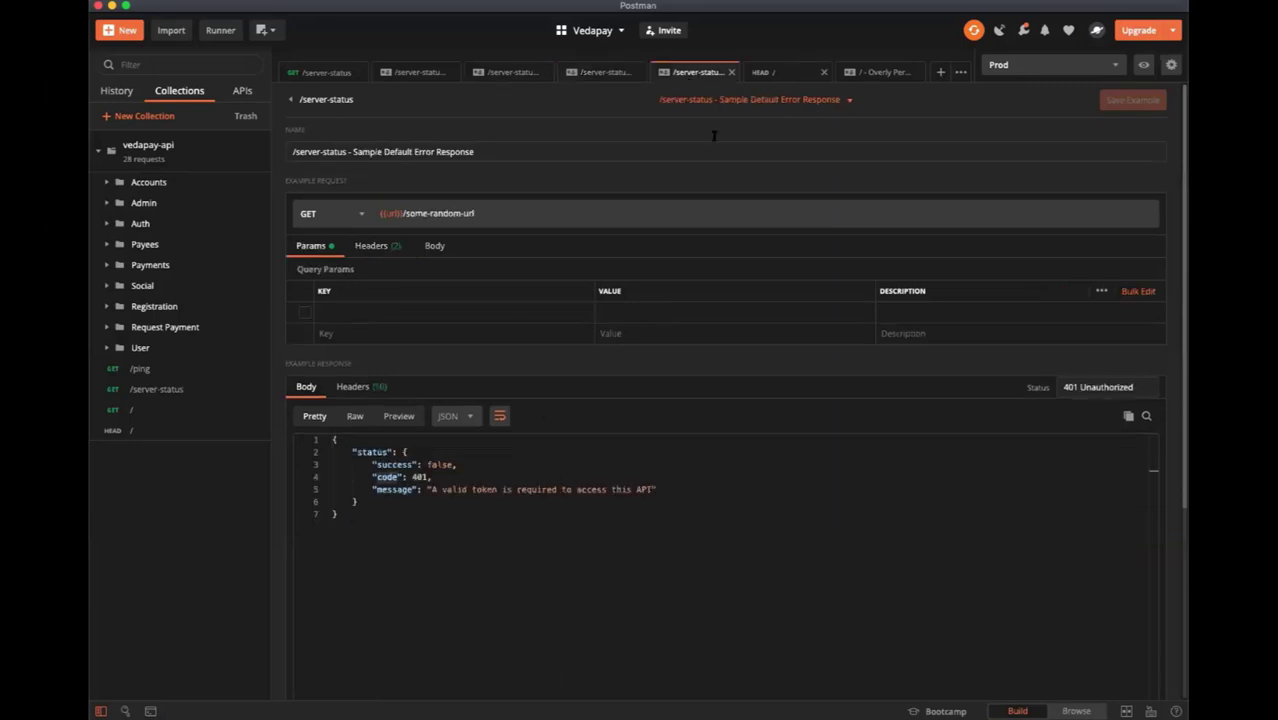
Compare the Good Error Response example, then show the Best Error Response example.
left_click(849, 99)
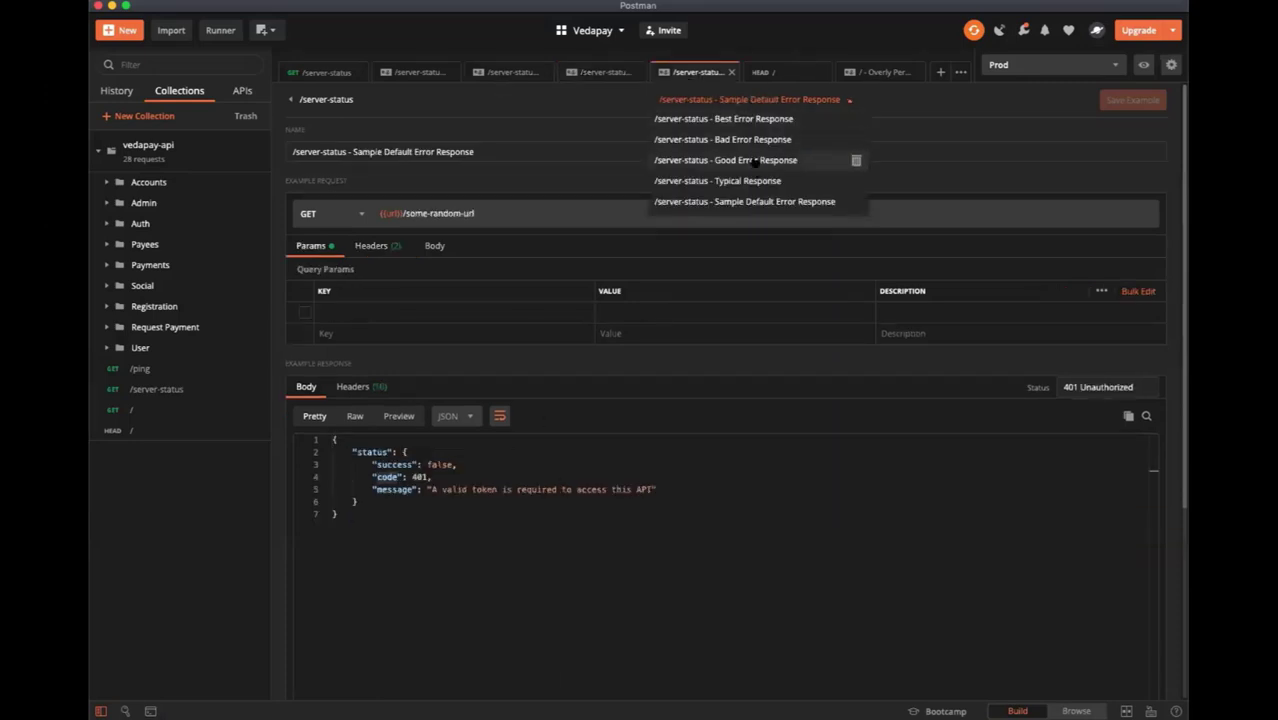
left_click(724, 160)
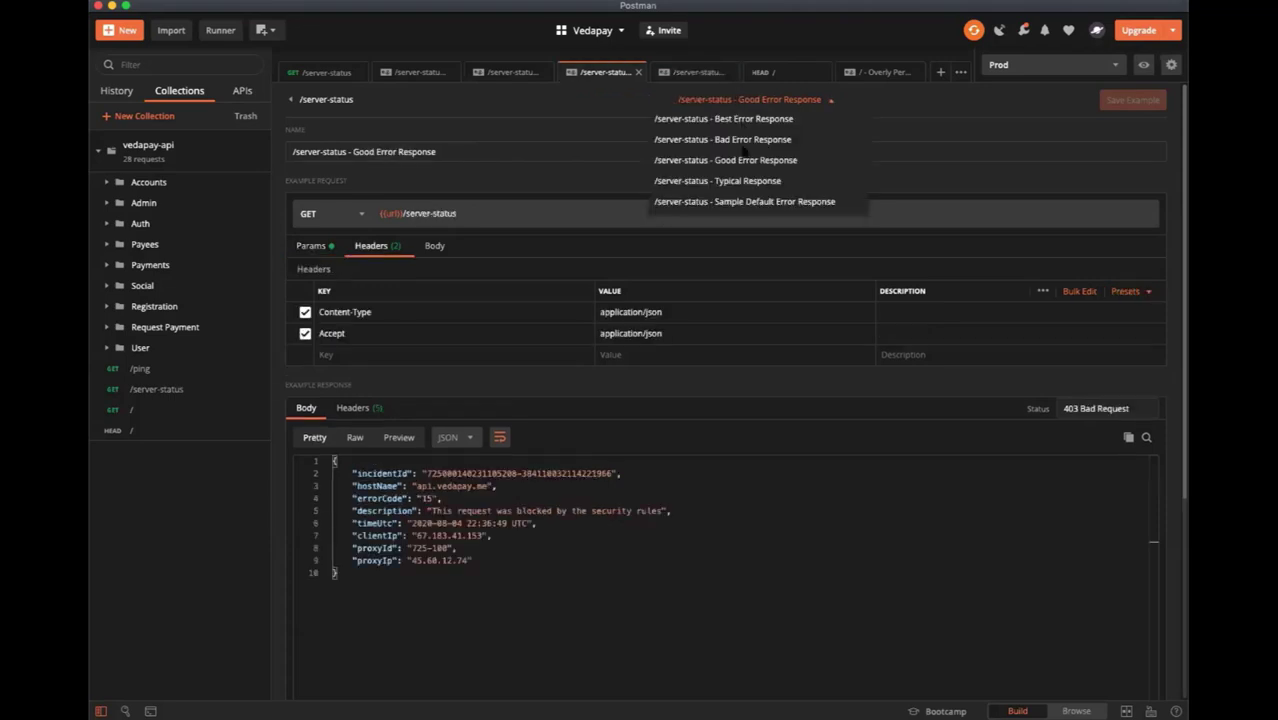
left_click(723, 118)
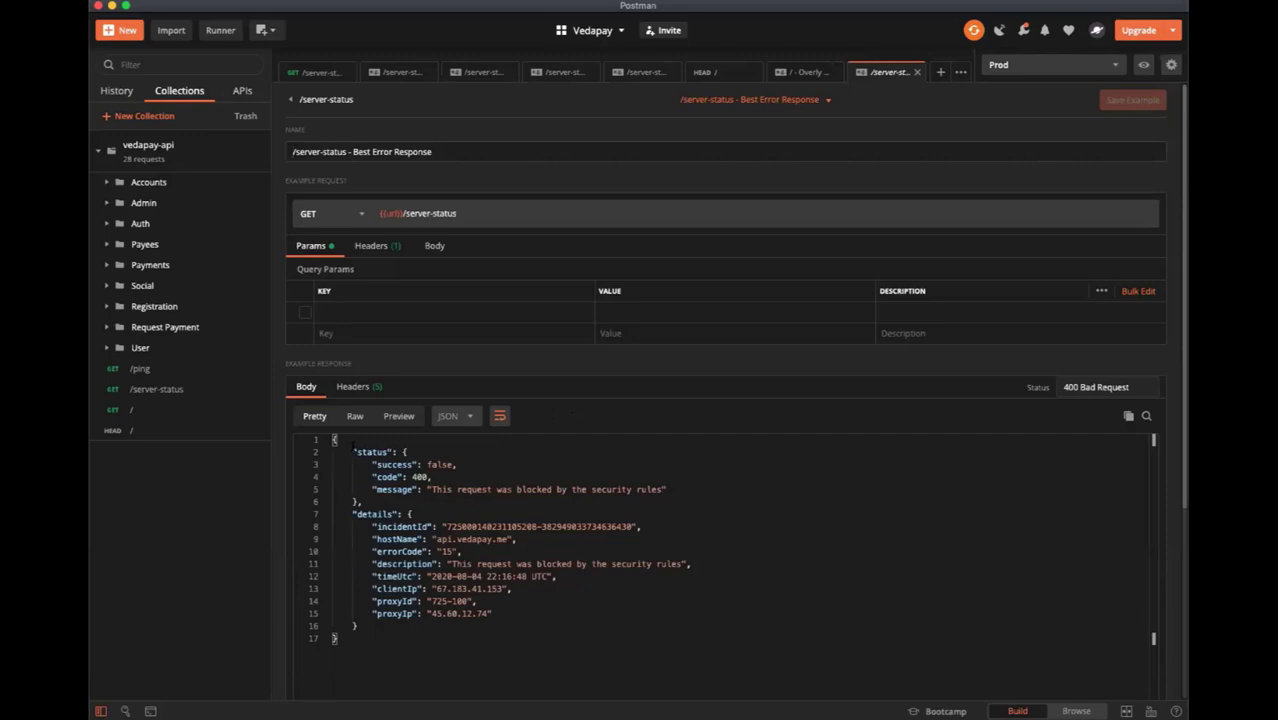
mouse_move(955, 397)
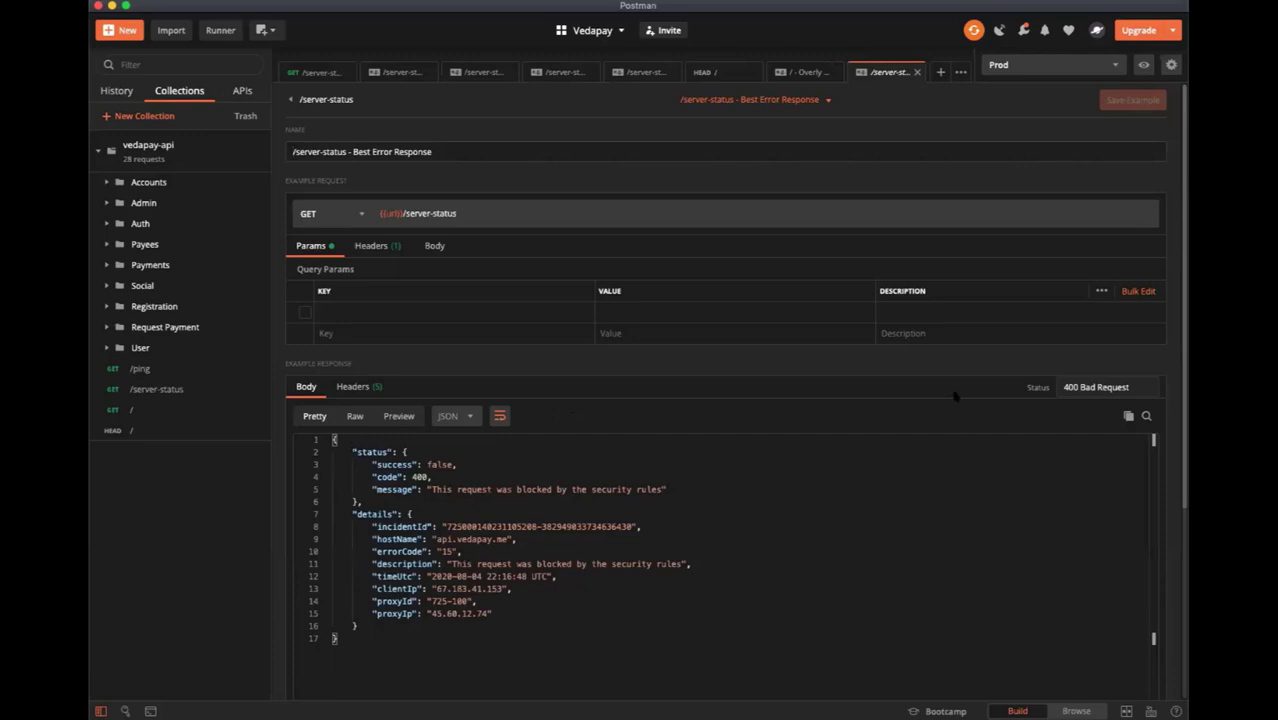
mouse_move(955, 397)
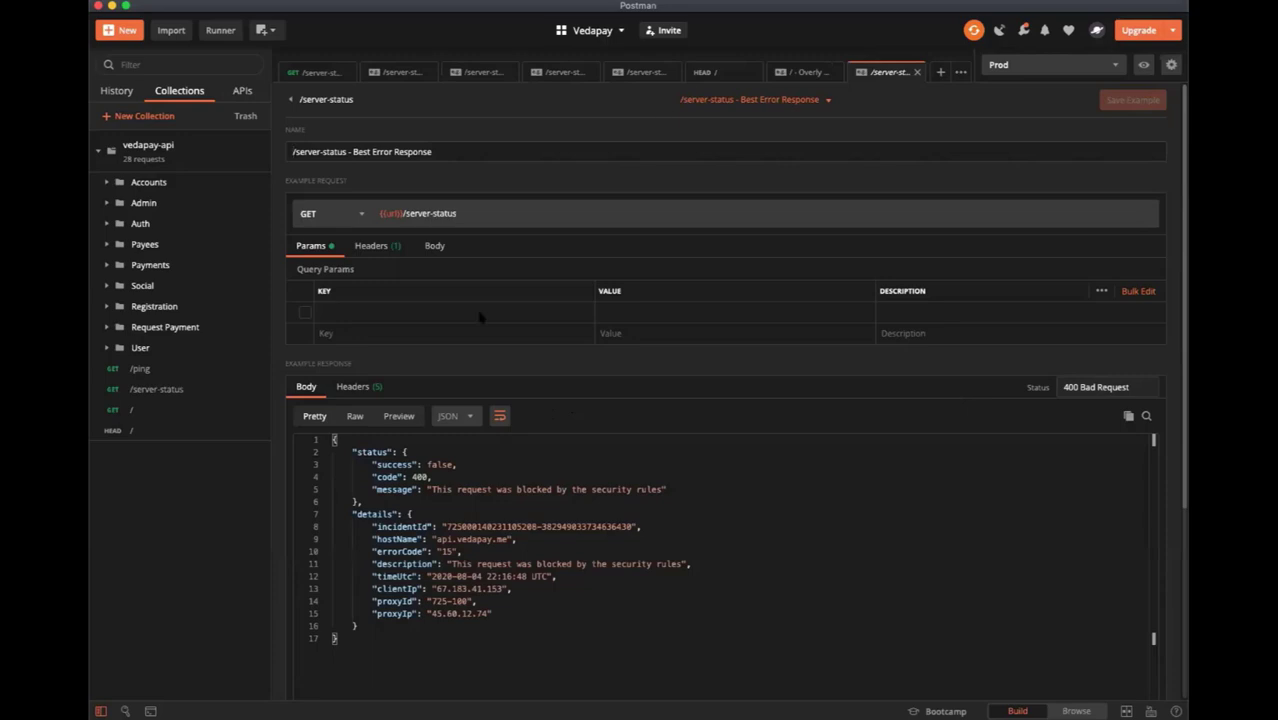
mouse_move(698, 372)
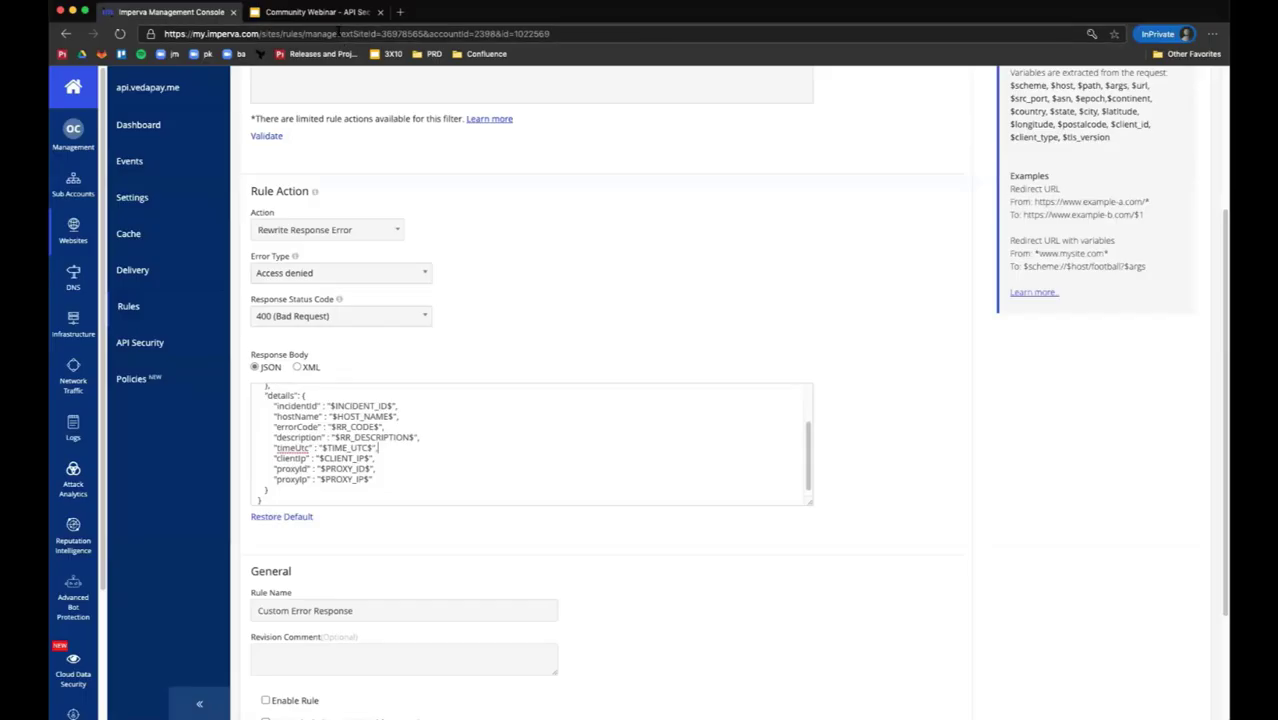
Switch to the Community Webinar tab showing the Improper Assets Management Mitigations slide.
left_click(315, 11)
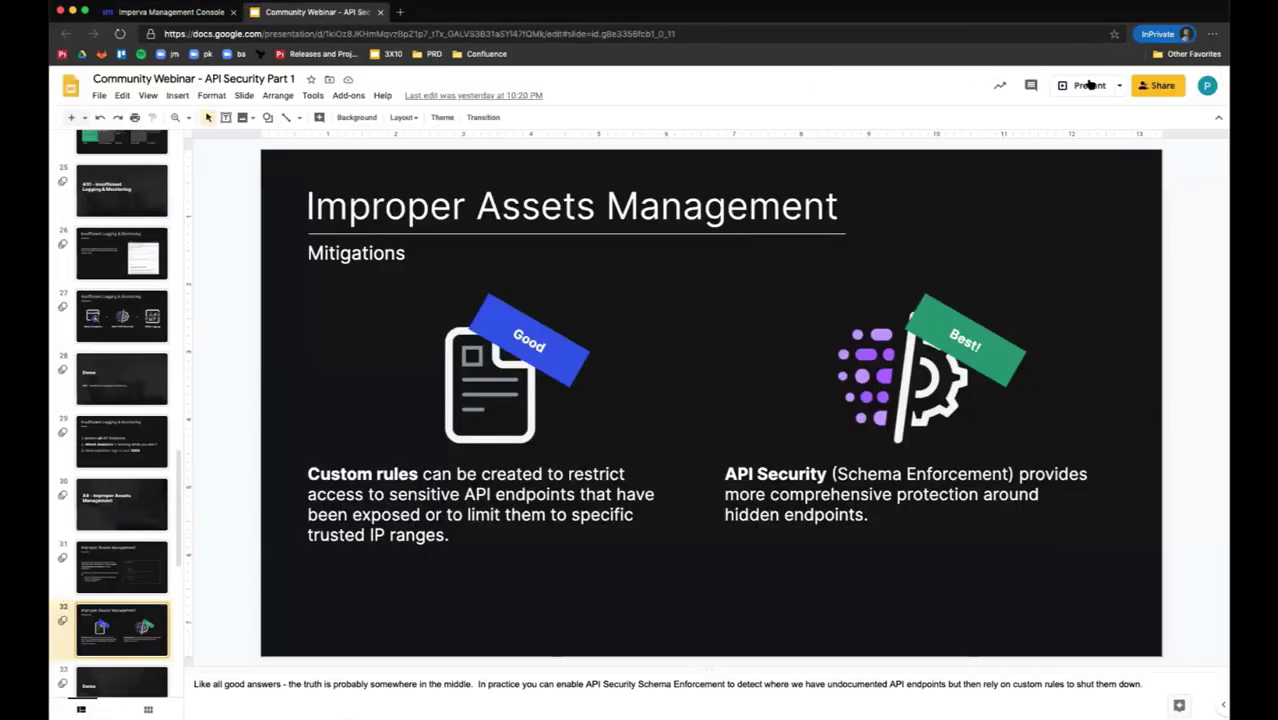